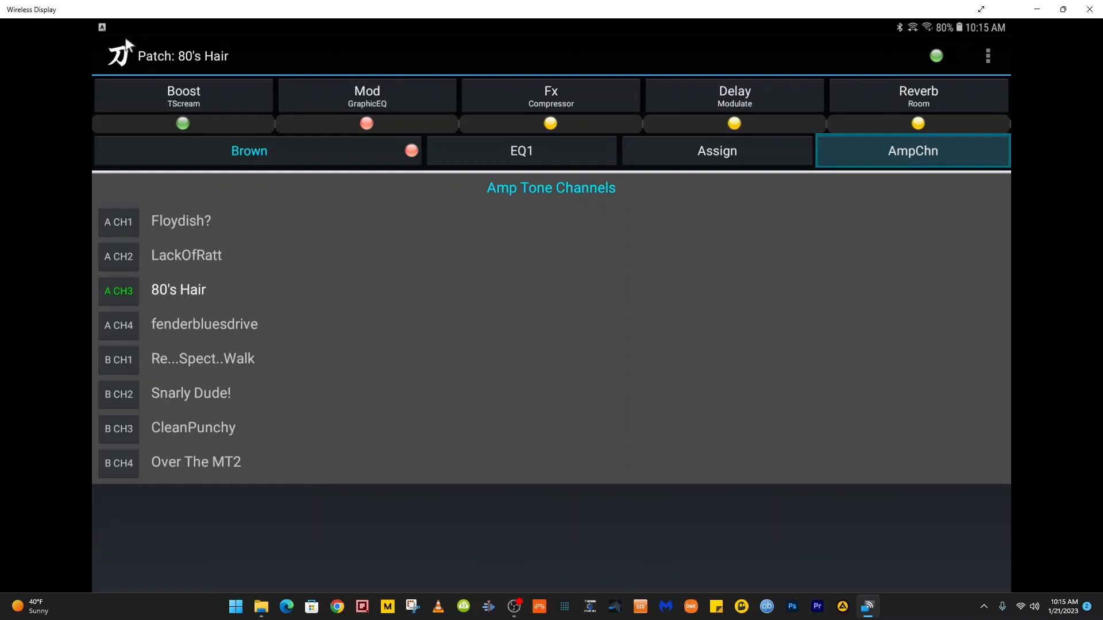
mouse_move(342, 97)
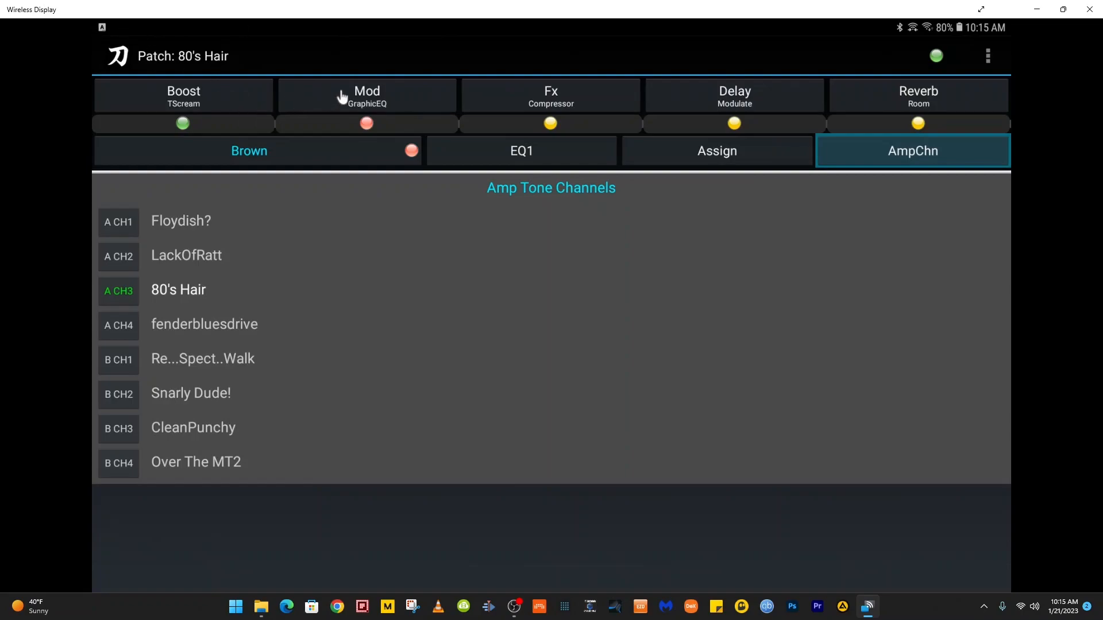
mouse_move(815, 94)
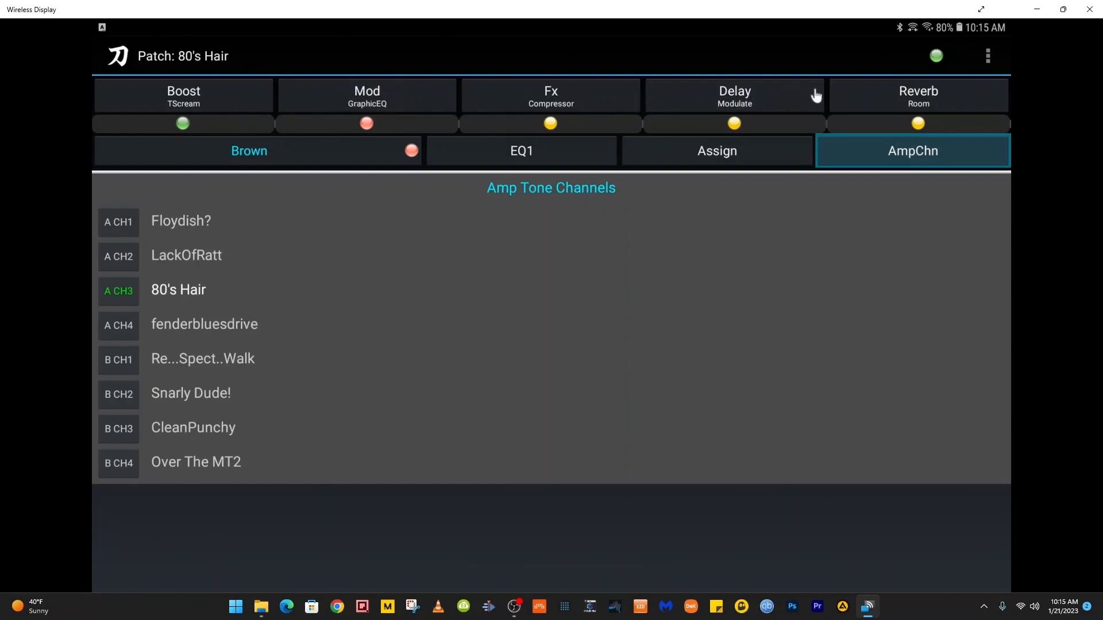
mouse_move(176, 214)
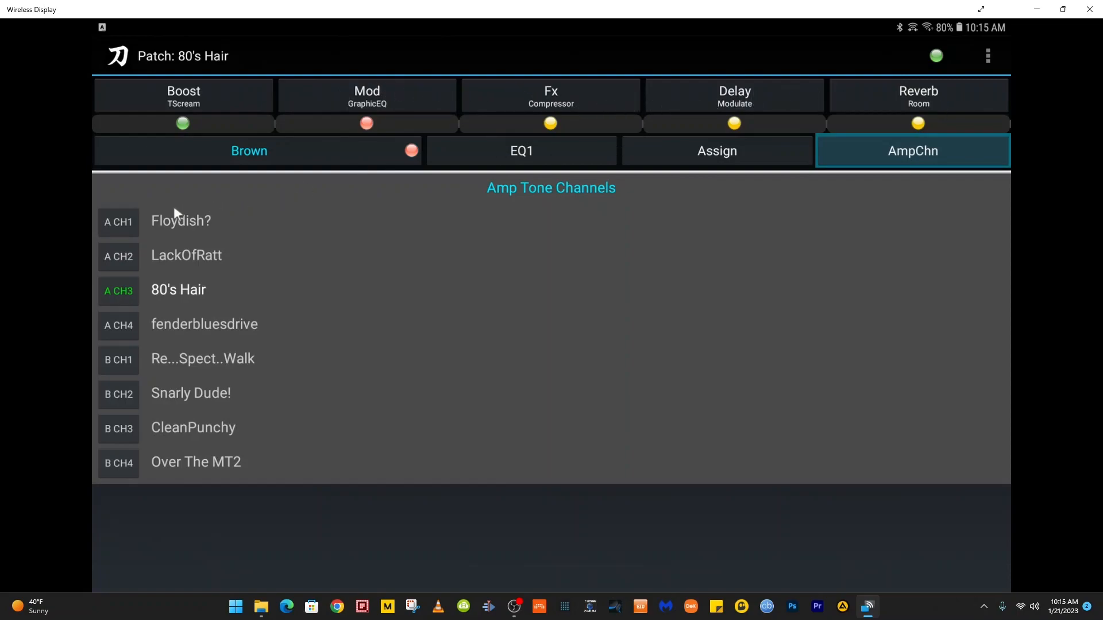
mouse_move(167, 294)
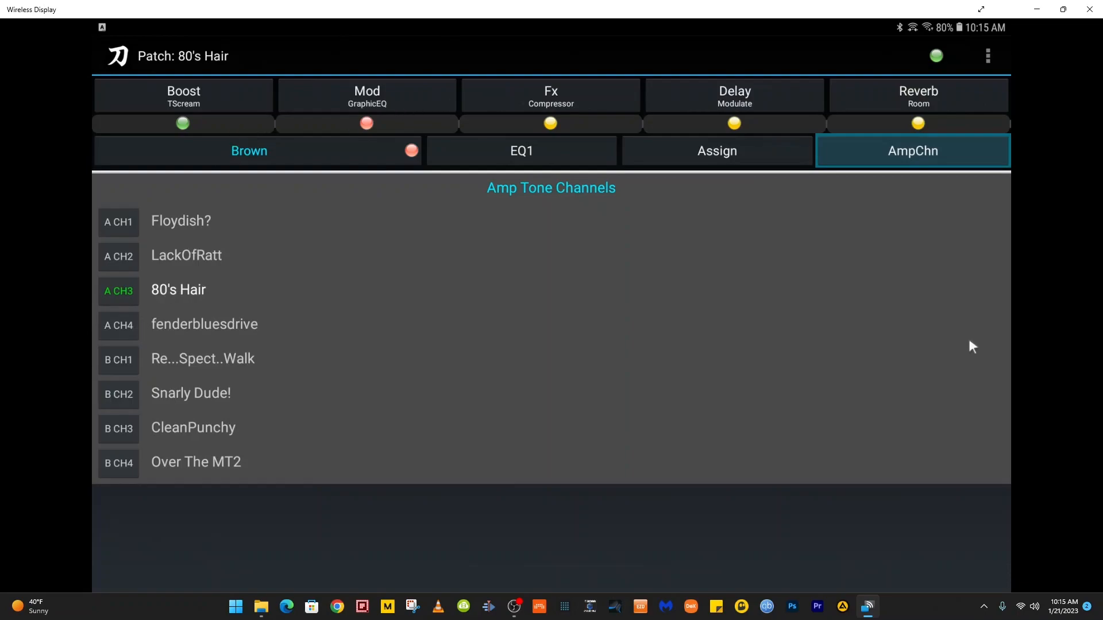
Show the 80's Hair TScream boost settings: Drive 11, Effect Level 47.
click(183, 95)
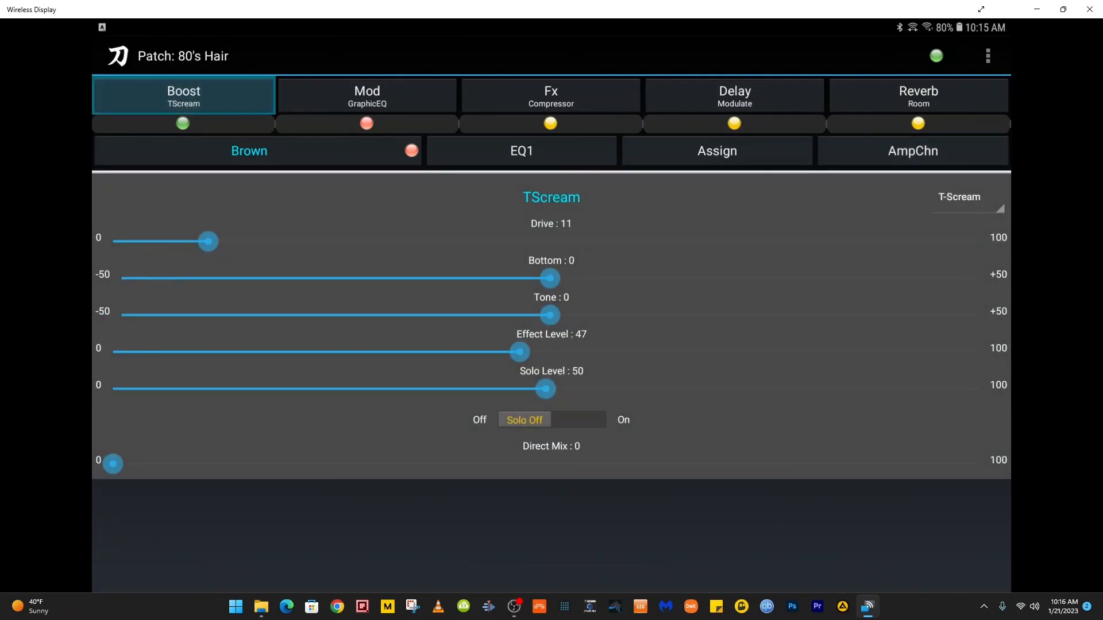
click(233, 99)
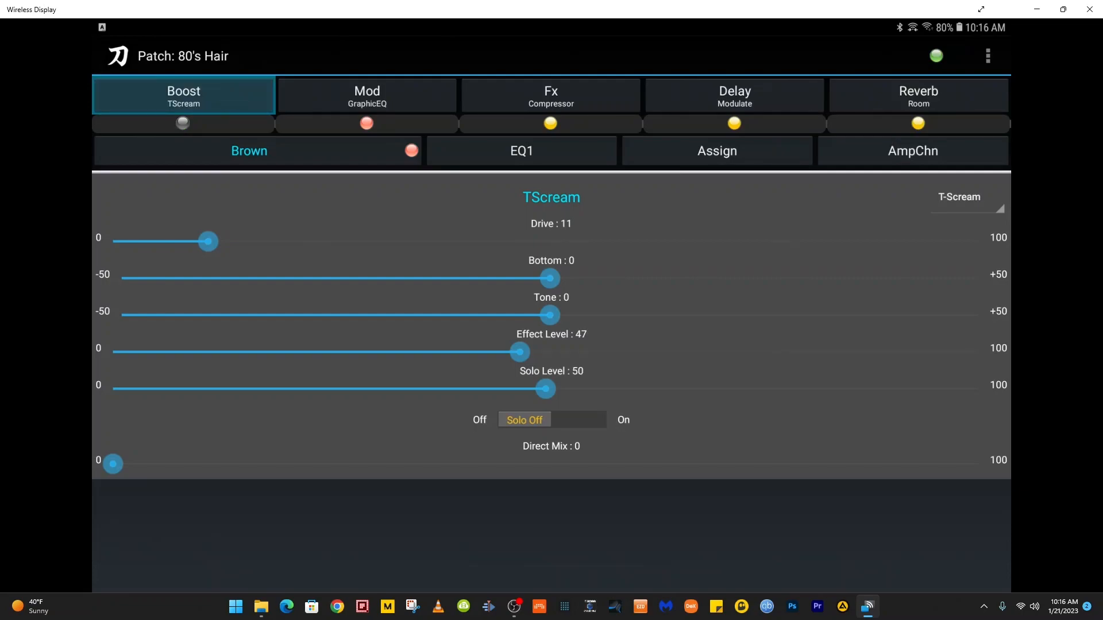
click(182, 123)
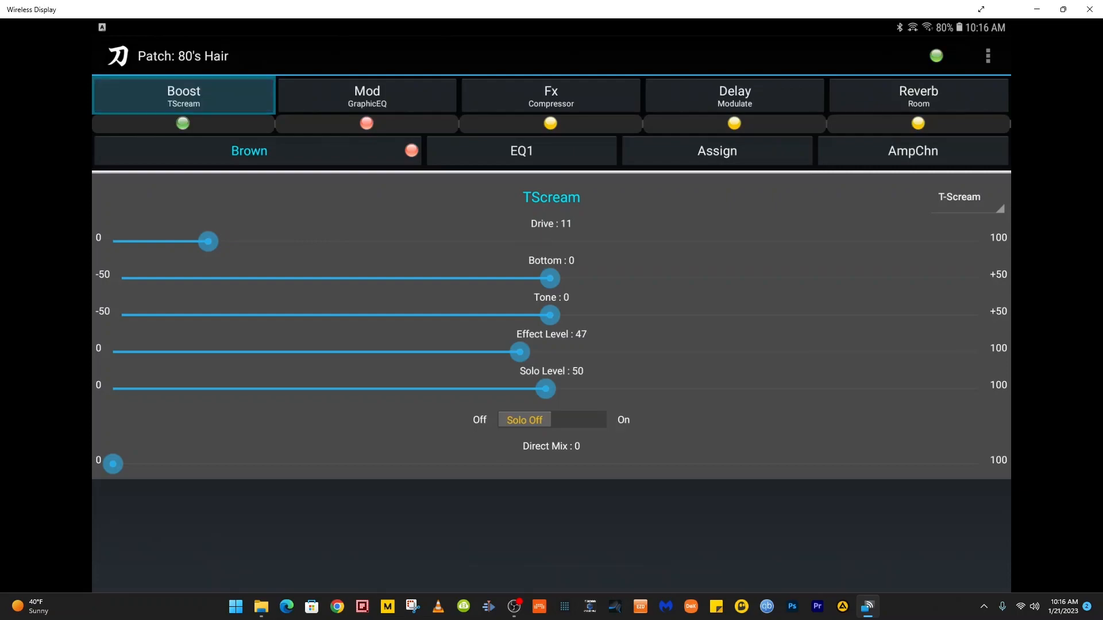
mouse_move(339, 152)
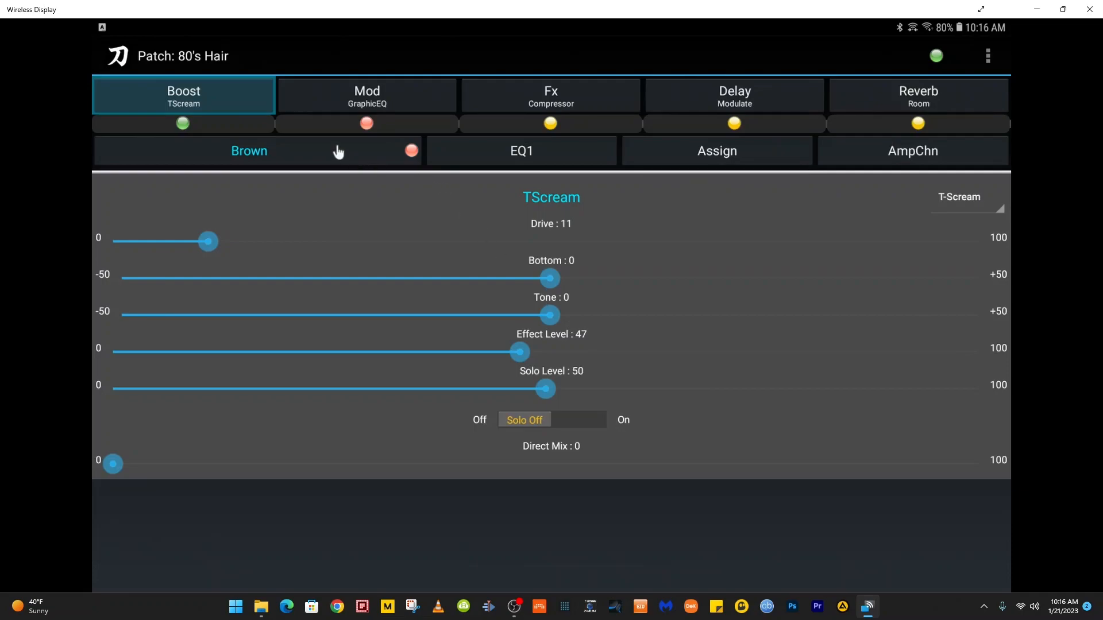
mouse_move(808, 153)
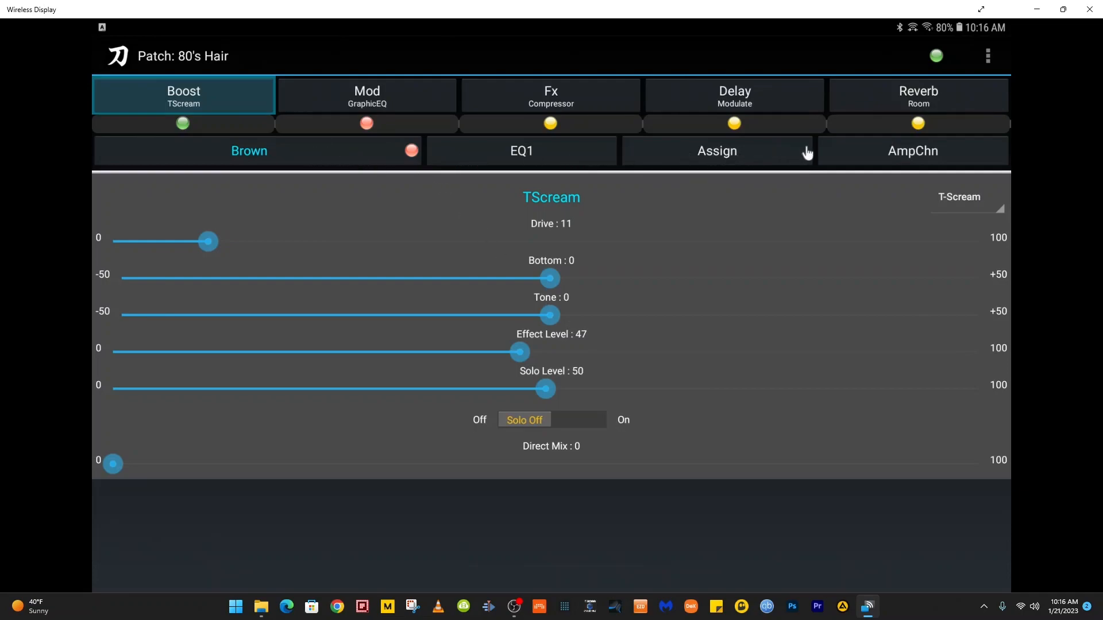
mouse_move(786, 276)
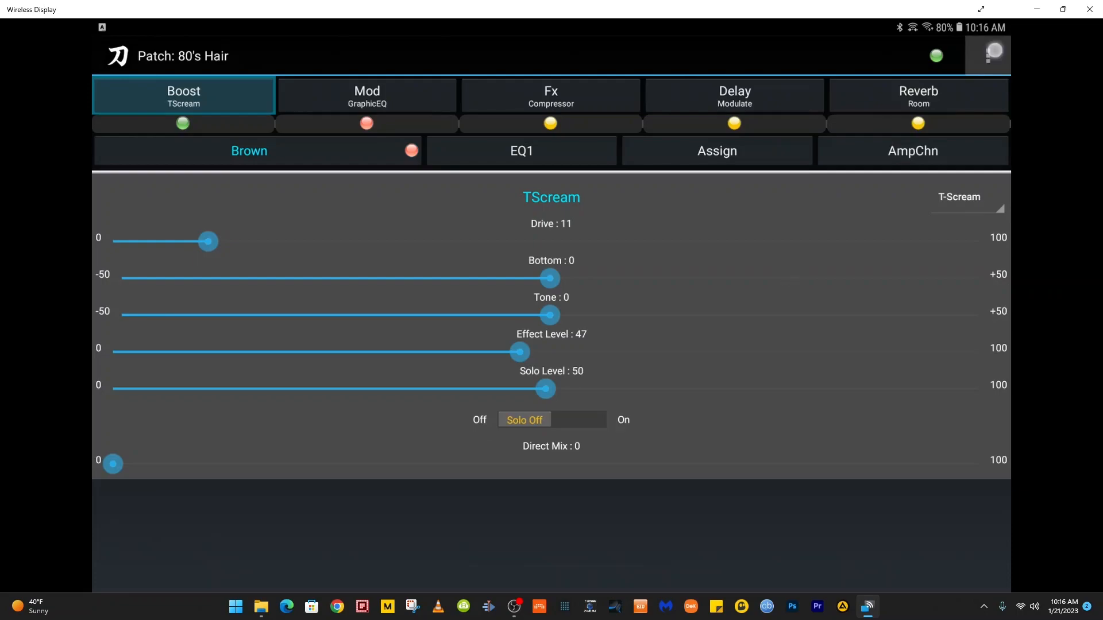
Enlarge the Katana Livesets patch list text size via Change List Text Size.
click(987, 56)
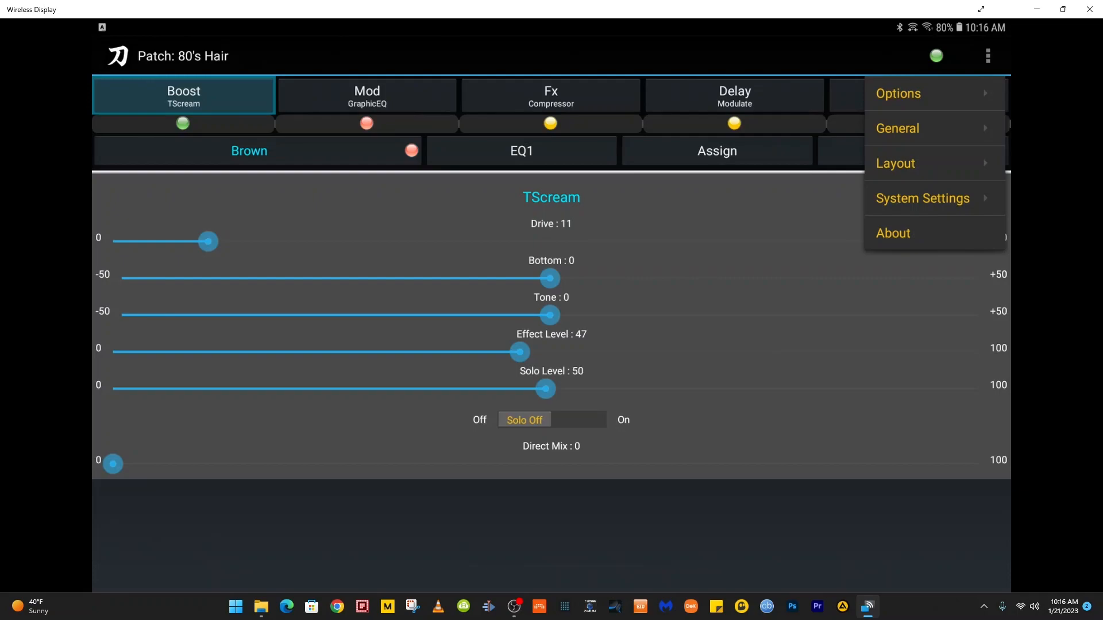
click(897, 93)
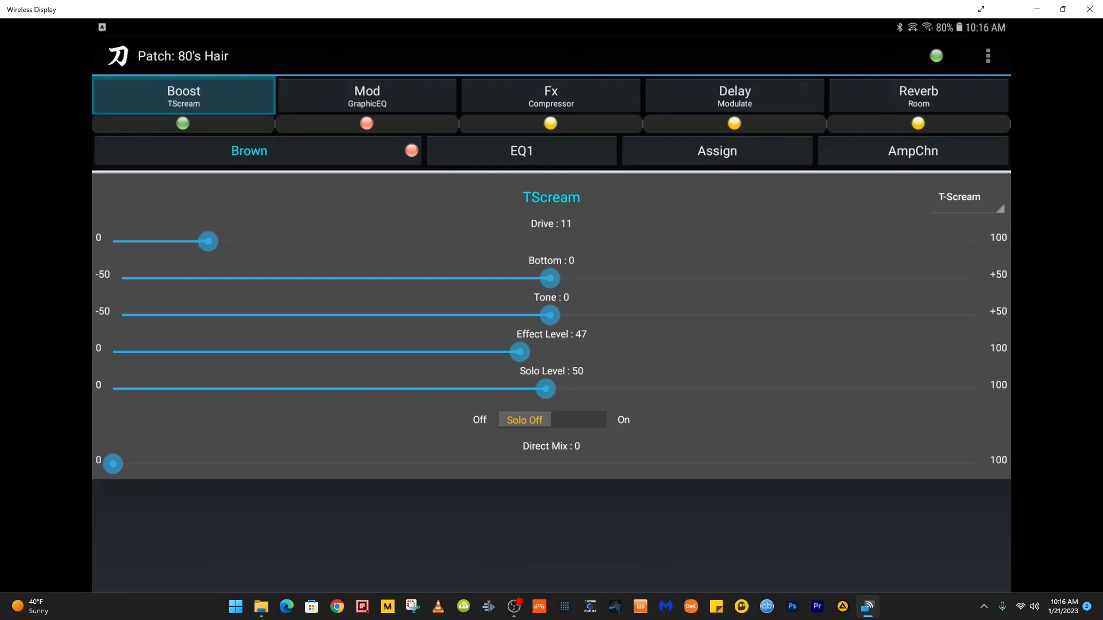
click(988, 56)
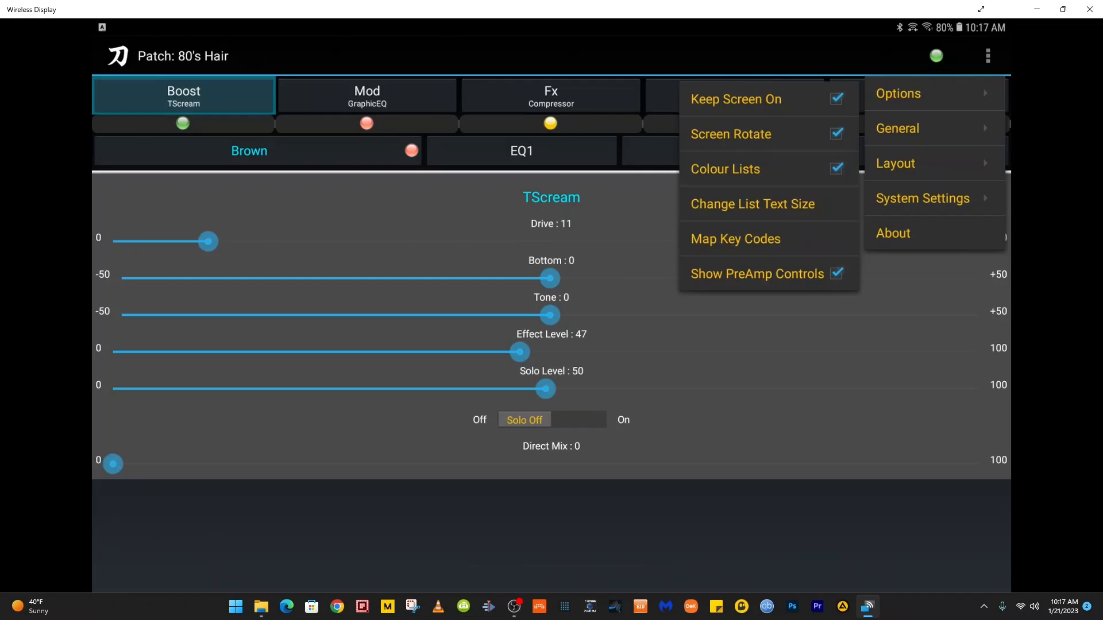
click(752, 204)
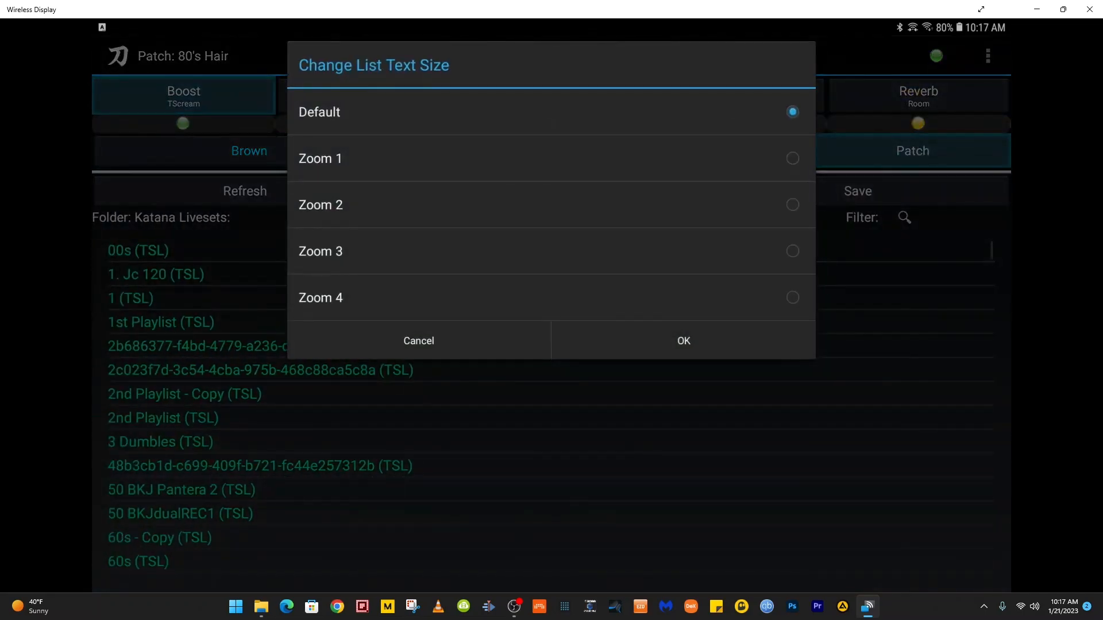
click(792, 204)
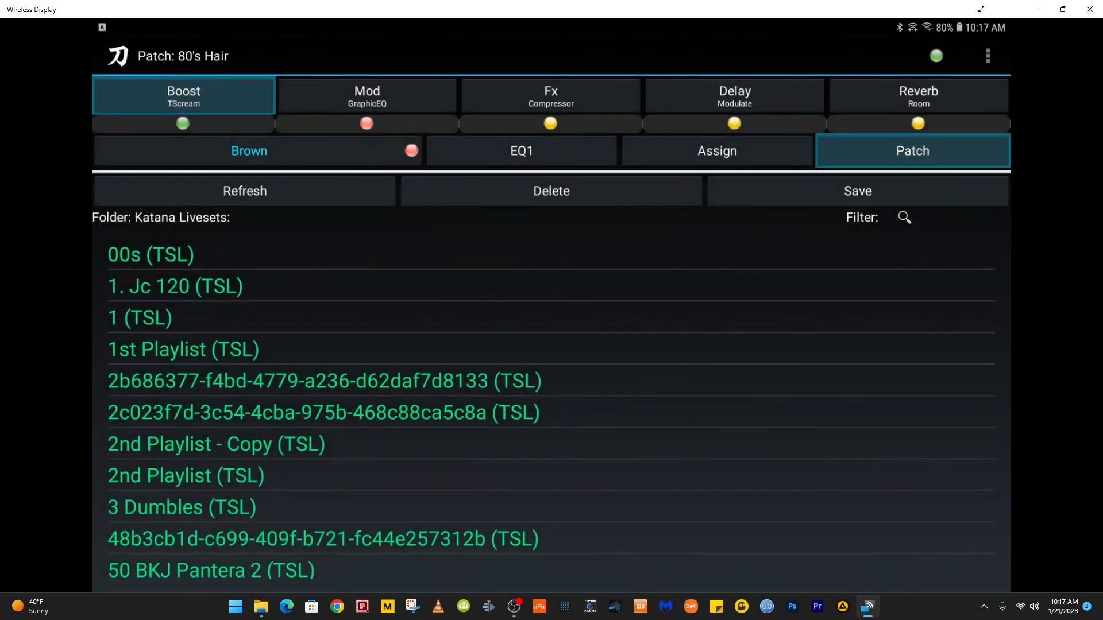
click(988, 56)
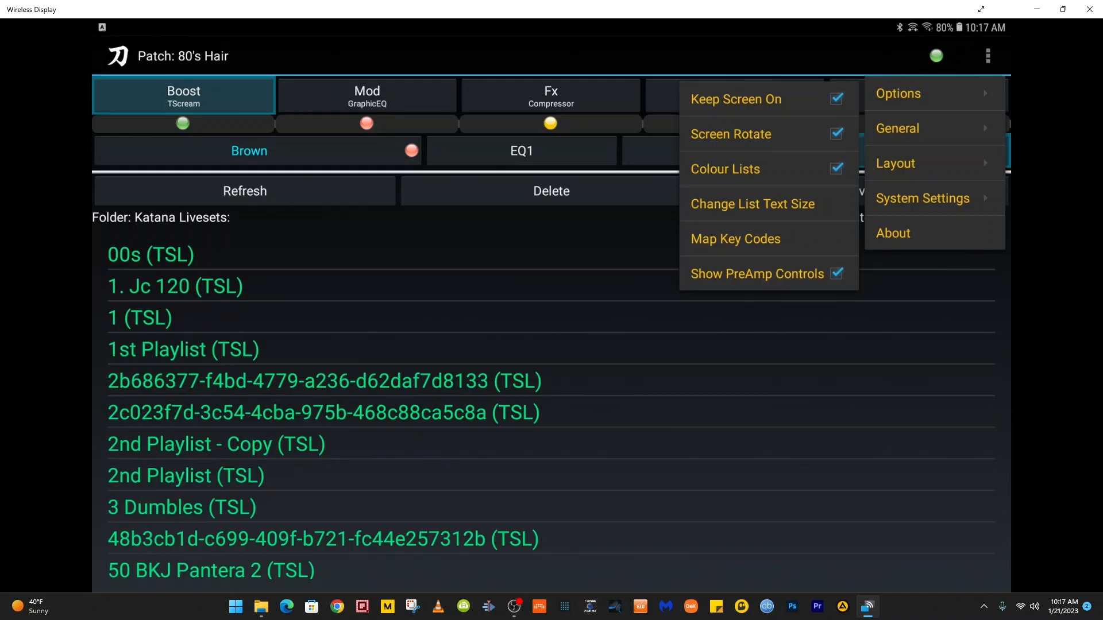
Visit the Bluetooth page, then start selecting an existing home folder.
click(897, 128)
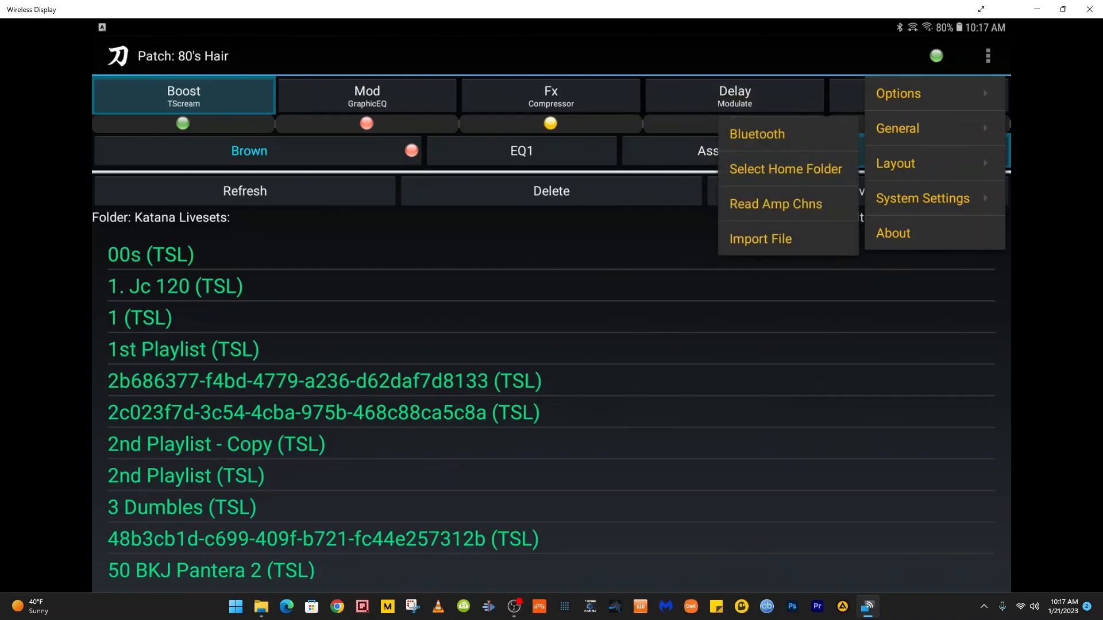
click(756, 134)
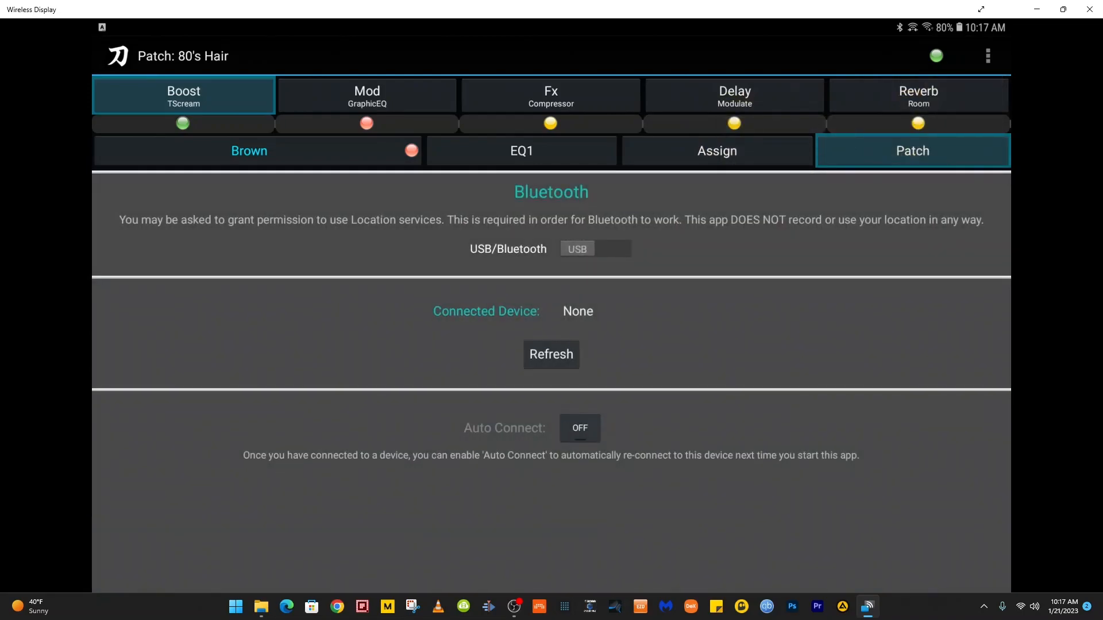
click(988, 56)
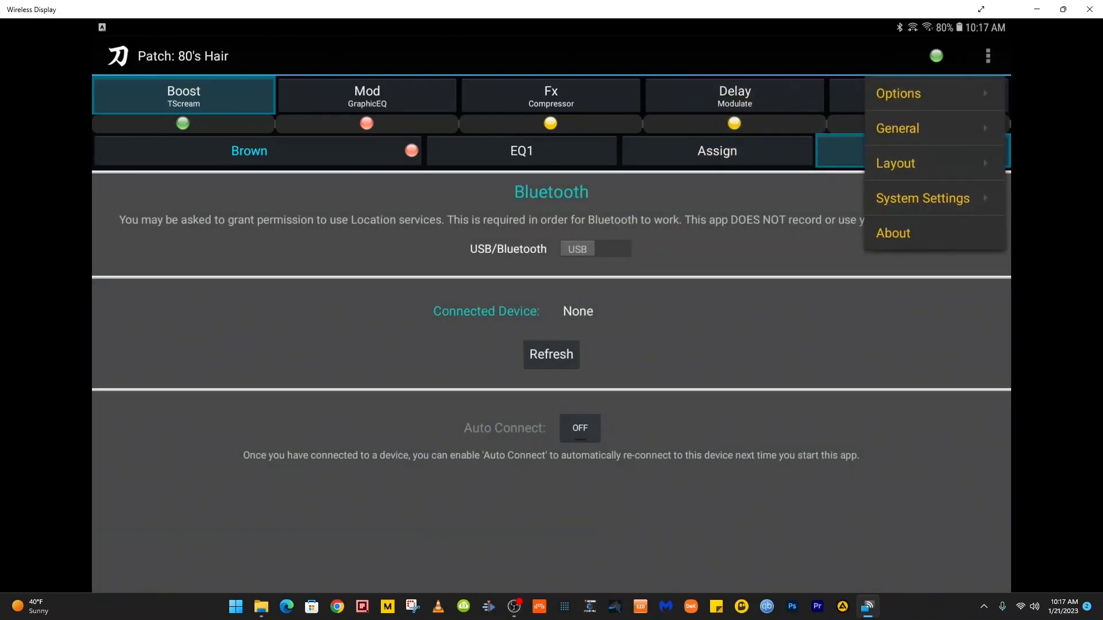
click(896, 93)
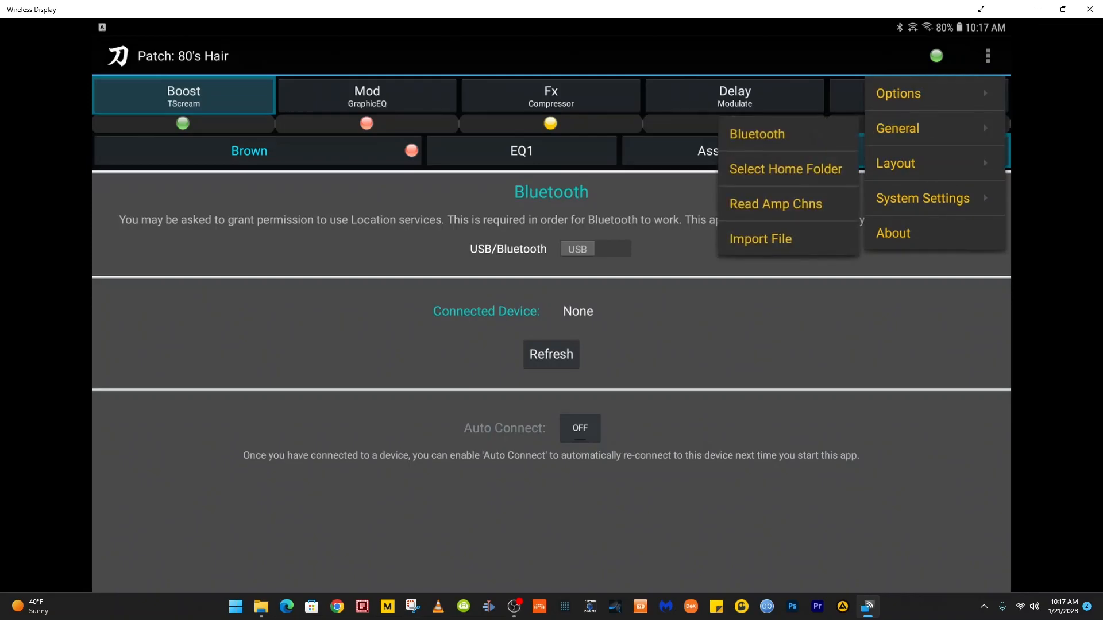
click(785, 169)
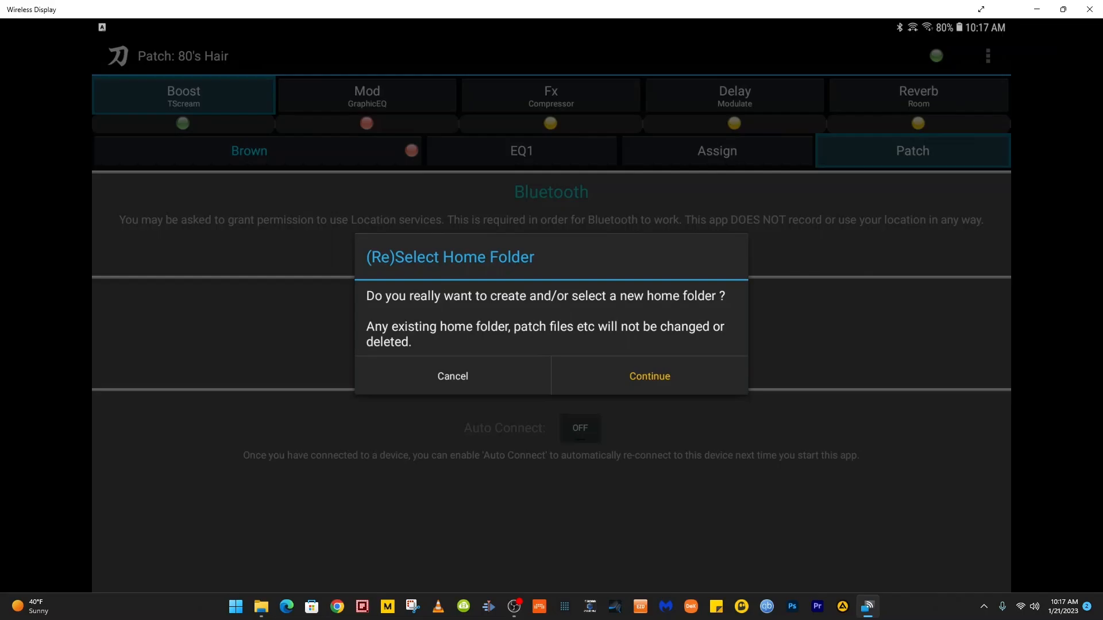
click(648, 376)
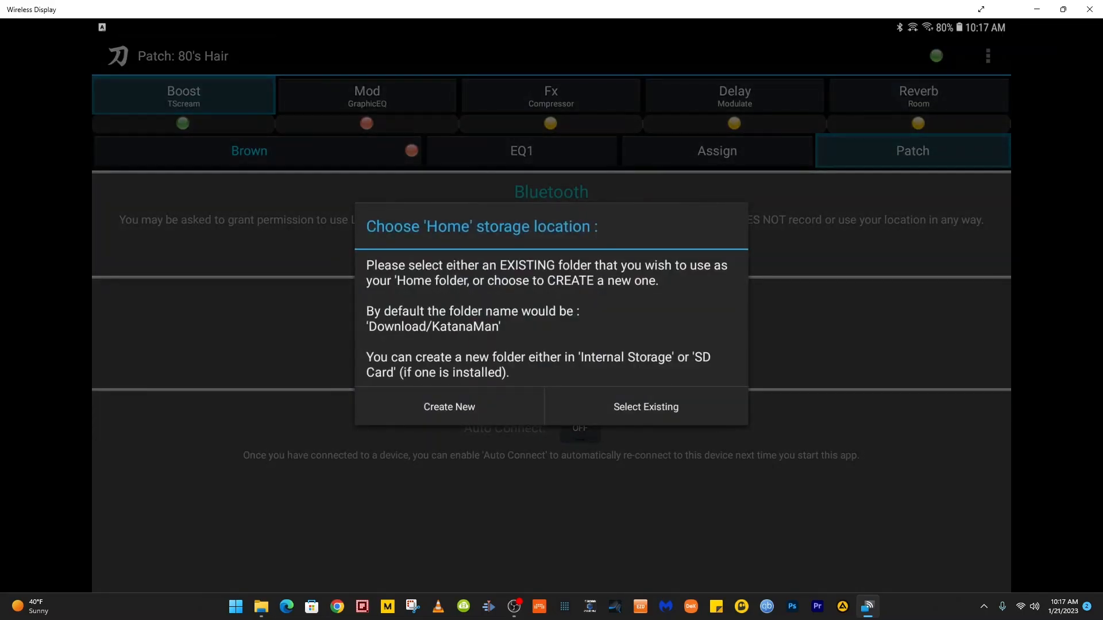
click(645, 406)
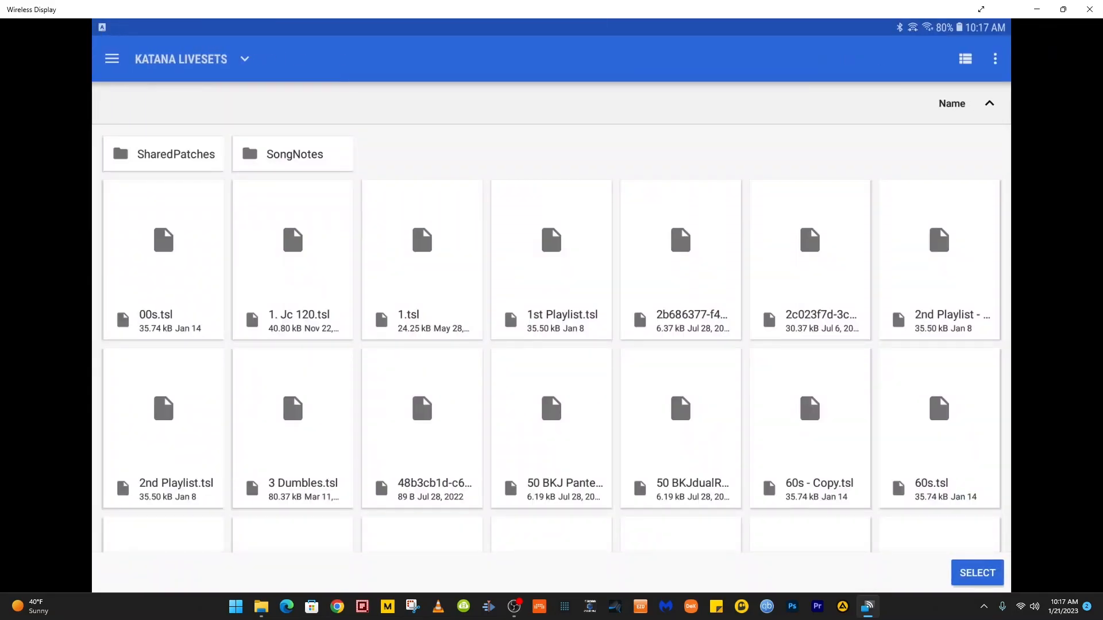
Browse the SD card's top-level folders from the file picker's storage drawer.
click(111, 59)
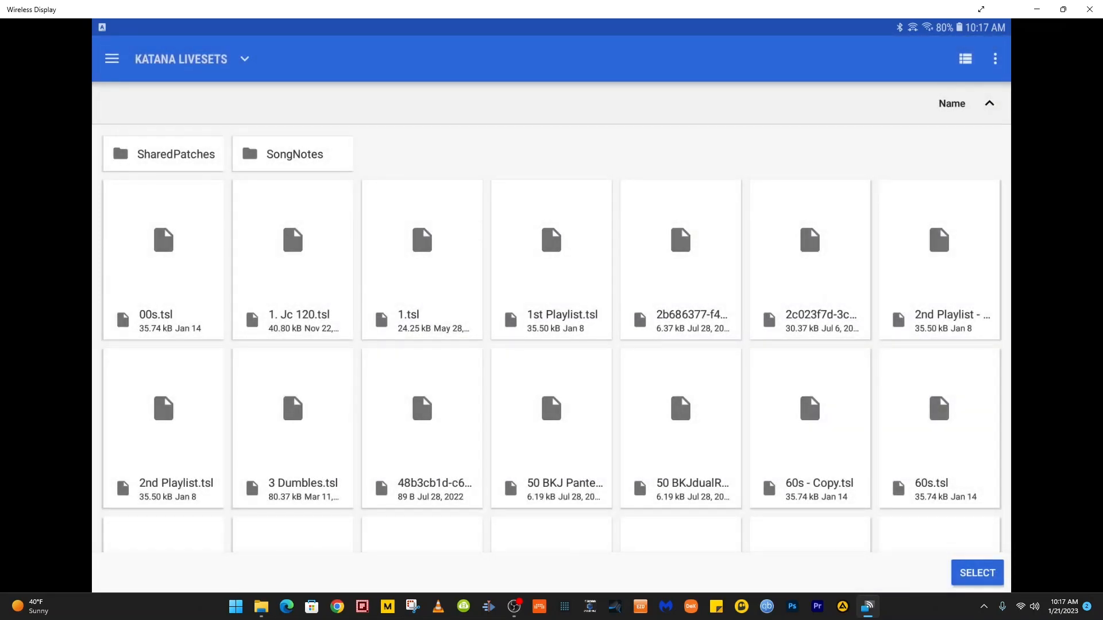
click(110, 59)
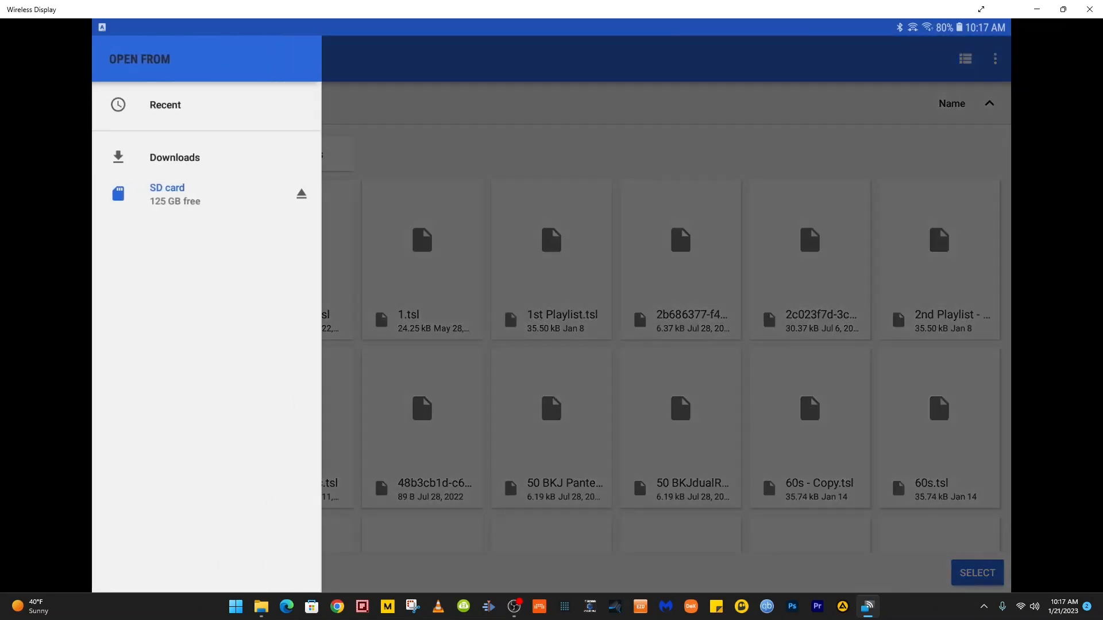
click(166, 188)
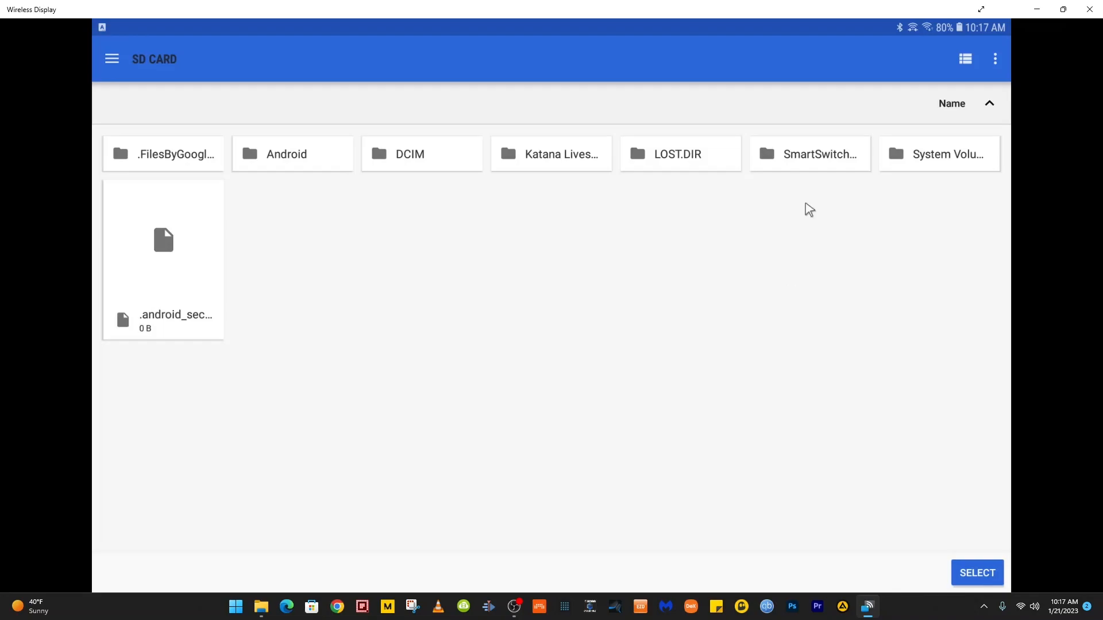
mouse_move(505, 159)
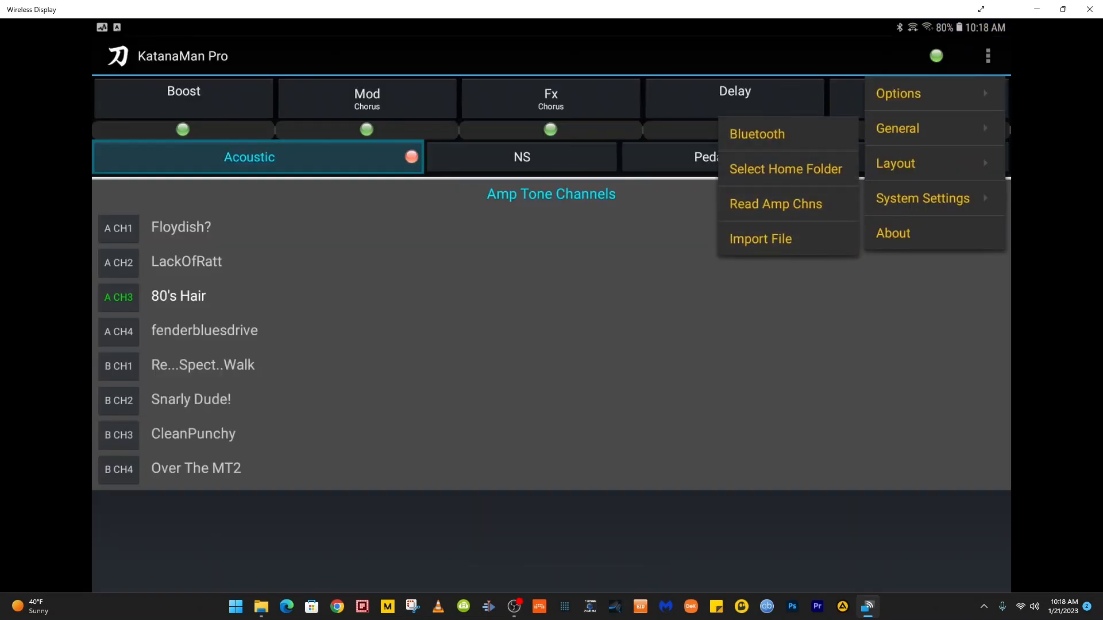
Load the 80's Hair patch and return to the Katana Livesets TSL file list.
click(775, 203)
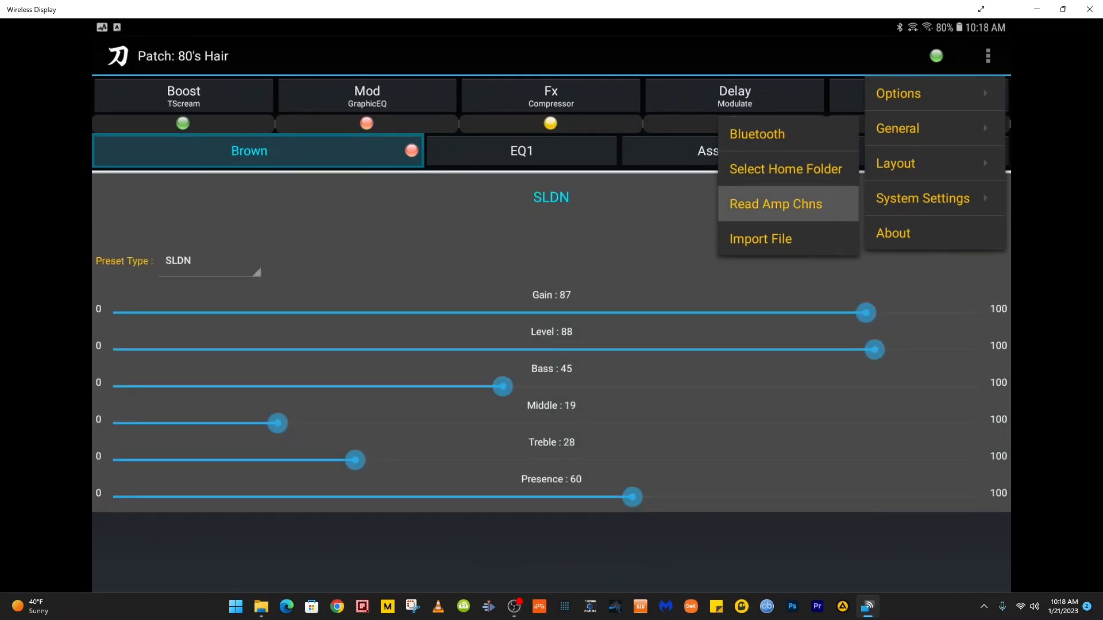
click(774, 203)
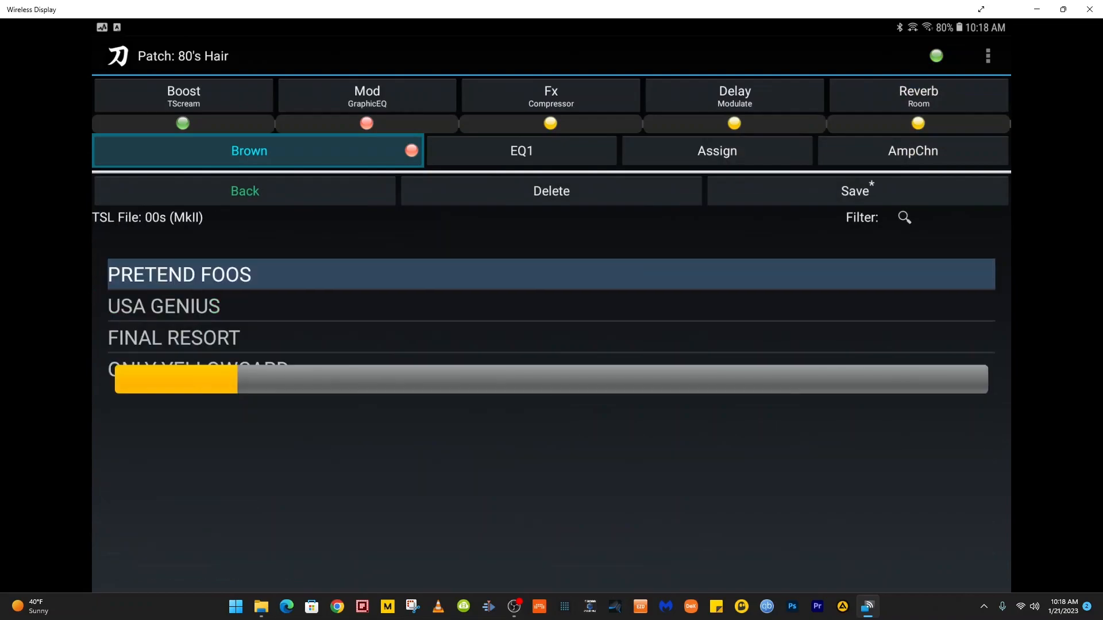
click(988, 56)
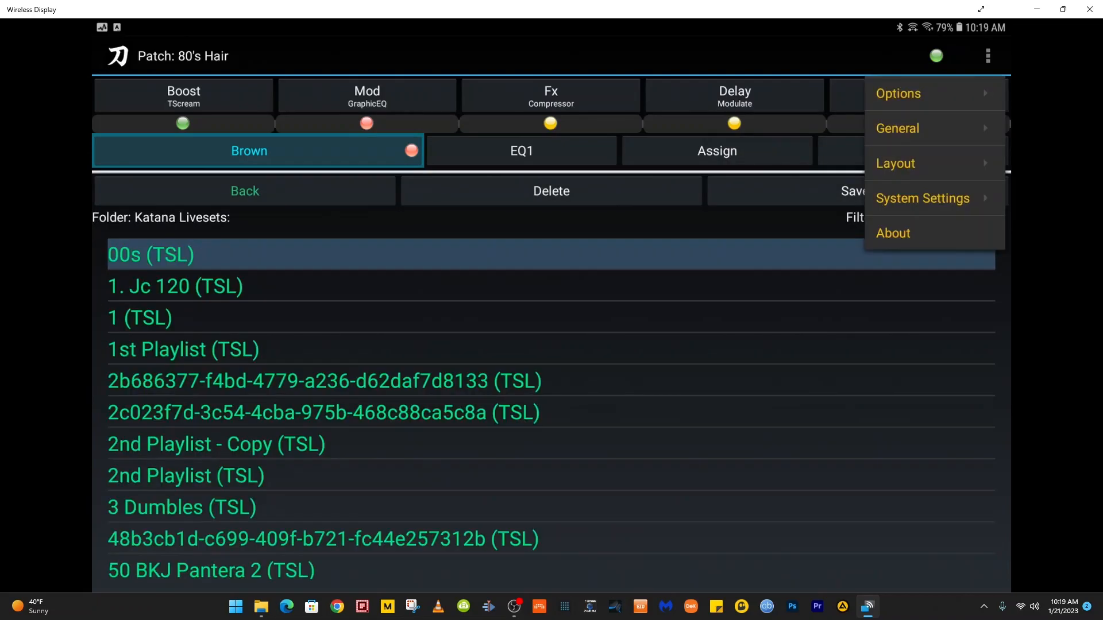
click(898, 93)
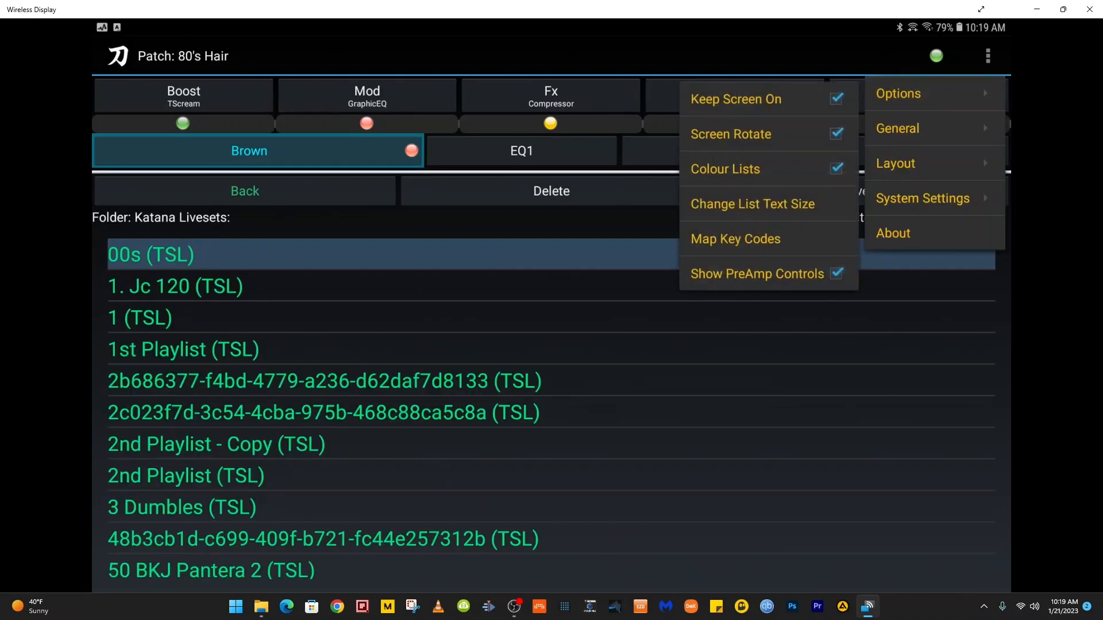
click(987, 57)
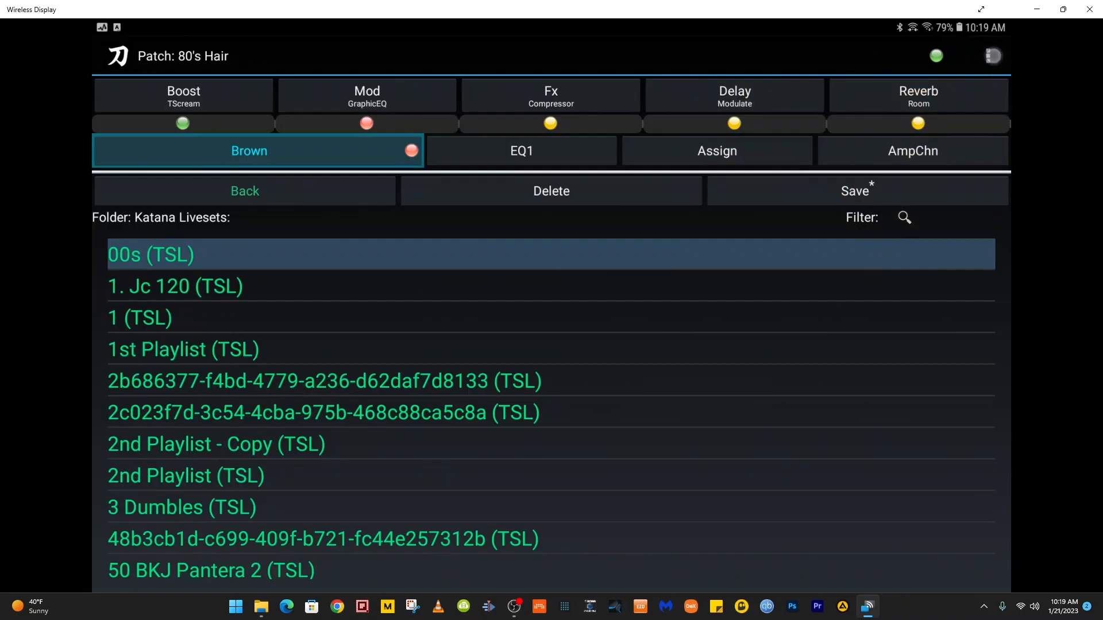
click(992, 56)
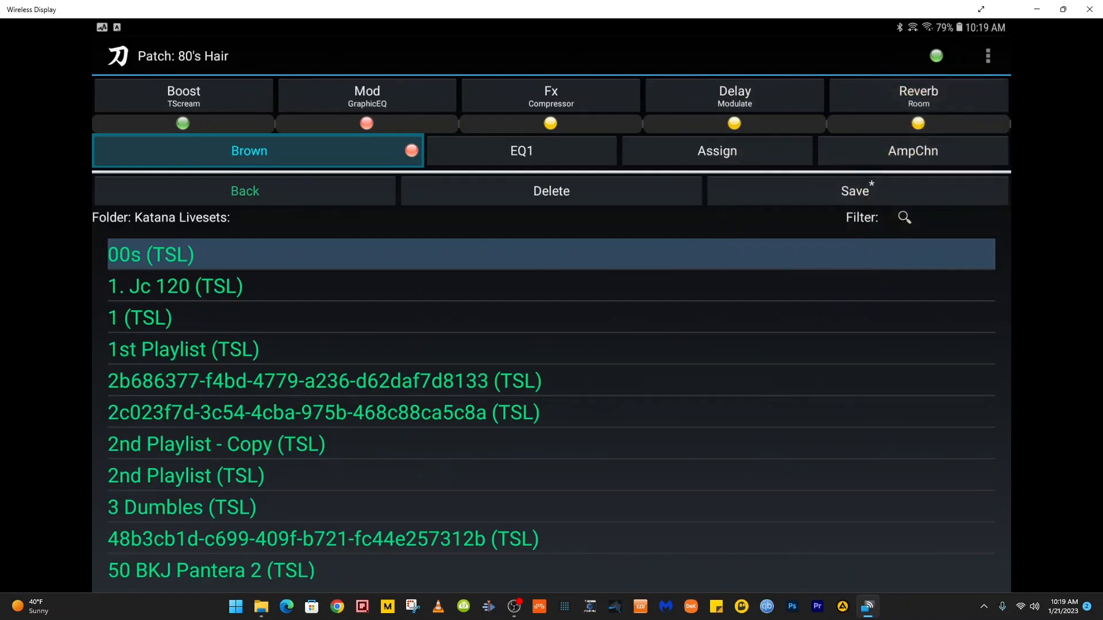
Show the Line Out and GlobalEQ system settings entries.
click(988, 56)
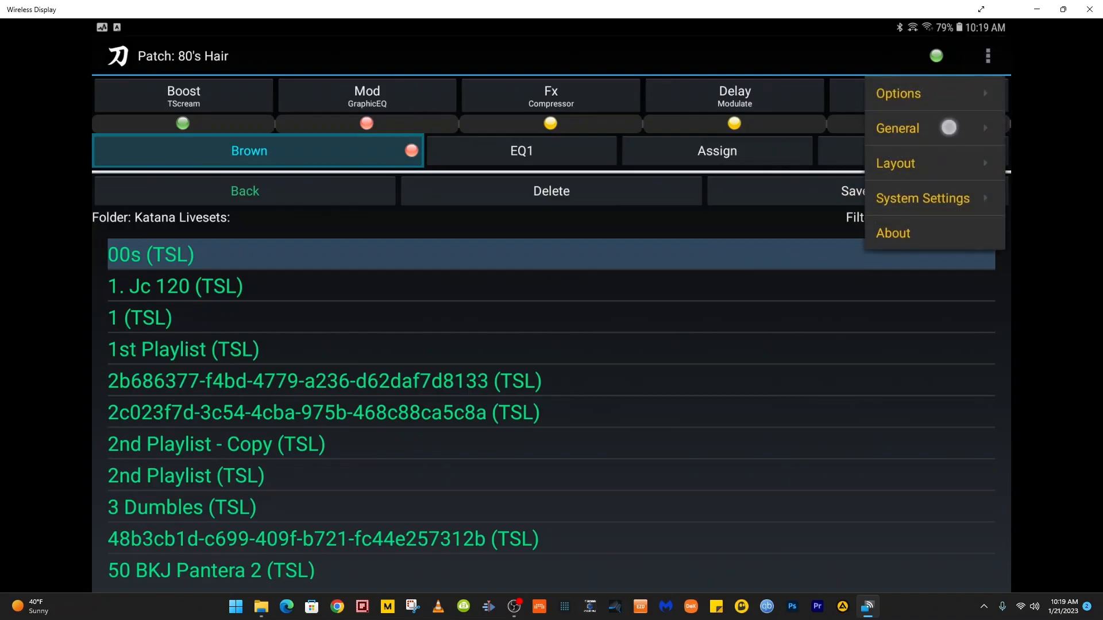
click(897, 128)
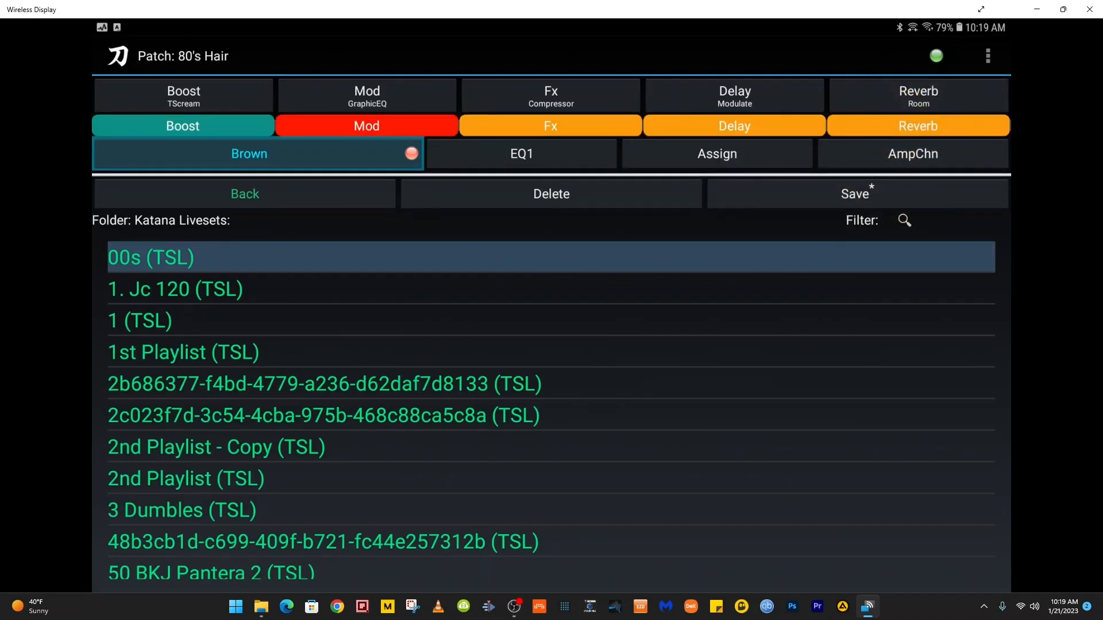
click(987, 56)
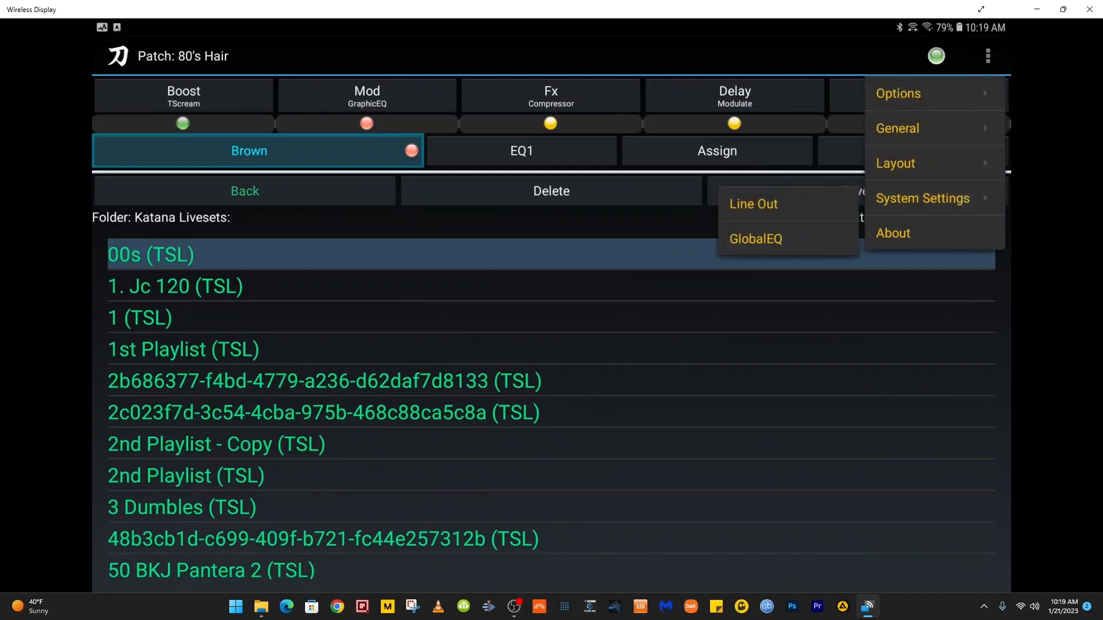
On Line Out / Cabinet, keep Air Feel at RECORDING and switch the mic from M1.
click(752, 203)
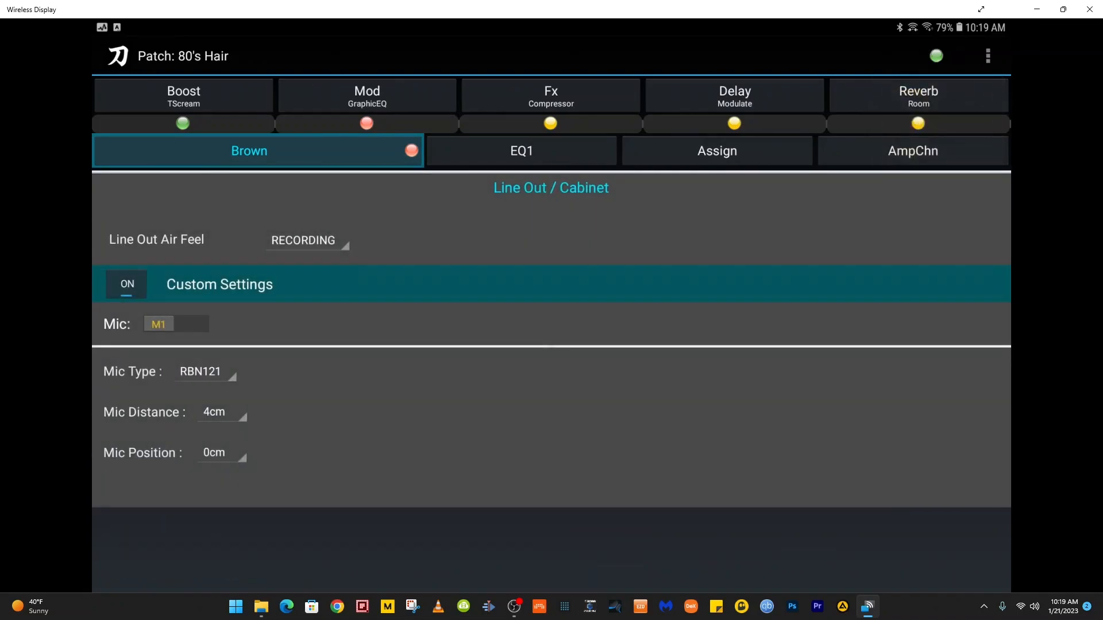
click(303, 240)
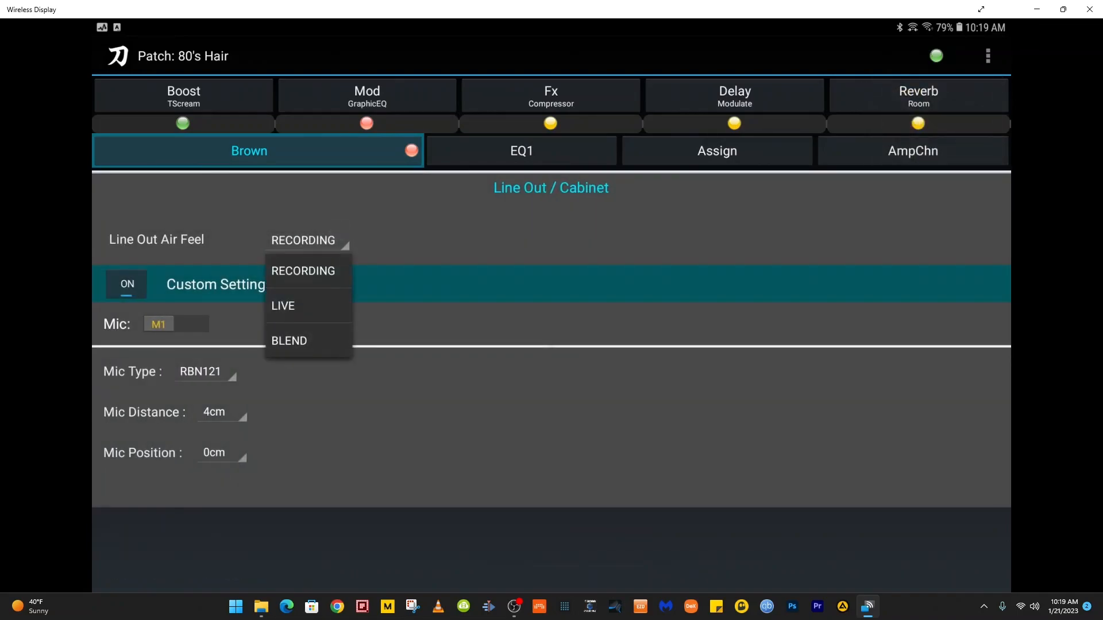
click(303, 271)
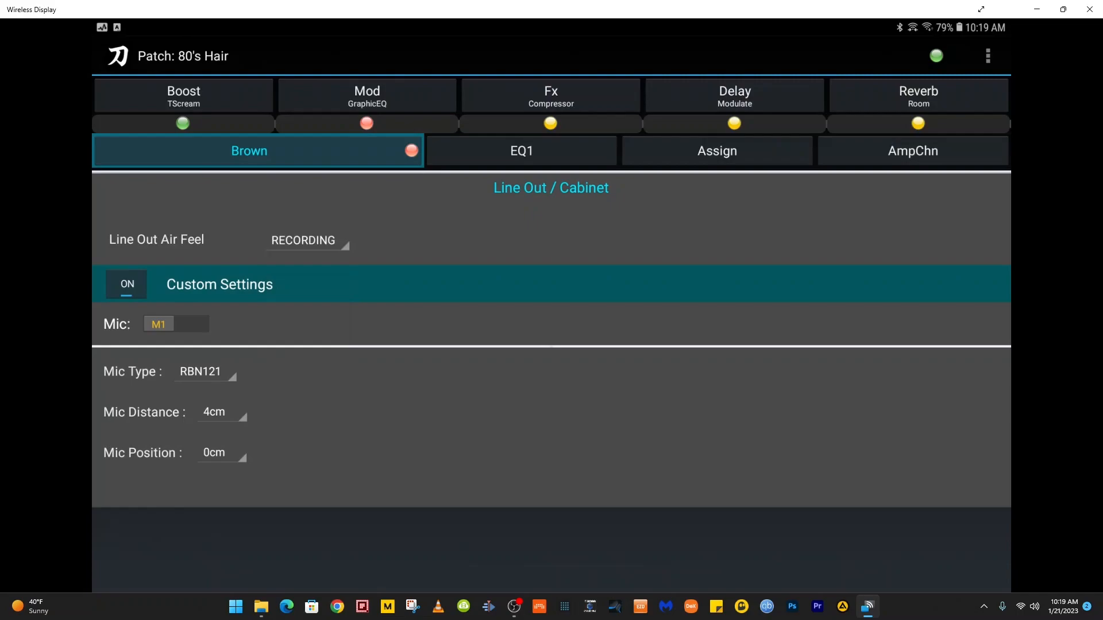
click(126, 284)
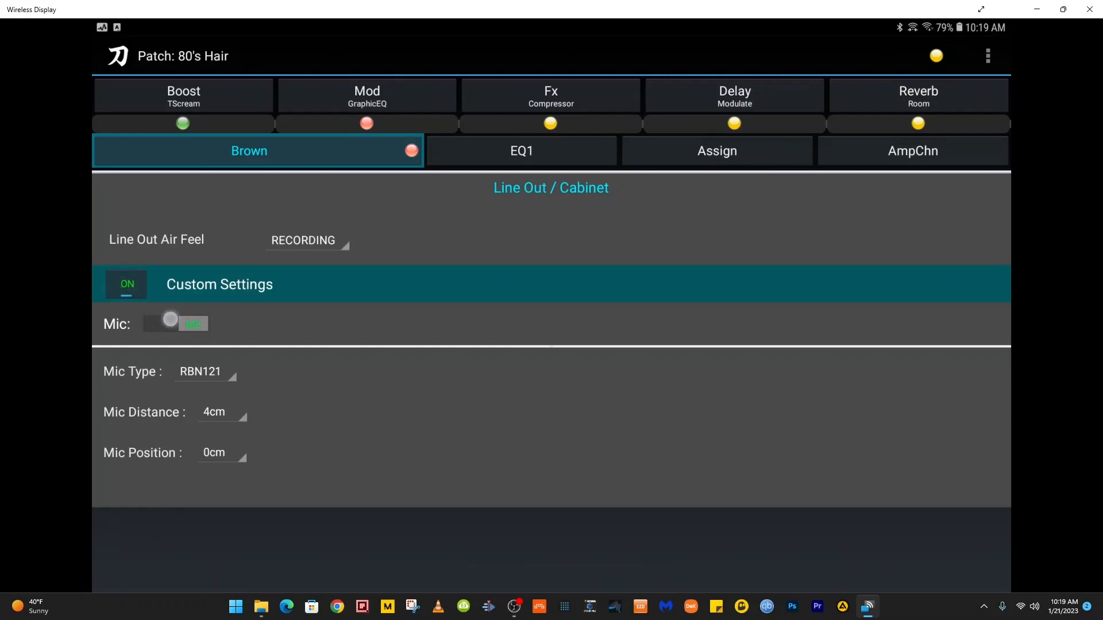
click(988, 57)
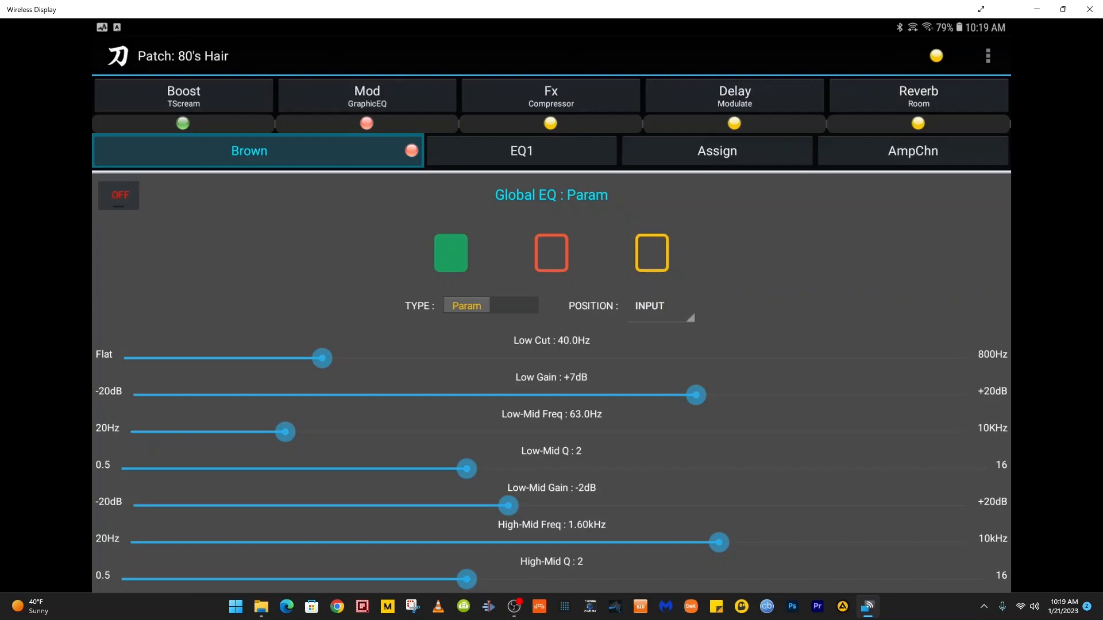
Select the red Global EQ memory slot.
click(551, 253)
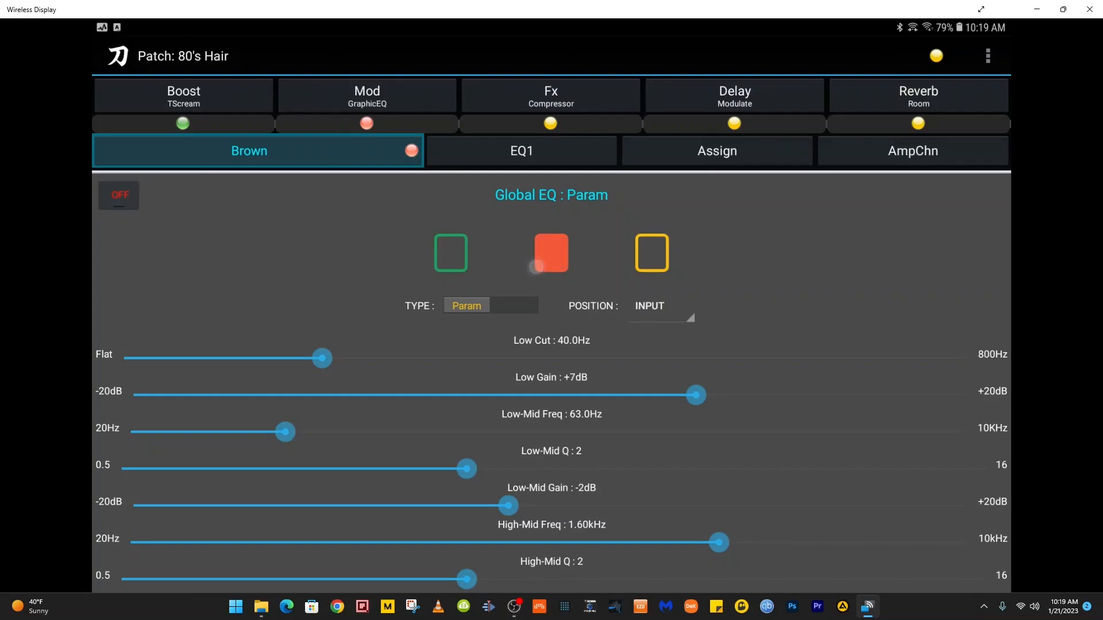
click(649, 253)
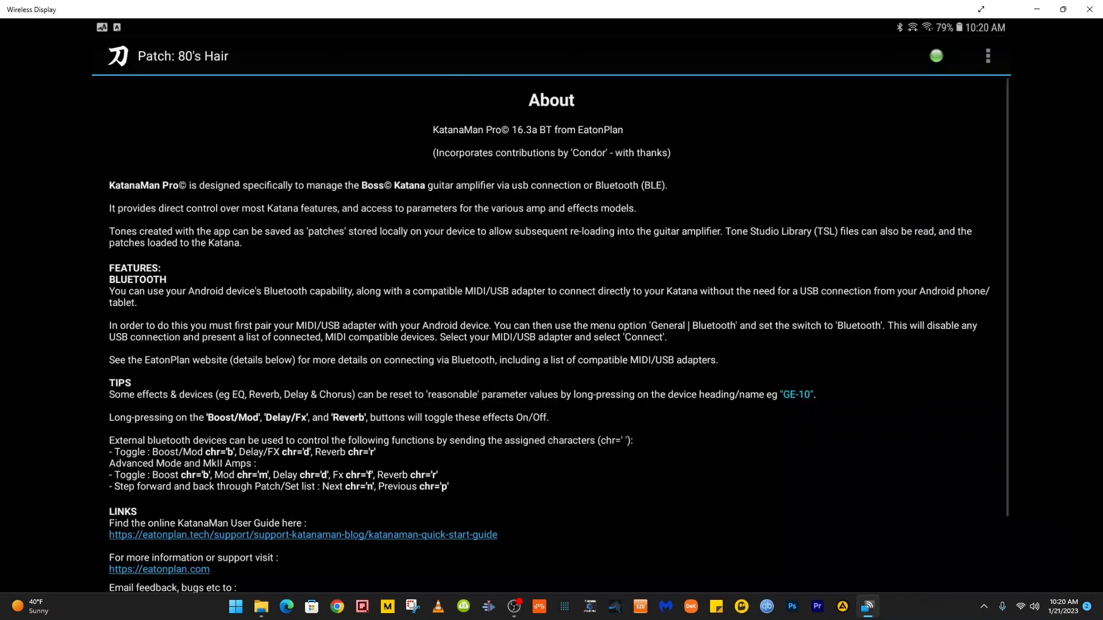
Scroll the About page for version 16.3a BT, then close it.
scroll(down, 3)
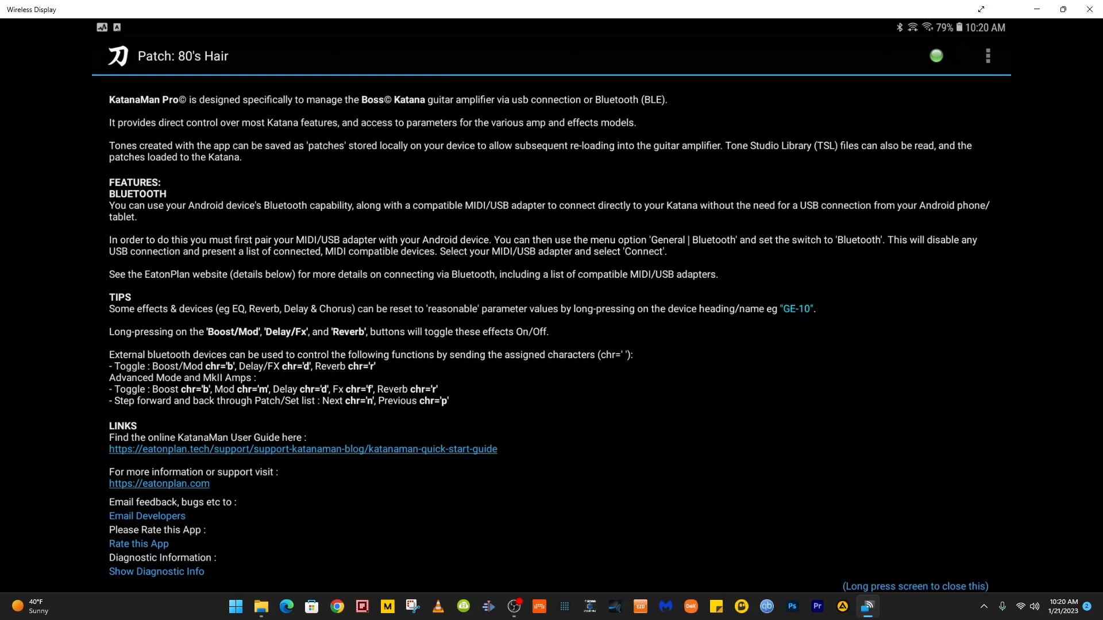
click(988, 56)
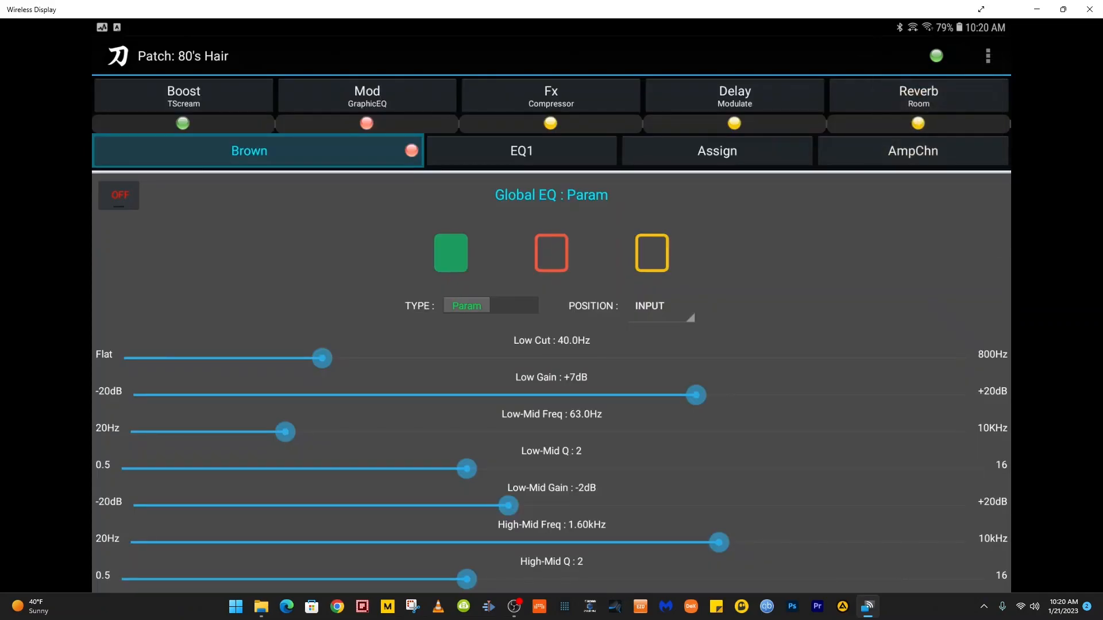
View the GraphicEQ mod type list, then show the TScream boost (Drive 11, Level 47).
click(366, 95)
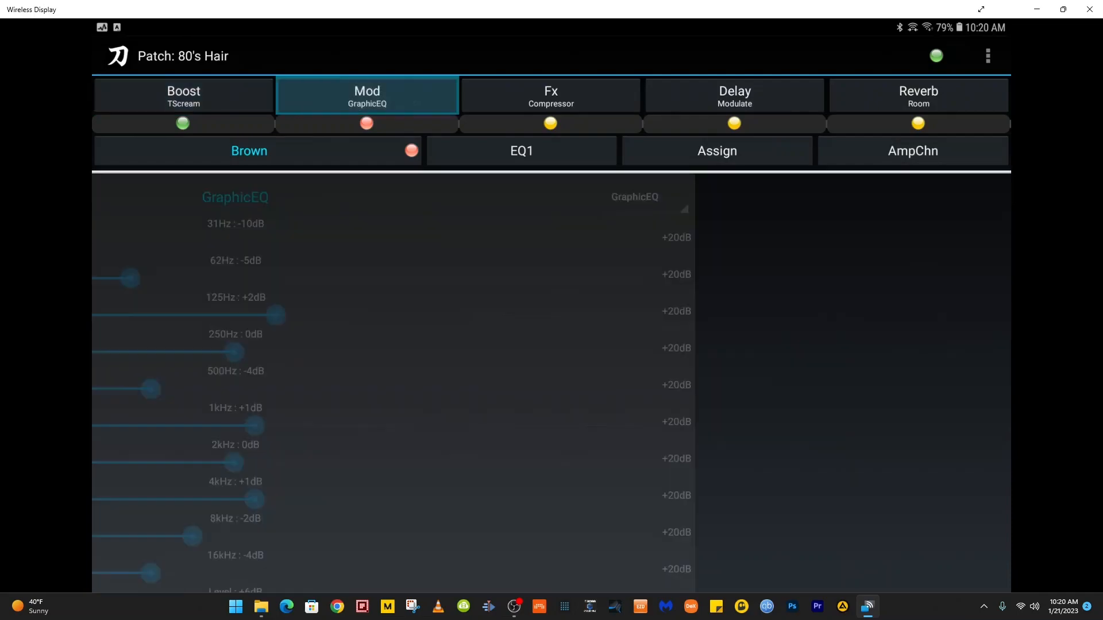
click(633, 197)
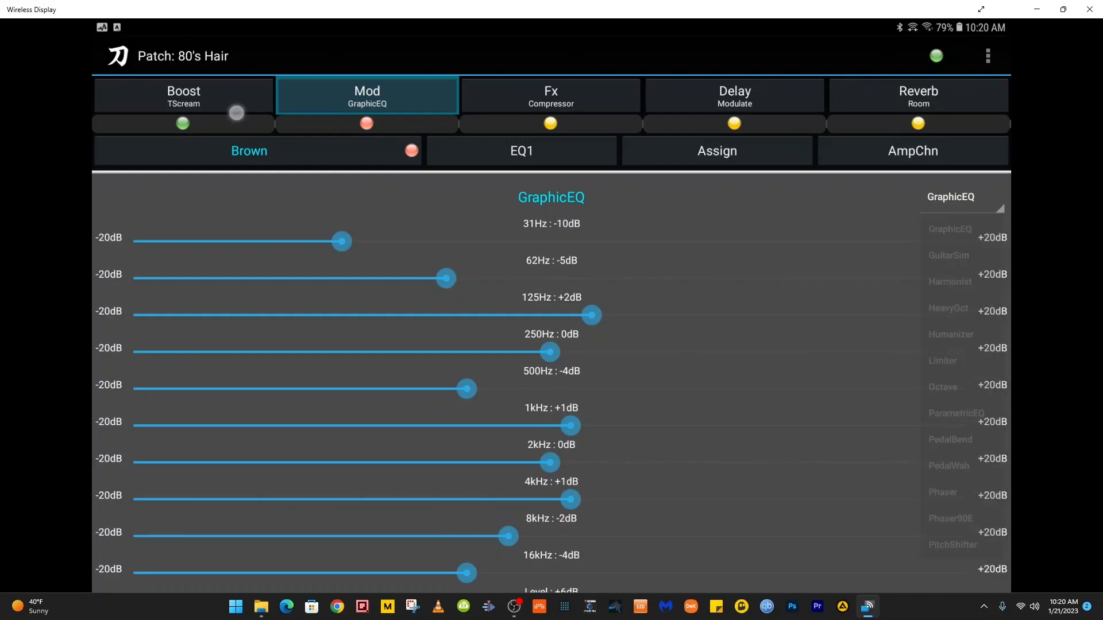
click(182, 95)
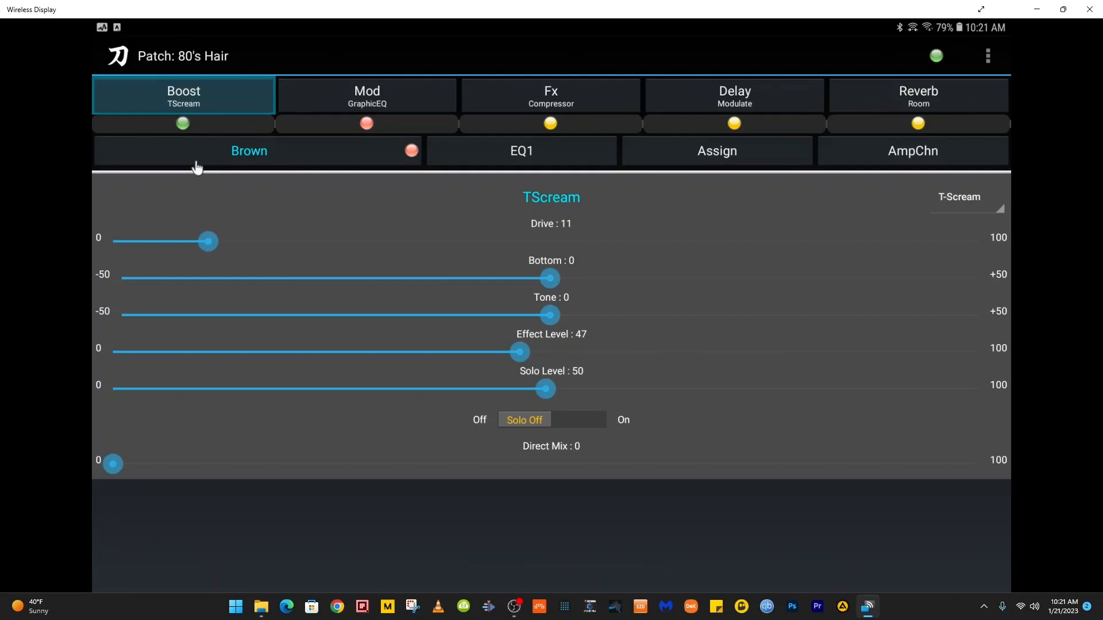
mouse_move(220, 163)
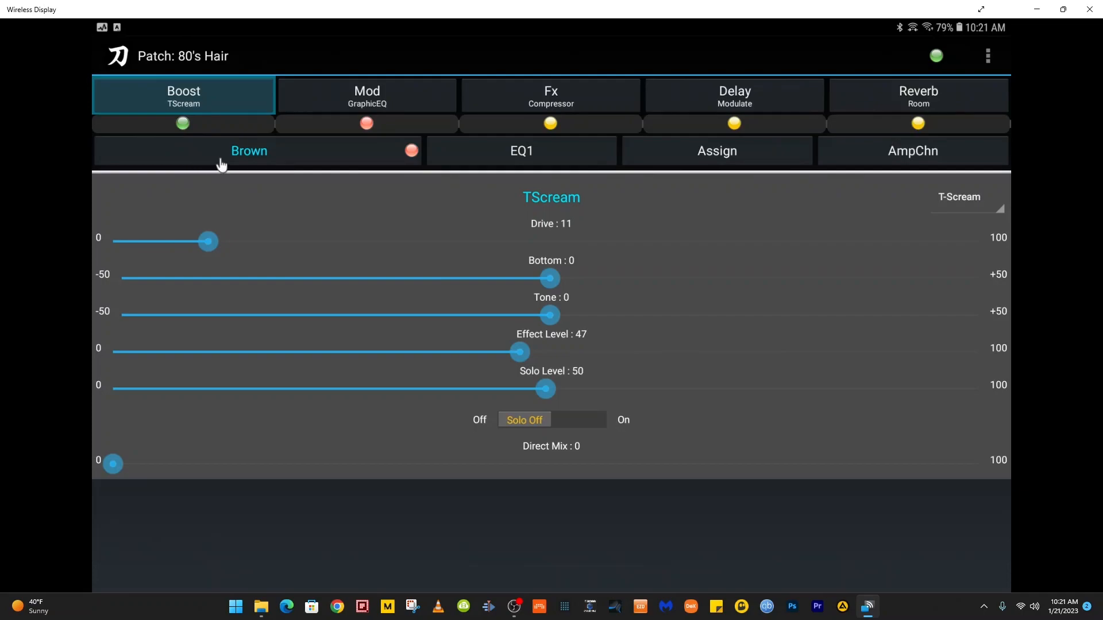
Raise the Brown channel's Fx level from 33 to 69, then show its amp type presets.
click(248, 150)
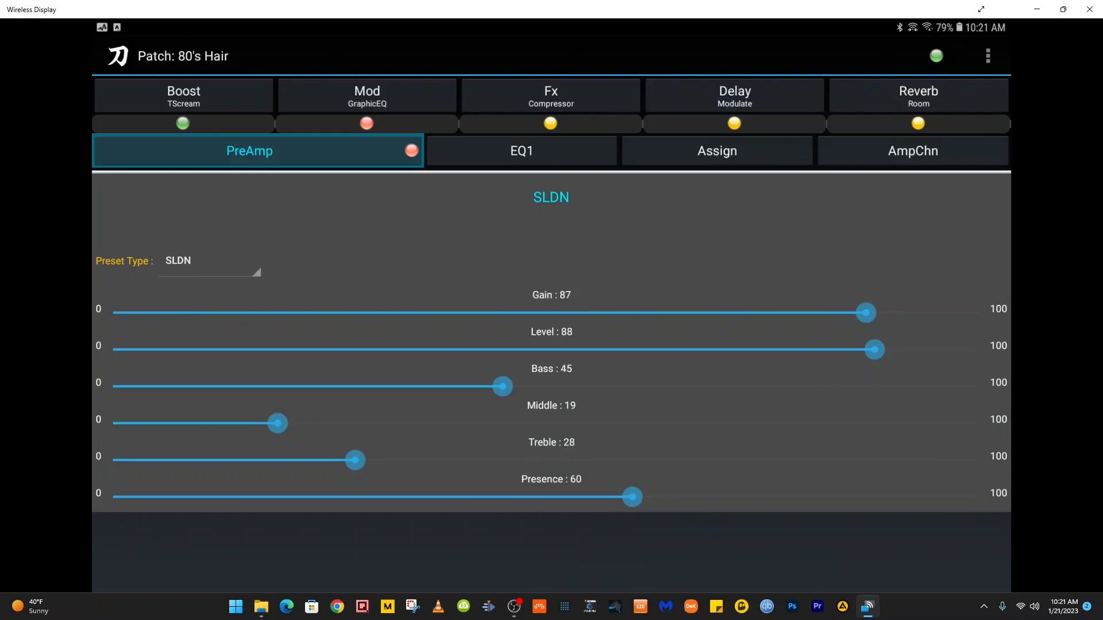
click(209, 271)
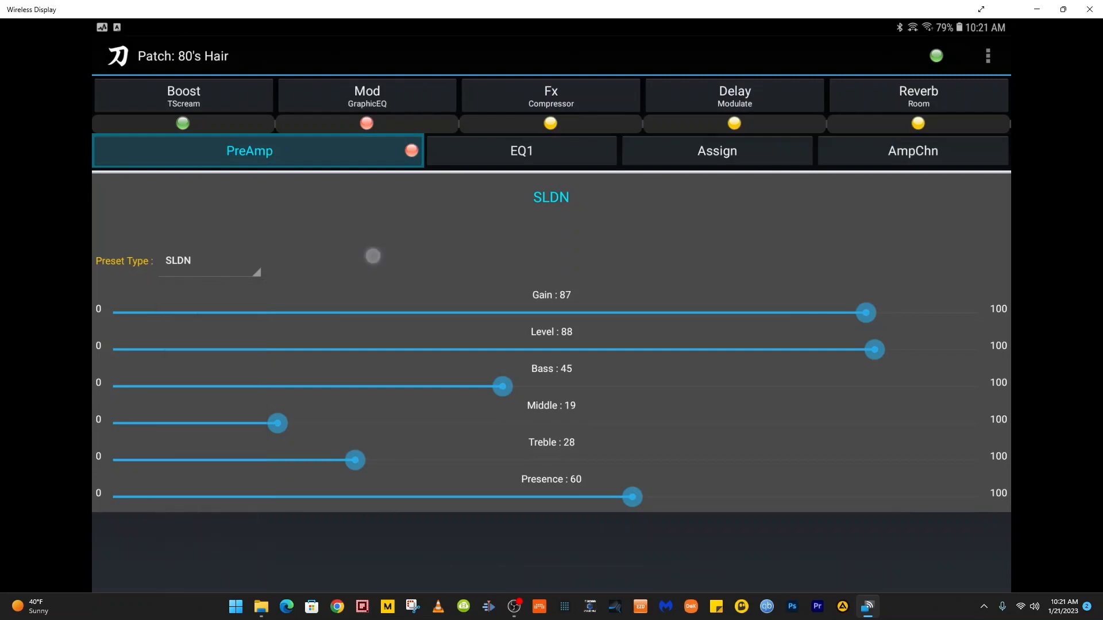
click(249, 151)
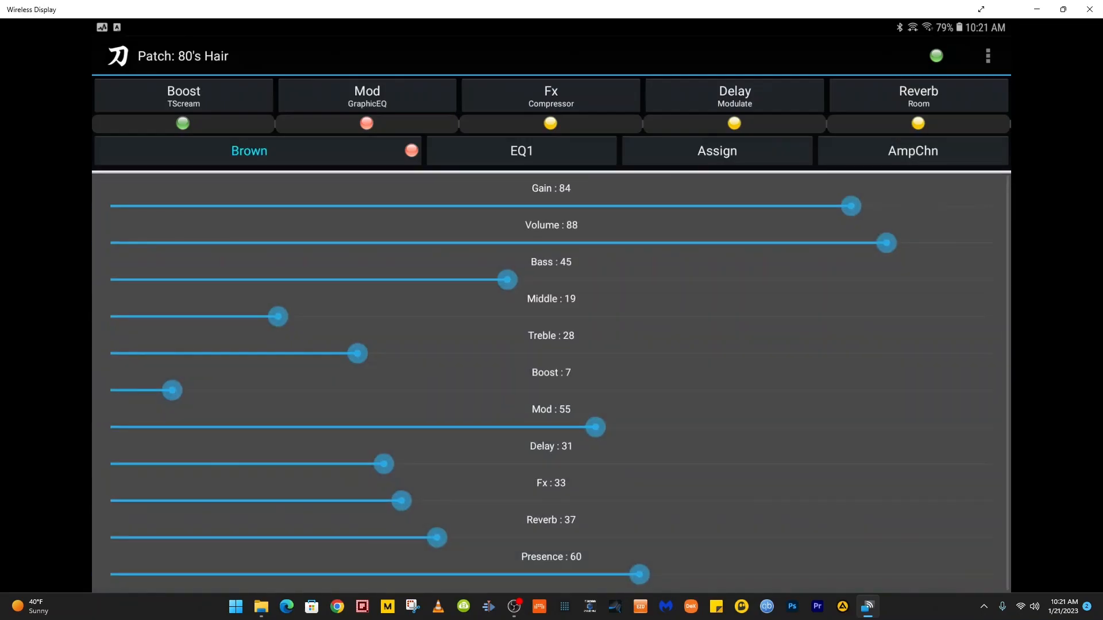
drag(401, 501, 718, 501)
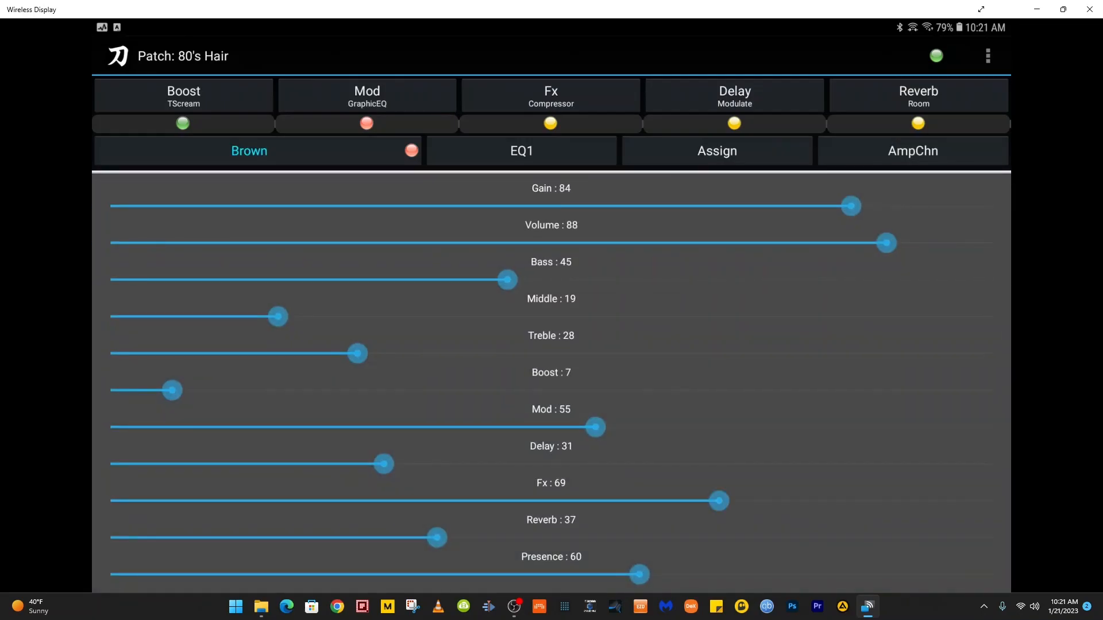
click(248, 151)
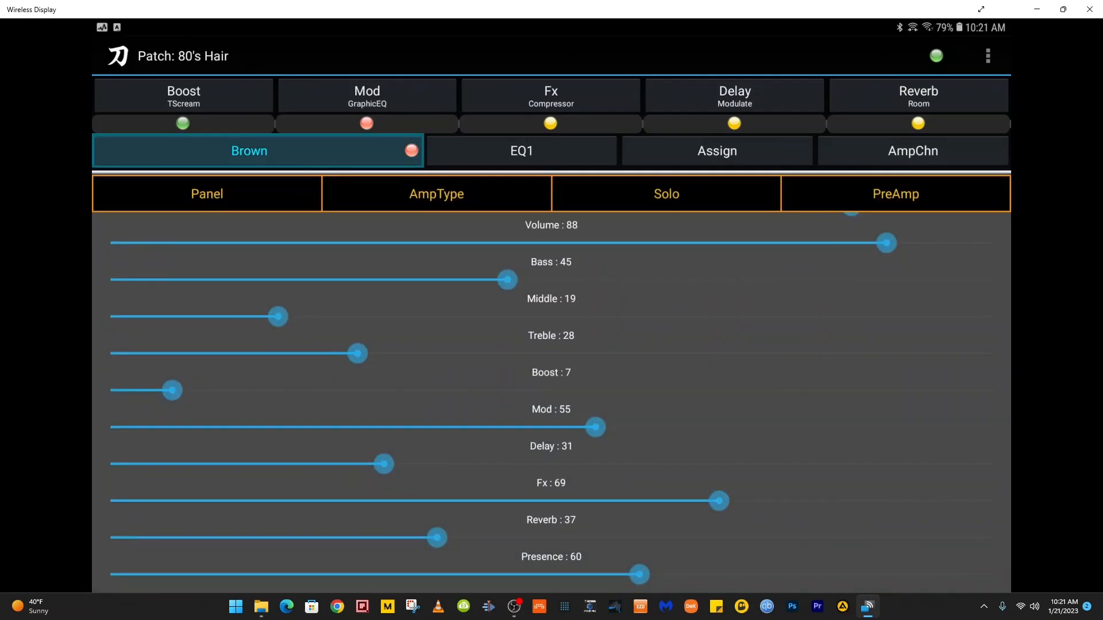
click(435, 193)
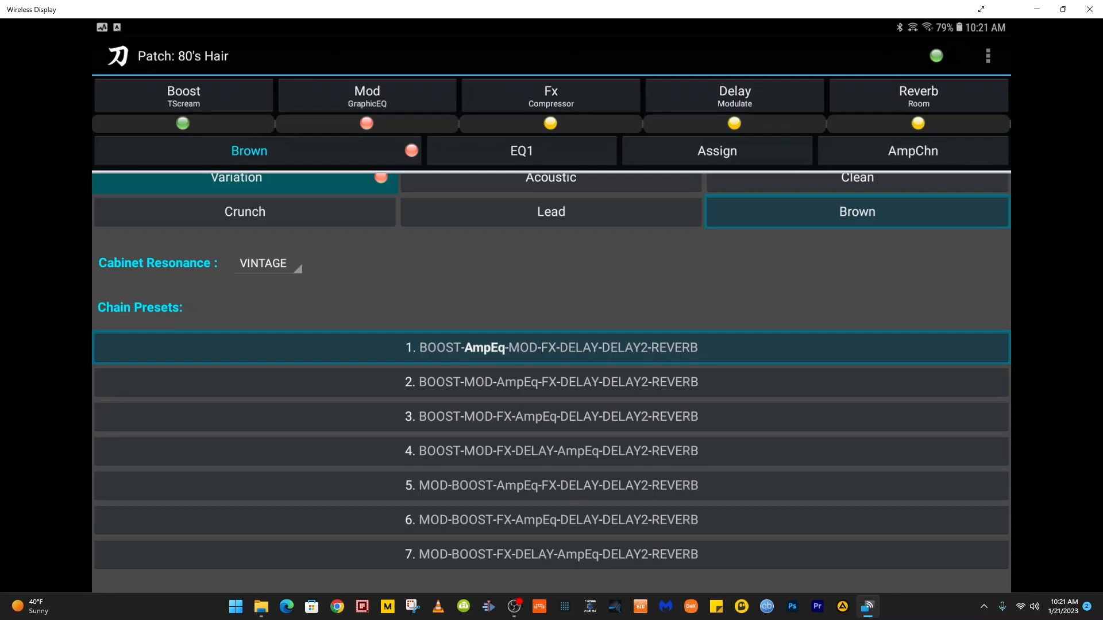
Switch the amp type from Crunch to Clean and turn the JC-120 preamp's Bright on.
click(244, 211)
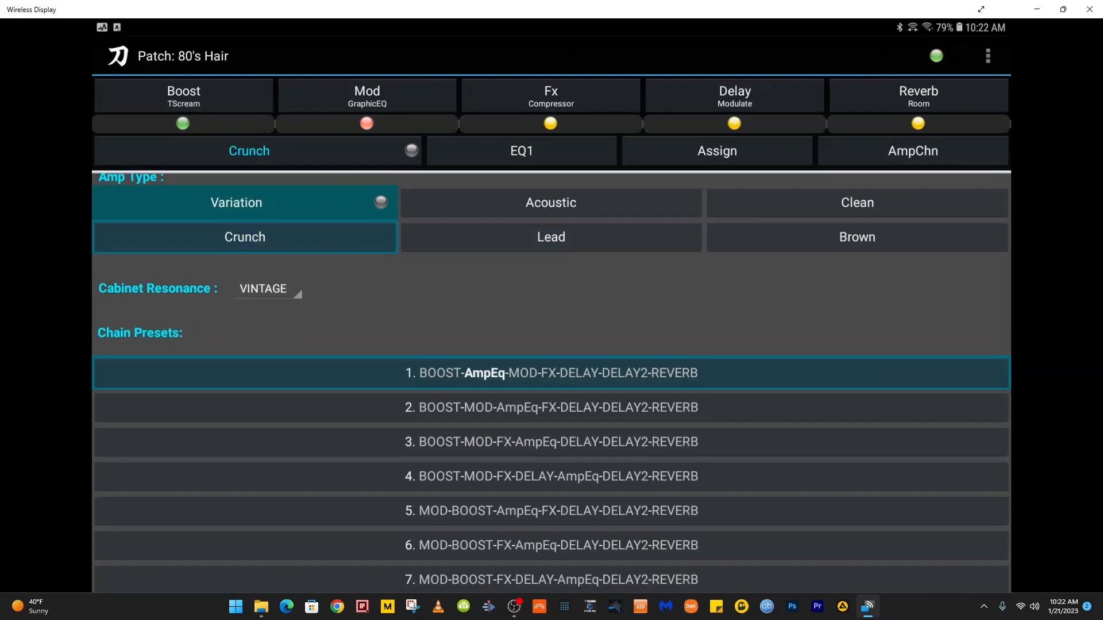
click(856, 203)
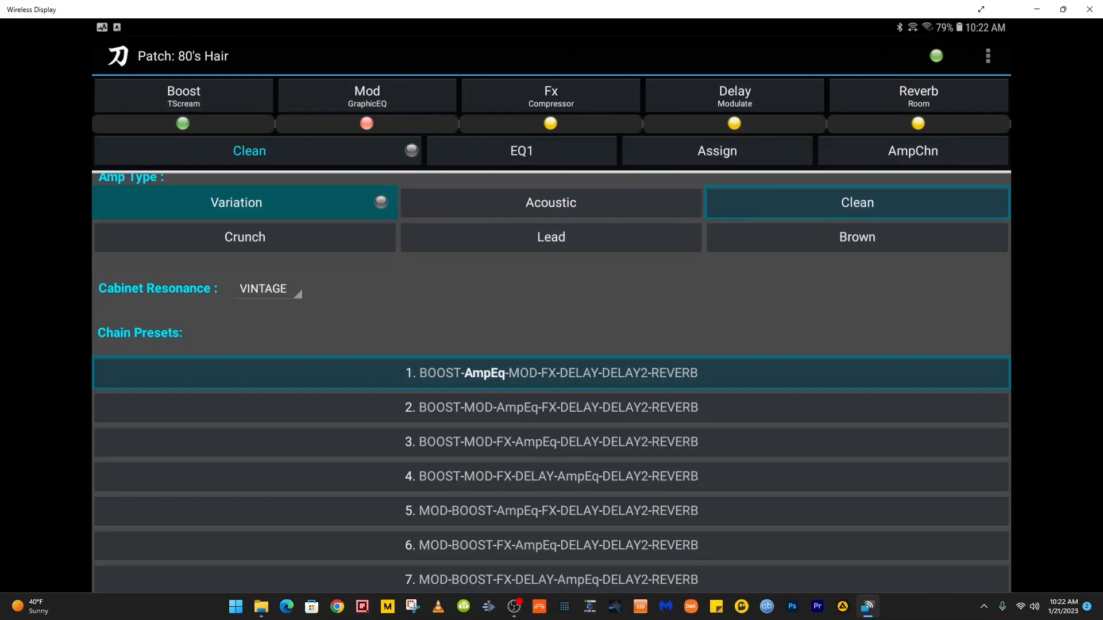
click(248, 151)
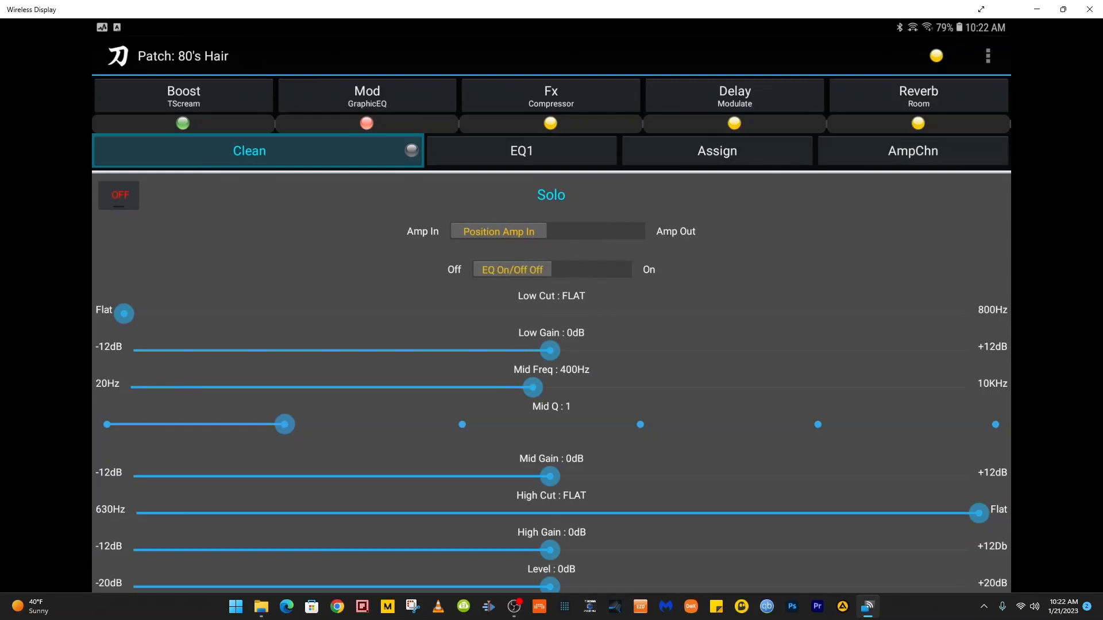
click(521, 151)
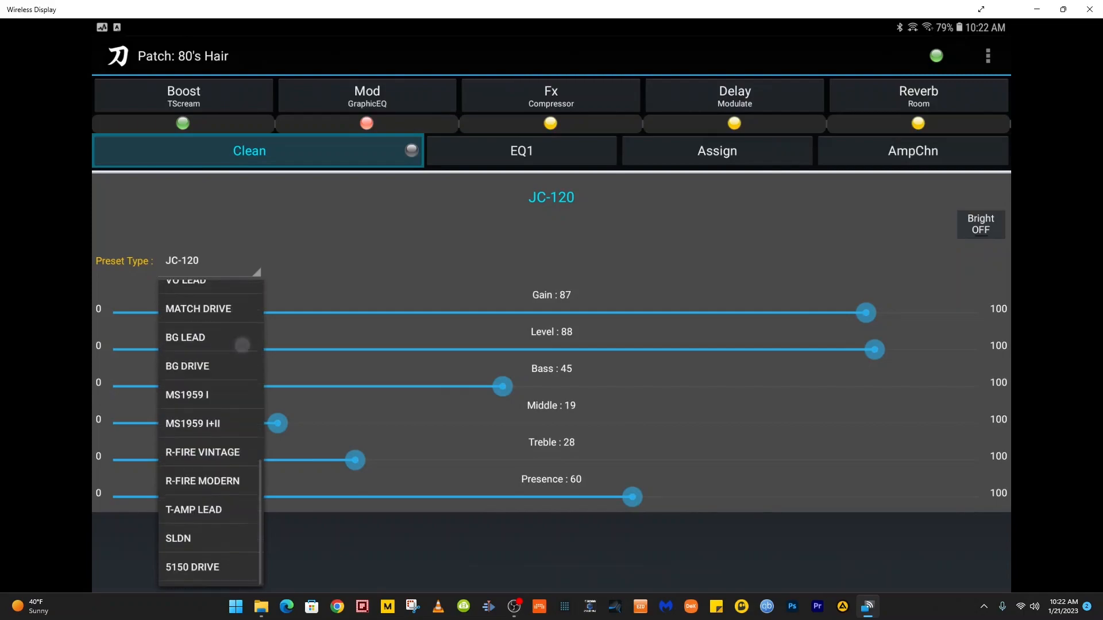
click(980, 223)
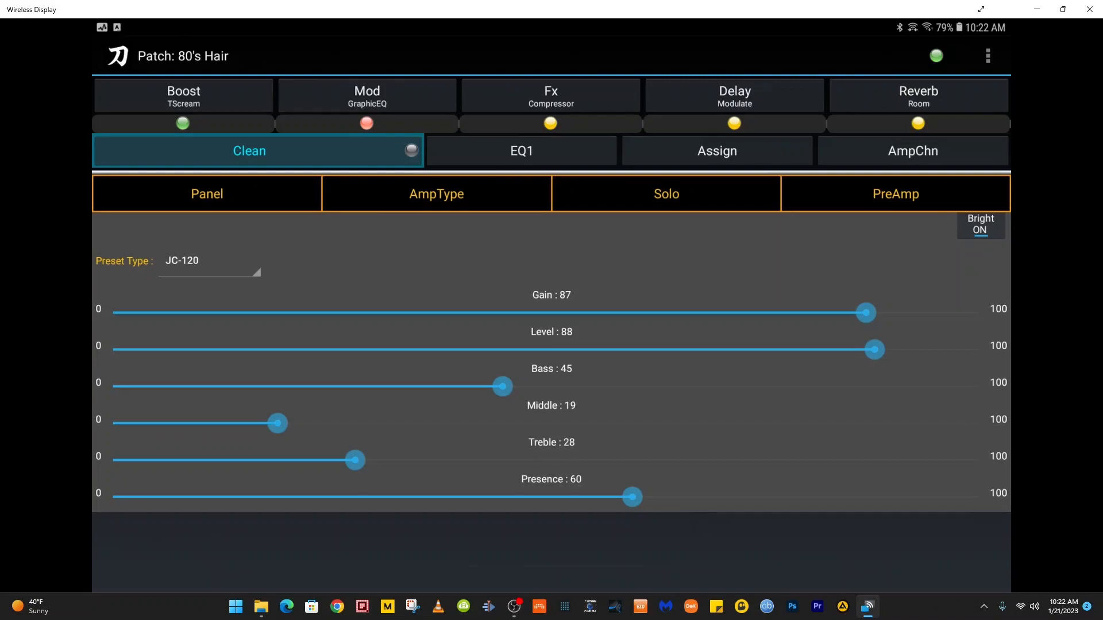
View the noise gate, EQ1 and tone shape pages and toggle Global EQ.
click(521, 150)
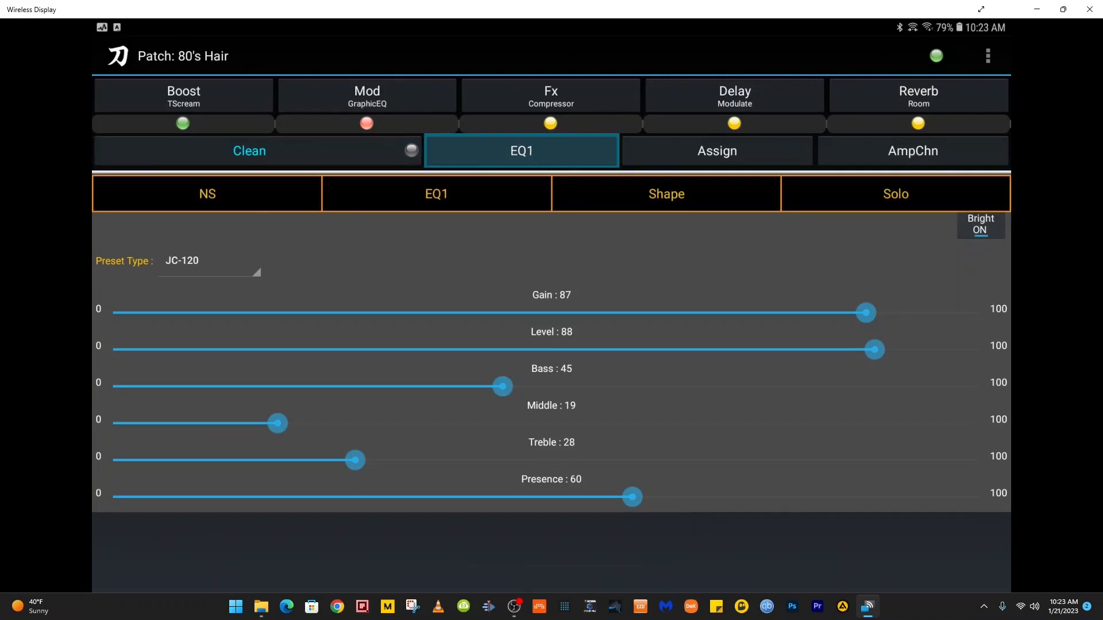
click(207, 193)
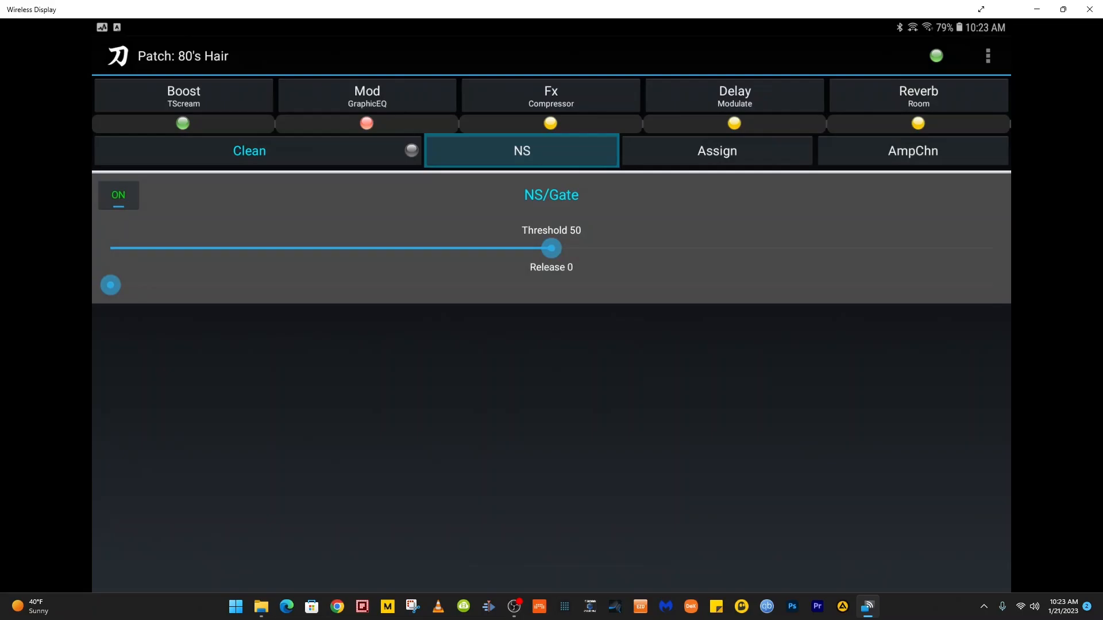
click(521, 150)
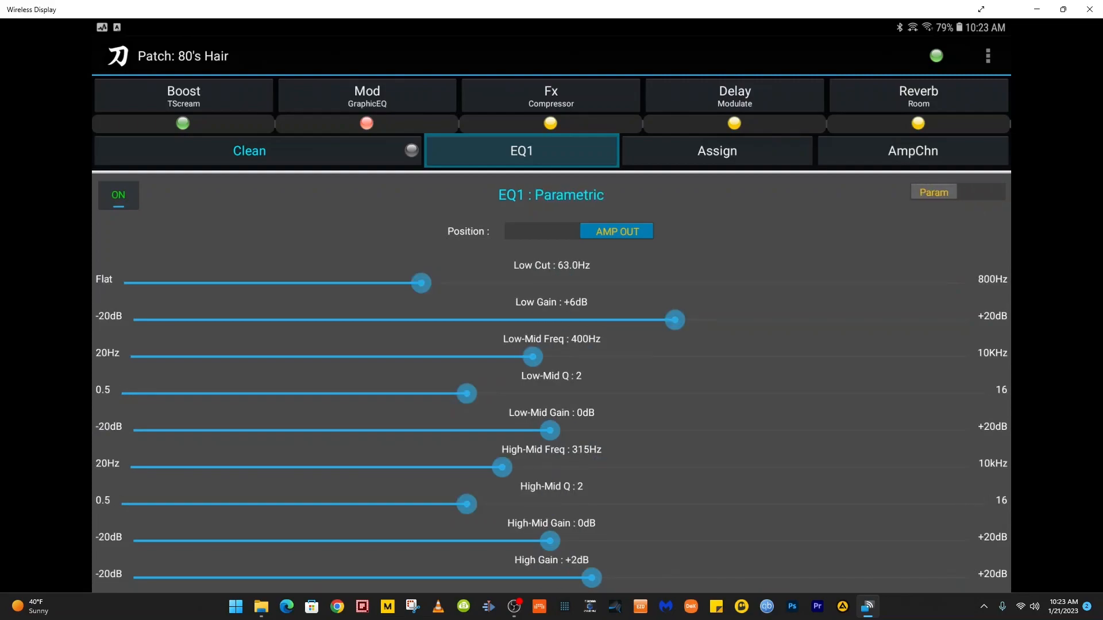
click(521, 151)
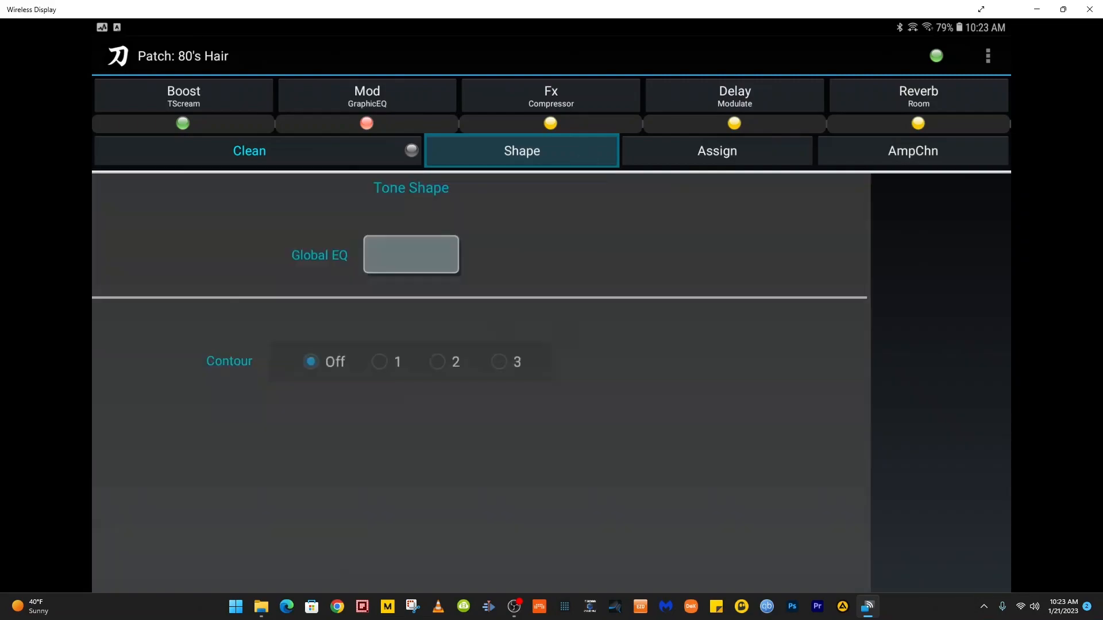
click(410, 255)
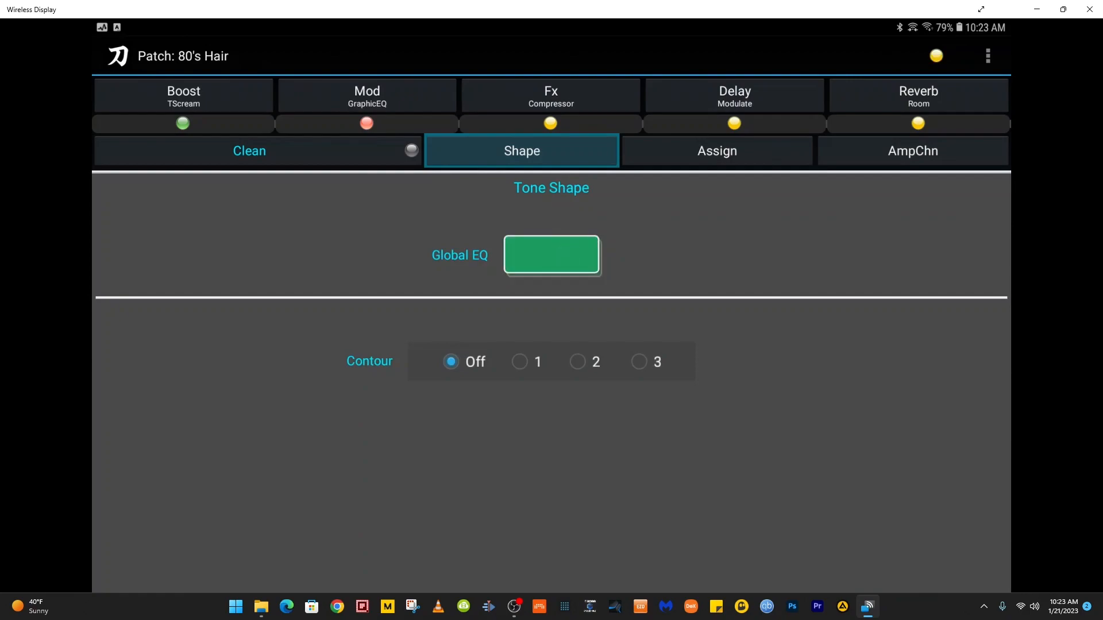
Go to the Solo effect page and switch Solo from OFF to ON.
click(577, 361)
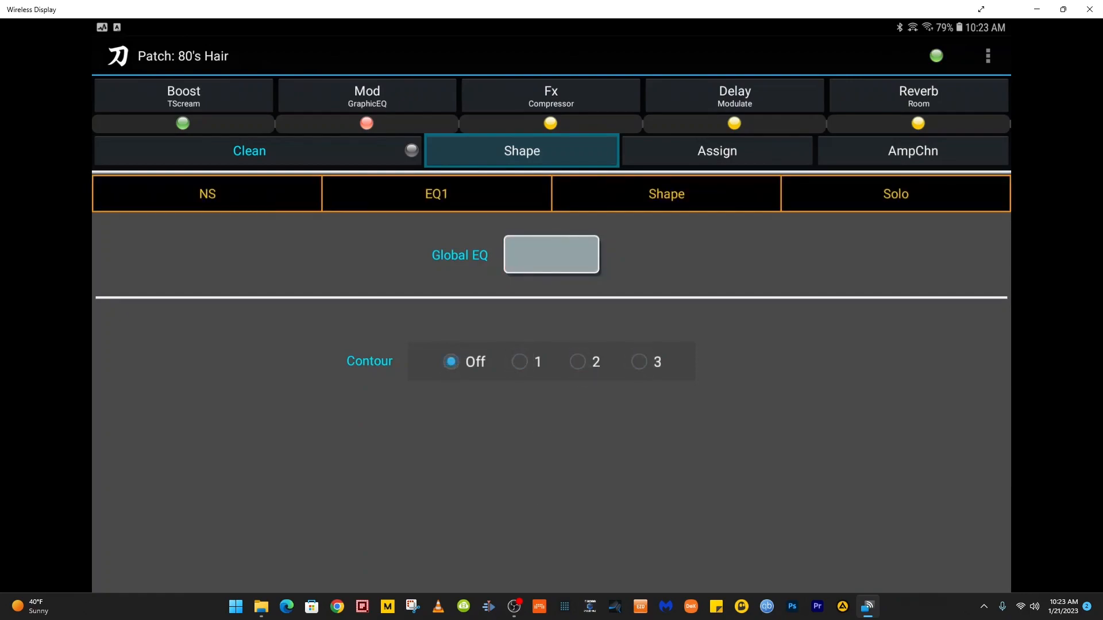
click(895, 193)
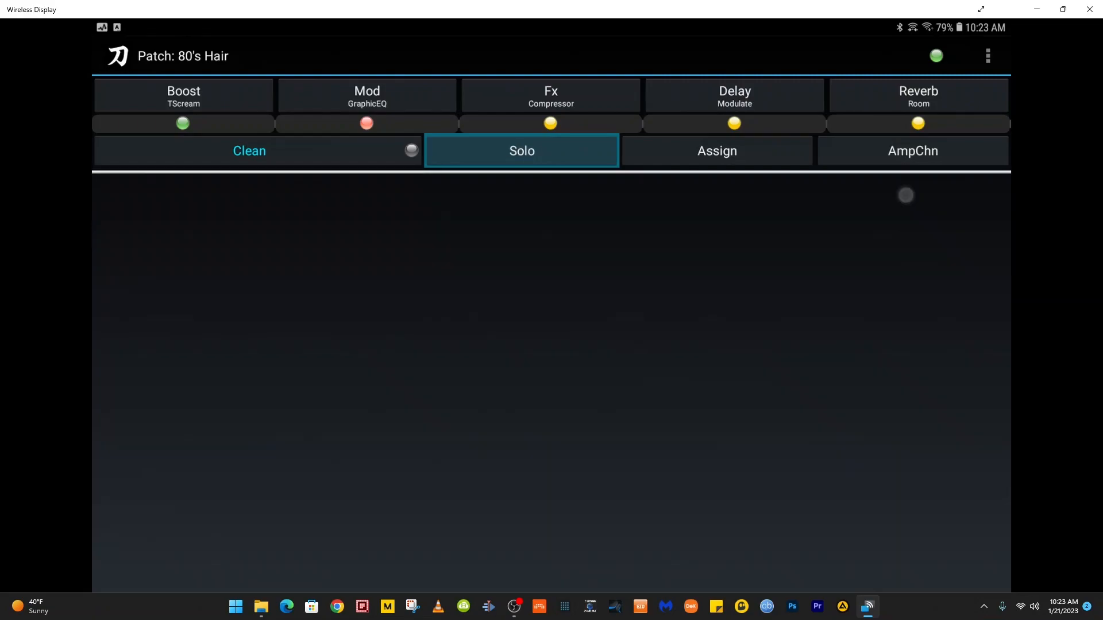
click(521, 151)
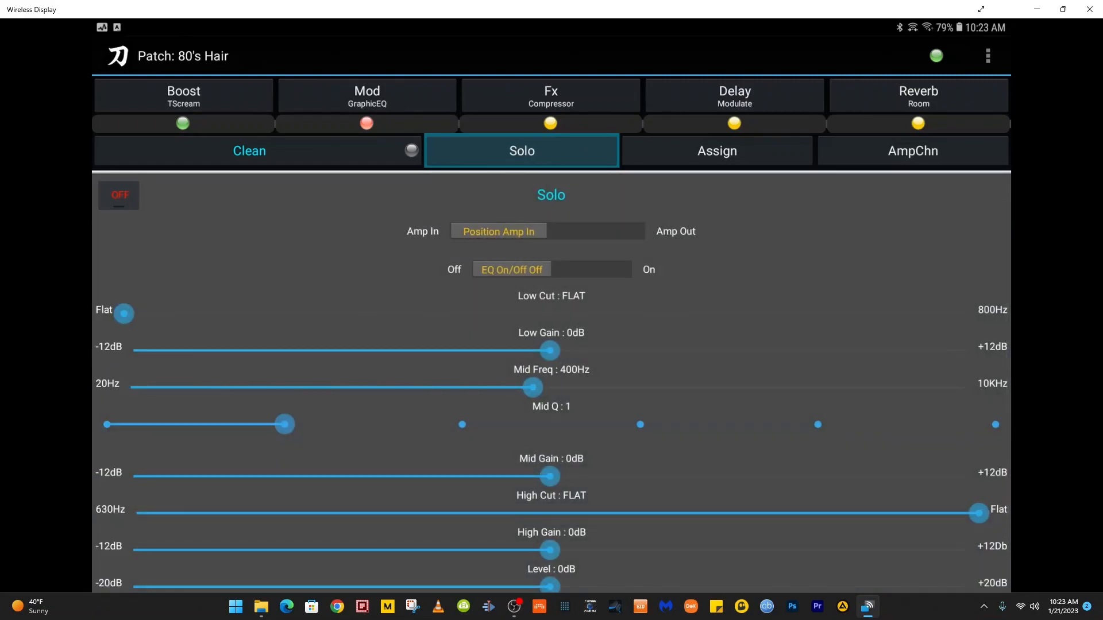
click(118, 196)
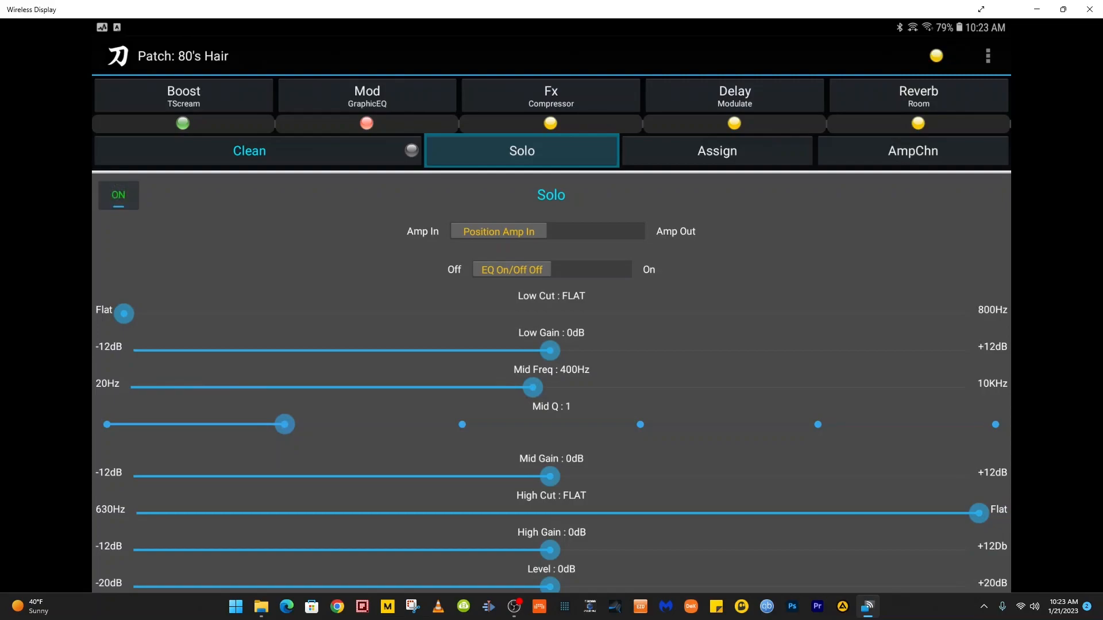
click(717, 150)
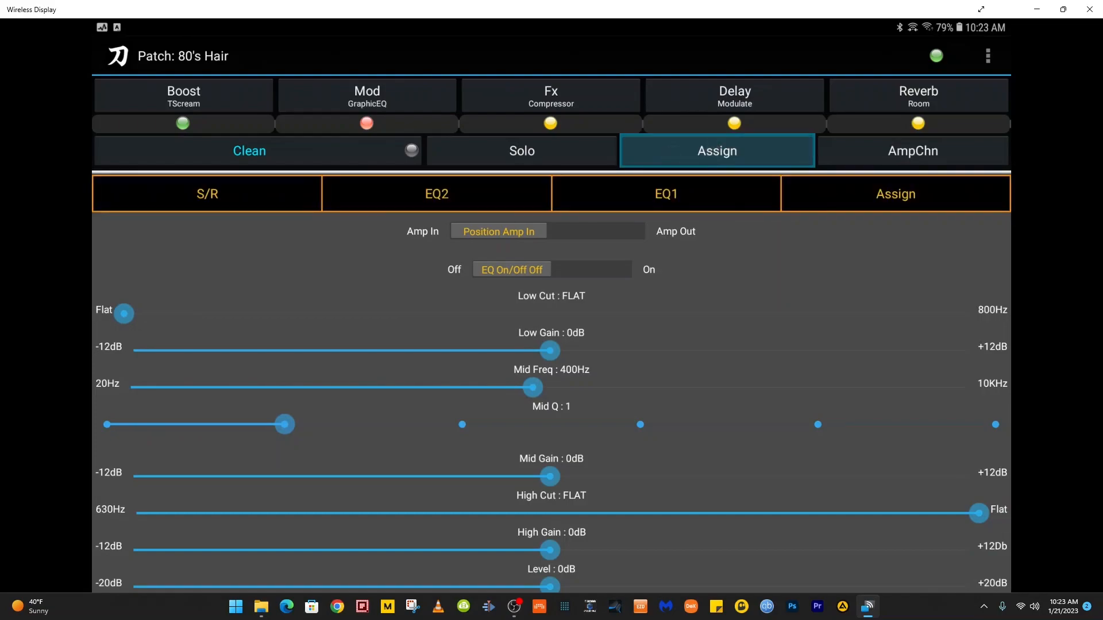
View the S/R and EQ2 pages, then the Pedal Assignment page.
click(206, 193)
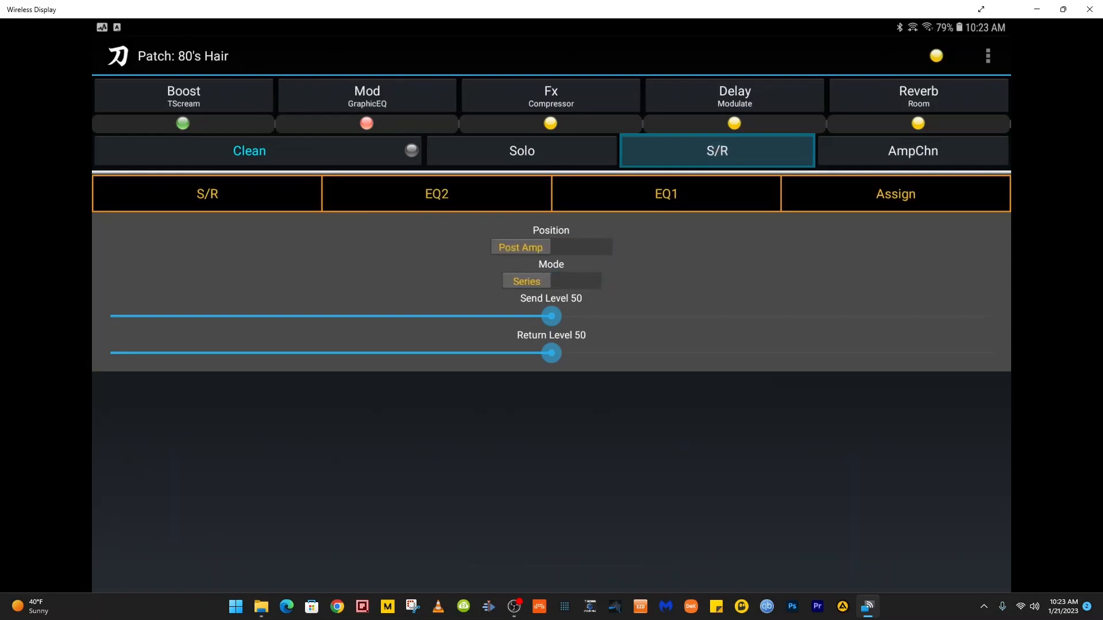
click(436, 194)
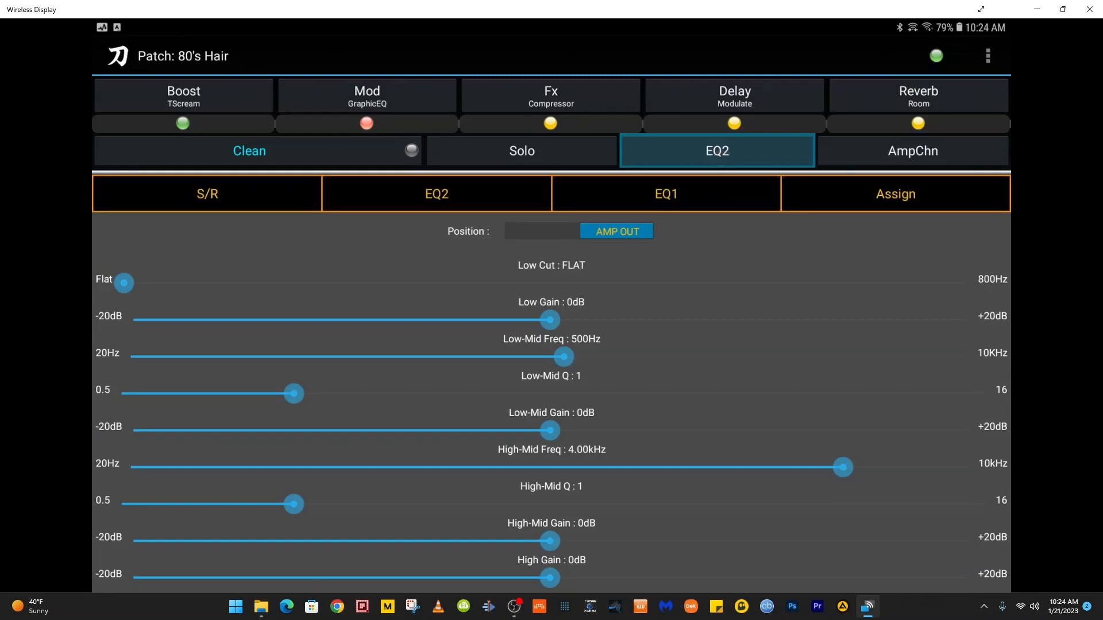
click(664, 194)
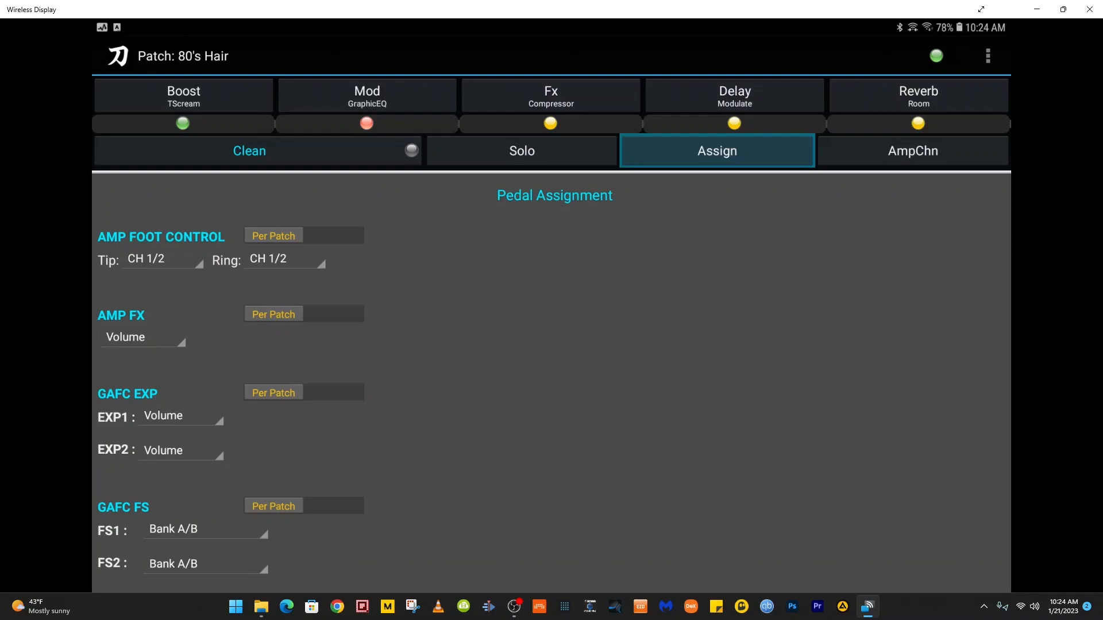
View AmpChn, Wah and Effects pages, then change the booster from TScream to 60s Fuzz.
click(912, 151)
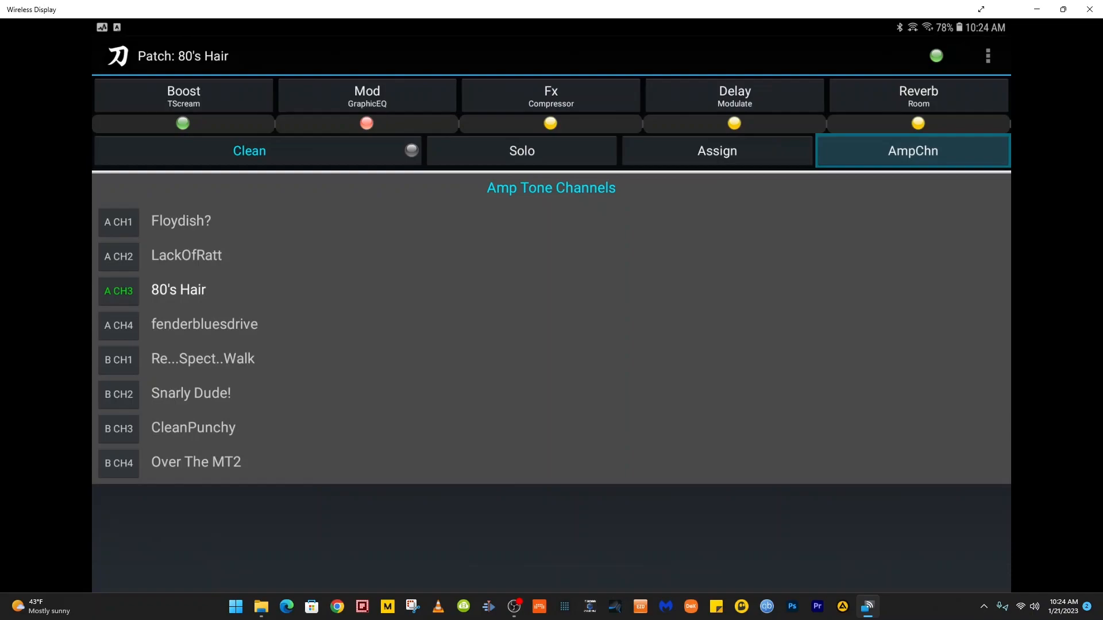
click(912, 150)
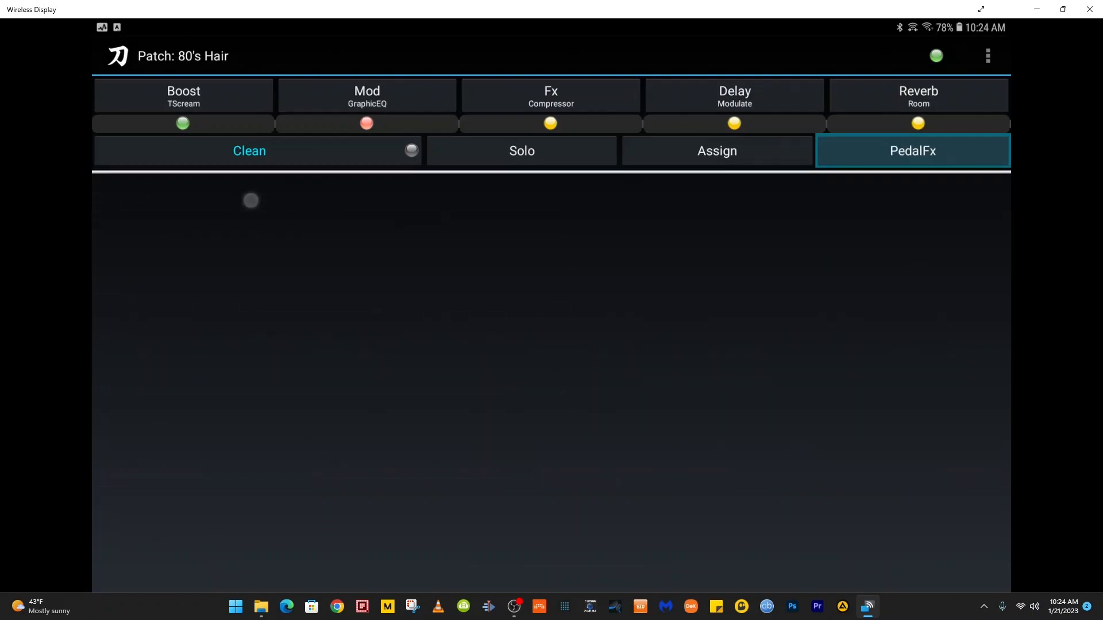
click(912, 151)
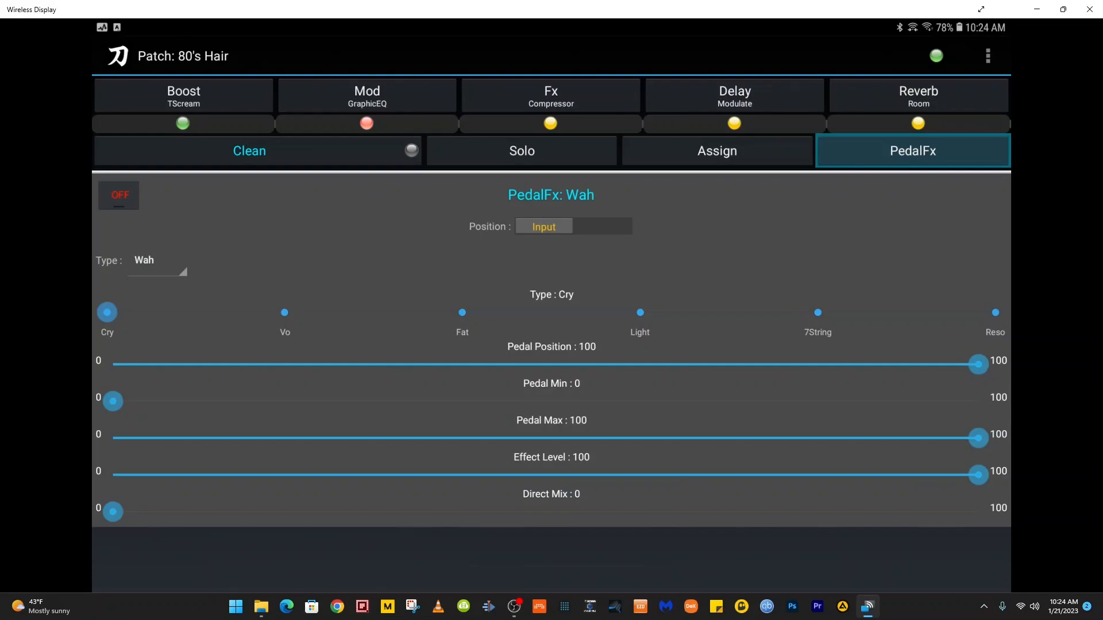
click(912, 151)
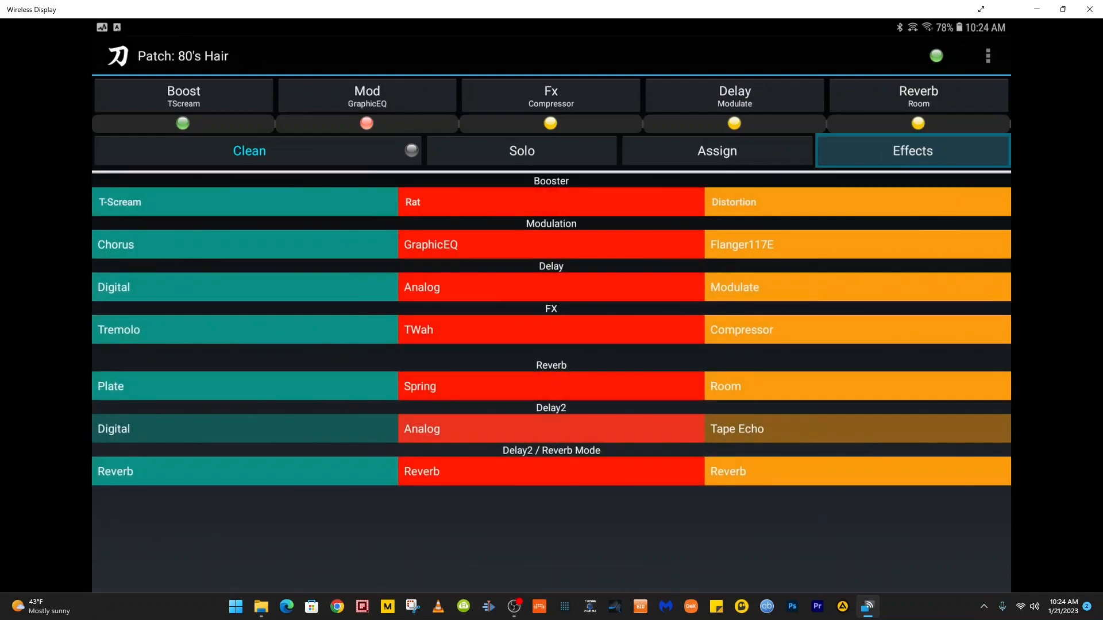
click(245, 202)
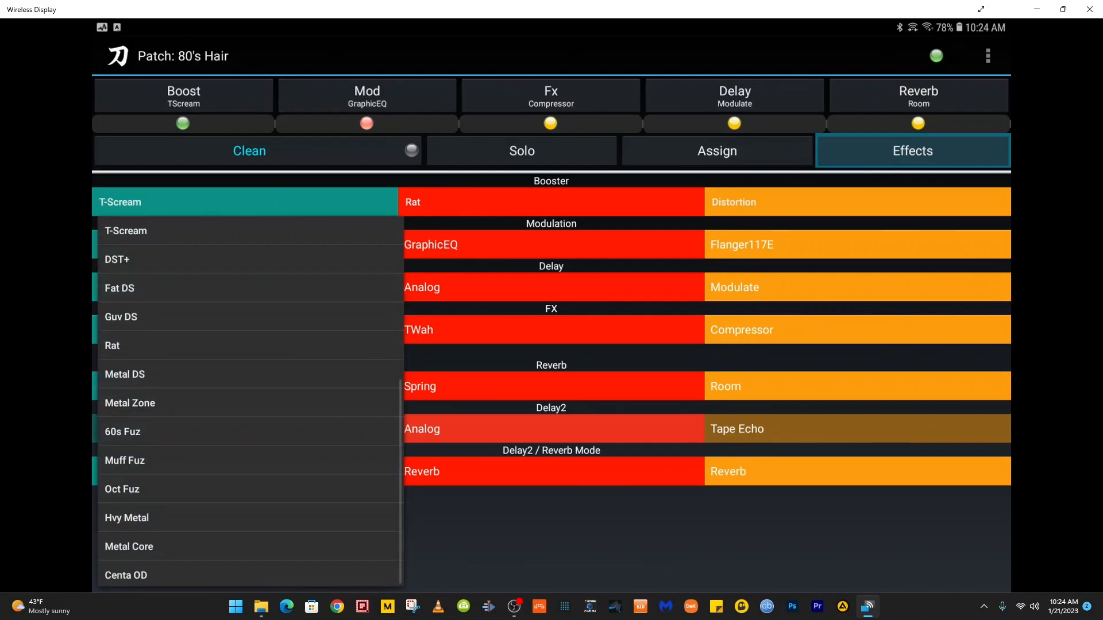
click(912, 150)
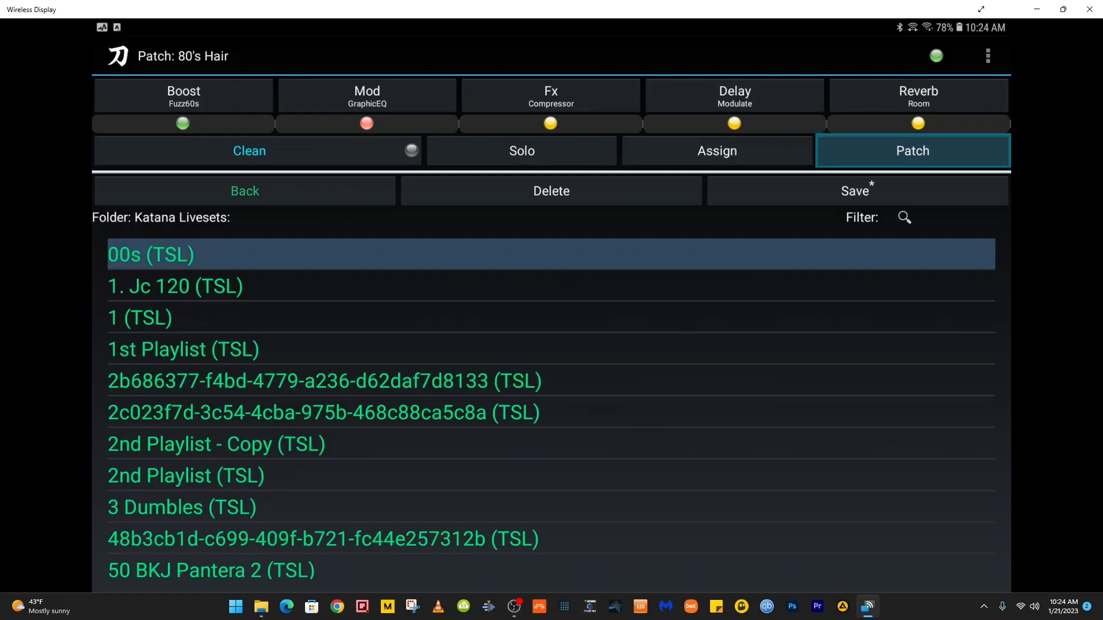
Scroll through the Katana Livesets patch folder, then go back to Amp Tone Channels.
scroll(down, 3)
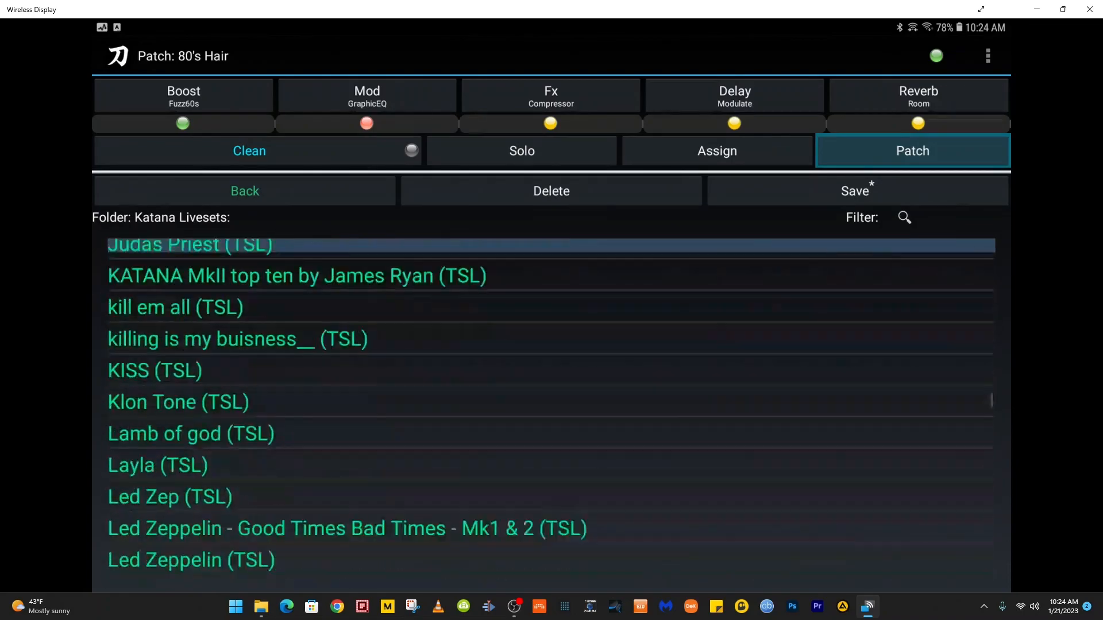
scroll(down, 3)
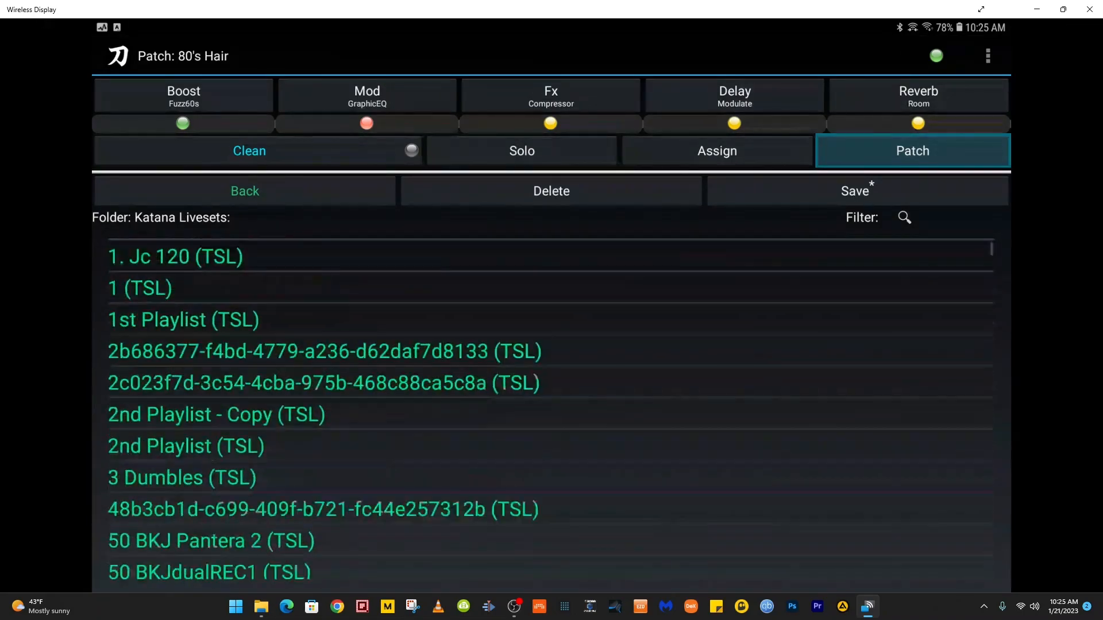
click(912, 151)
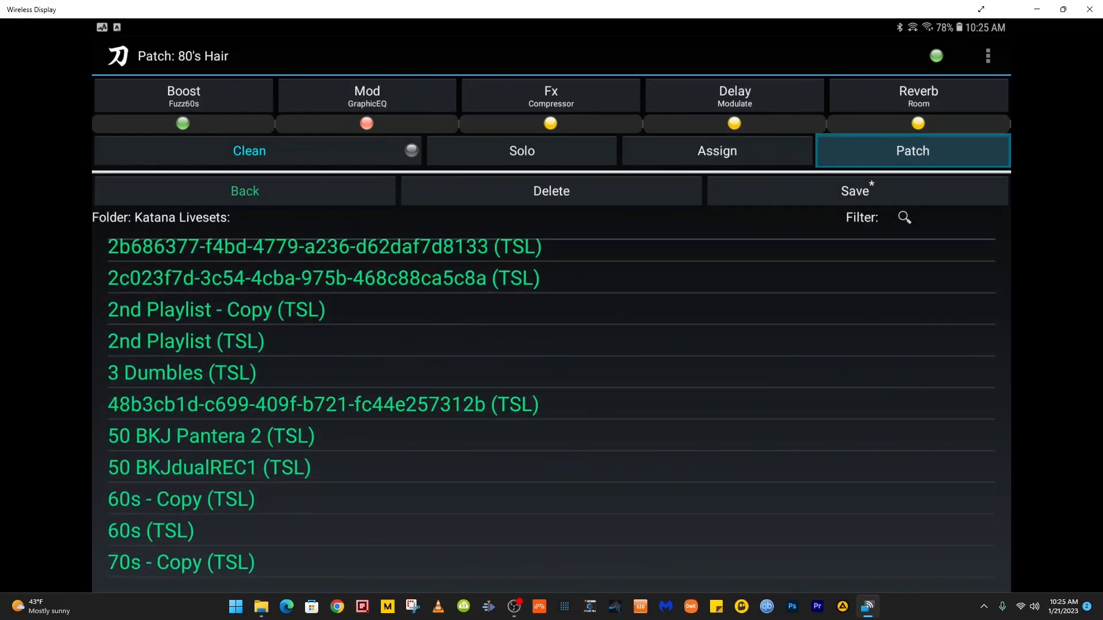
click(912, 151)
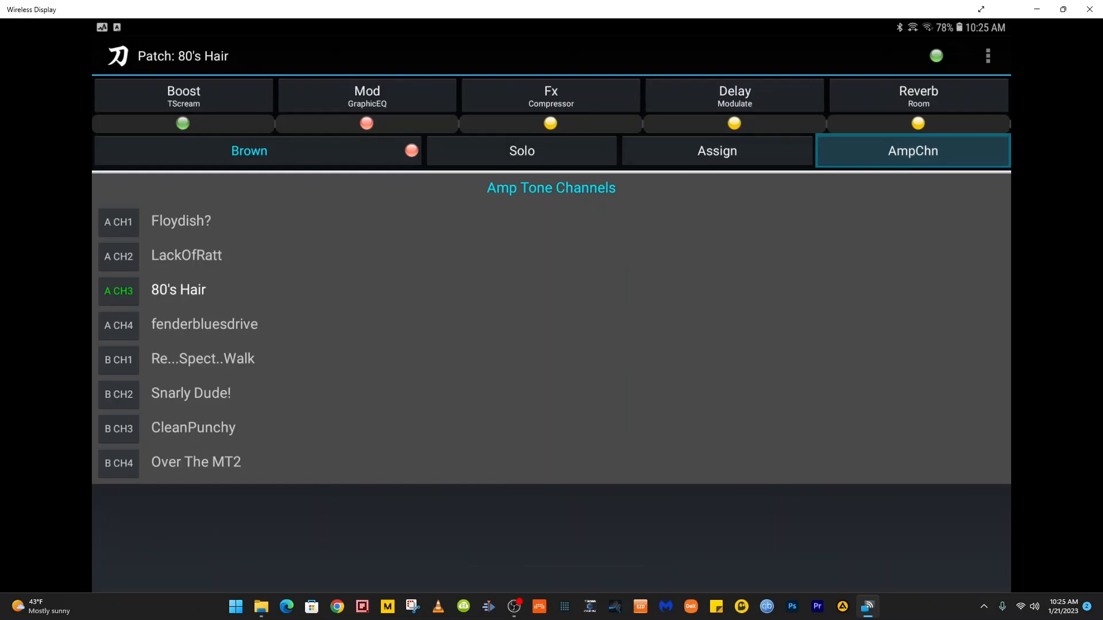
Scroll the Katana Livesets list and open '80s heavy metal (TSL)', triggering a Series1 warning.
click(912, 150)
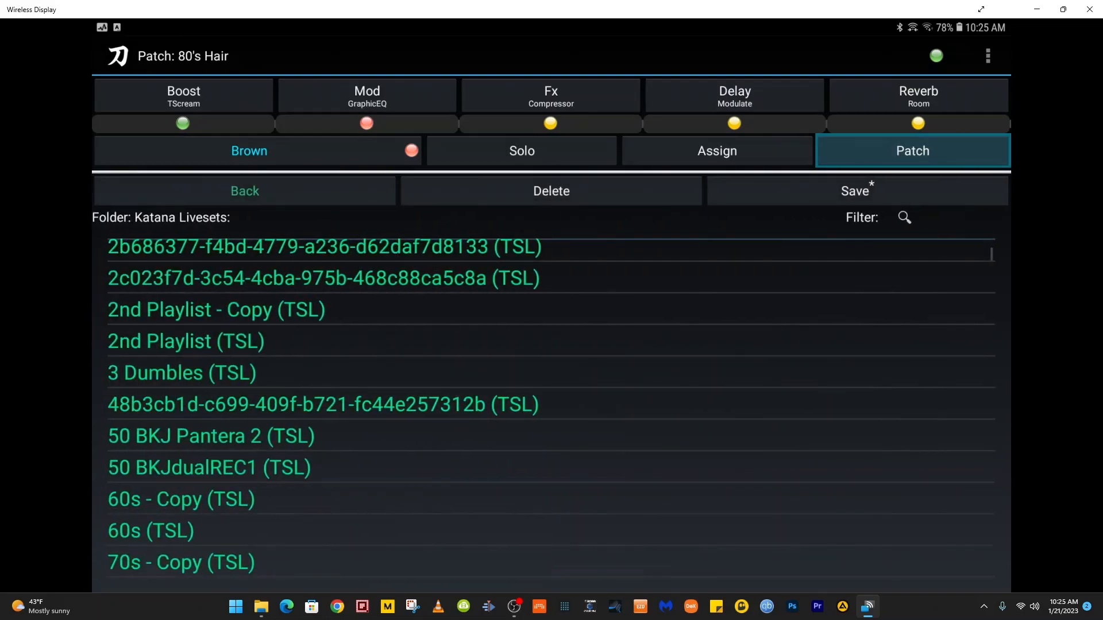
scroll(down, 3)
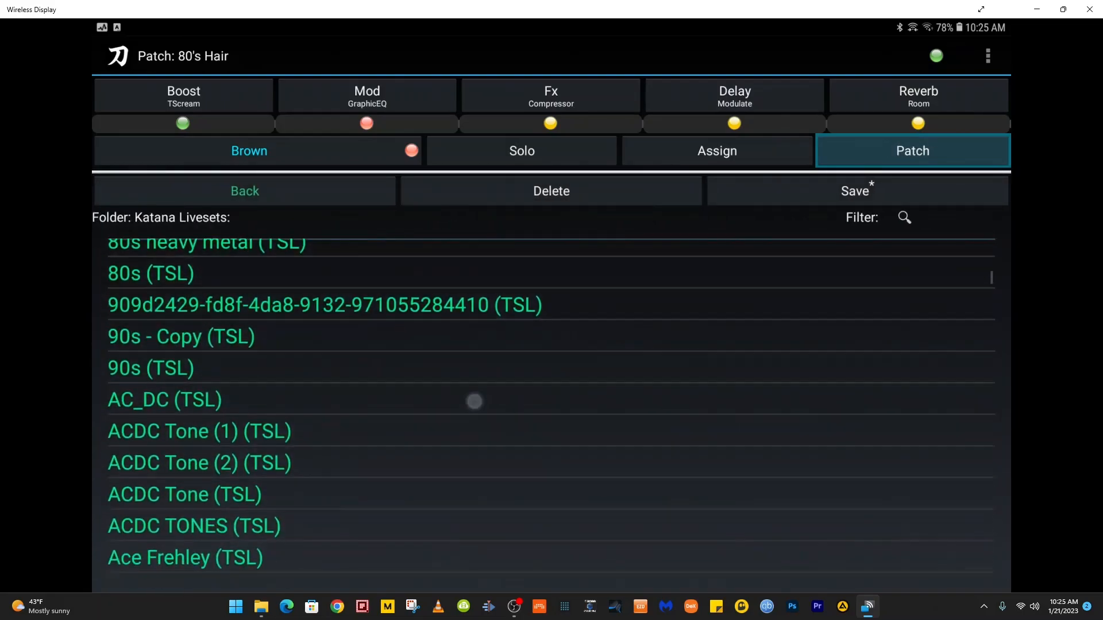
scroll(down, 3)
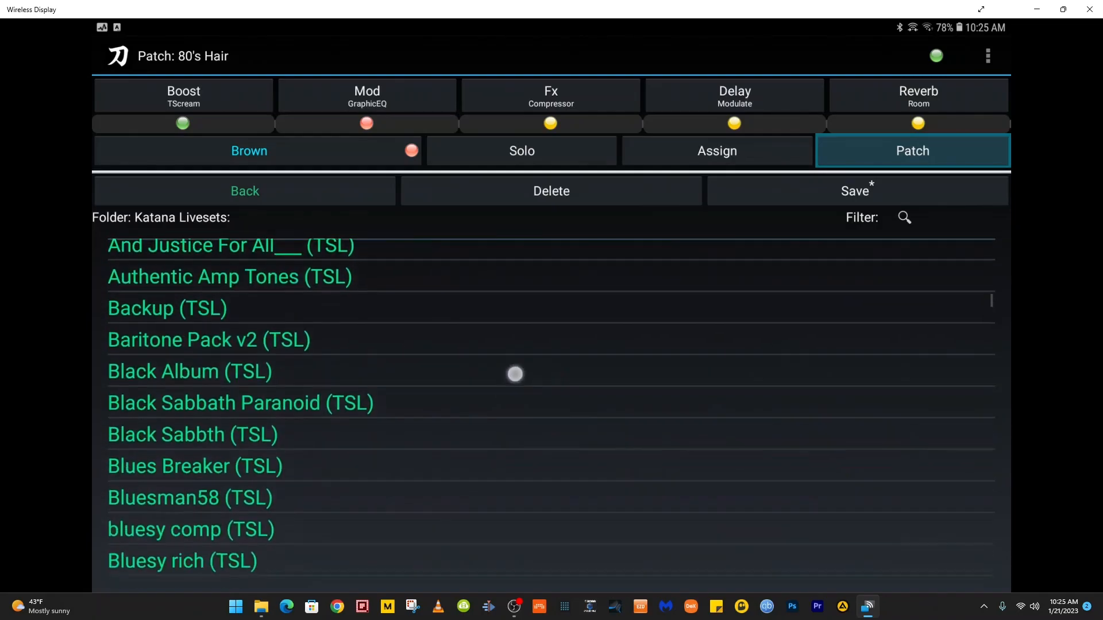
scroll(down, 3)
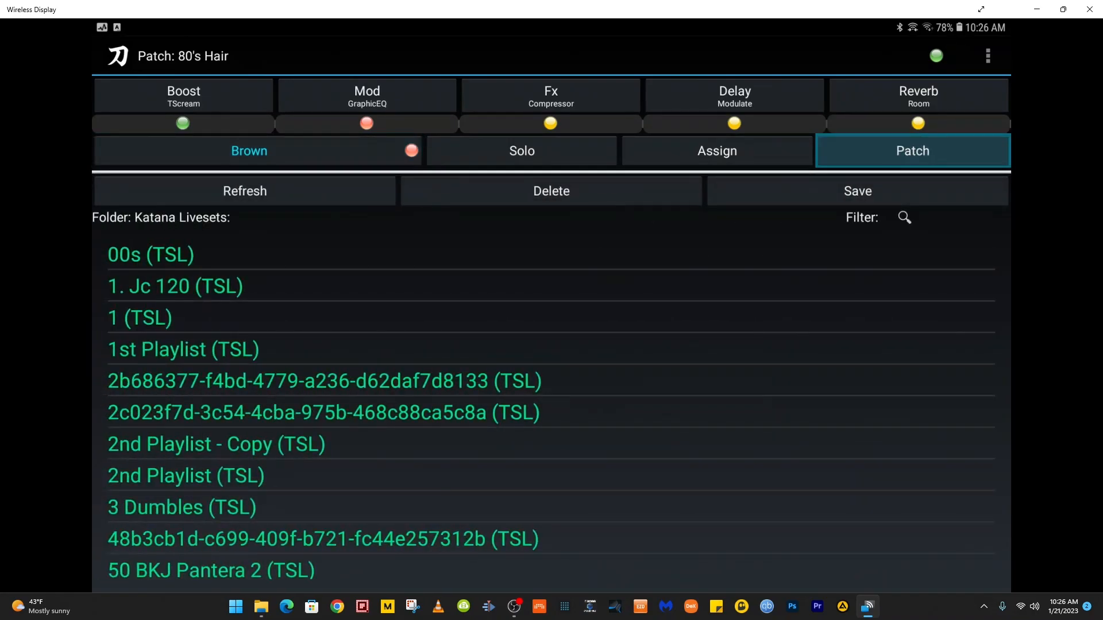
scroll(down, 3)
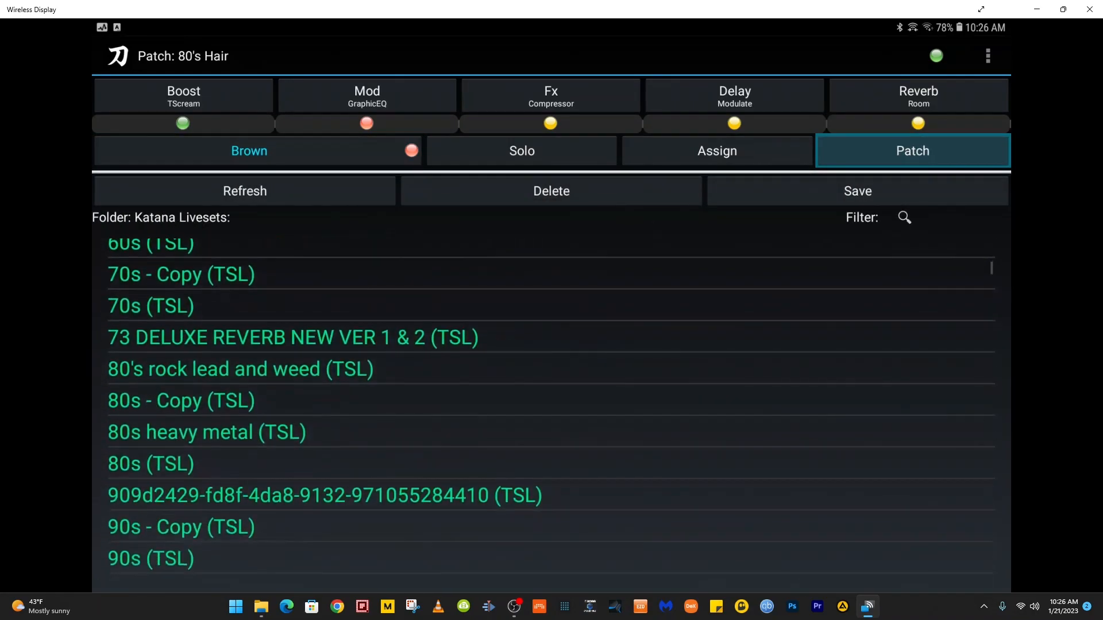
scroll(down, 3)
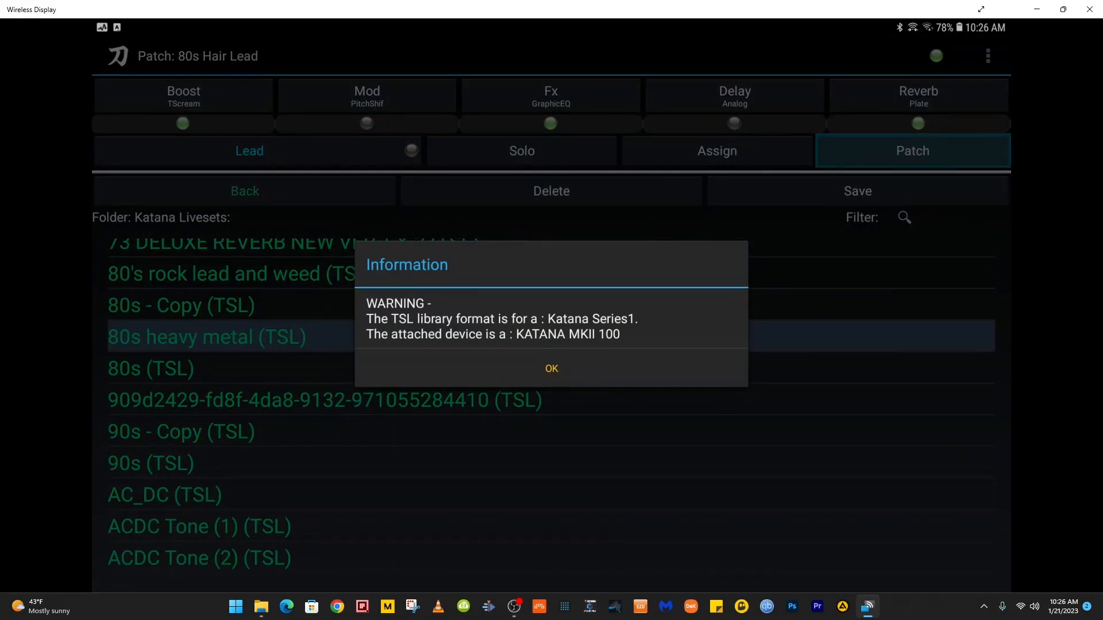
Dismiss the Katana Series1 format warning with OK.
click(551, 369)
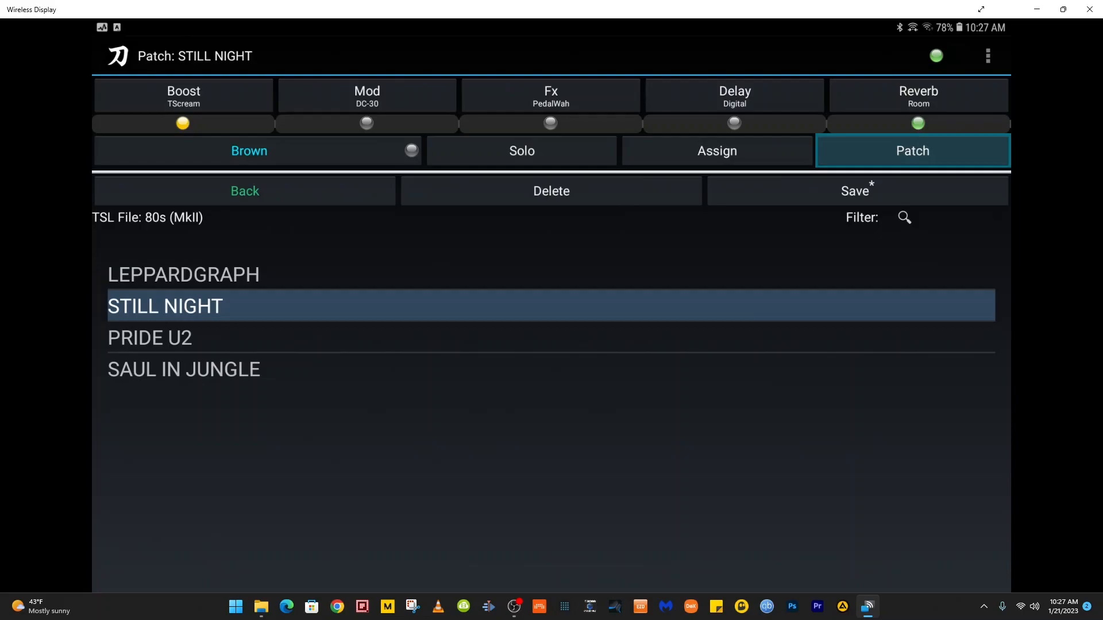
mouse_move(333, 81)
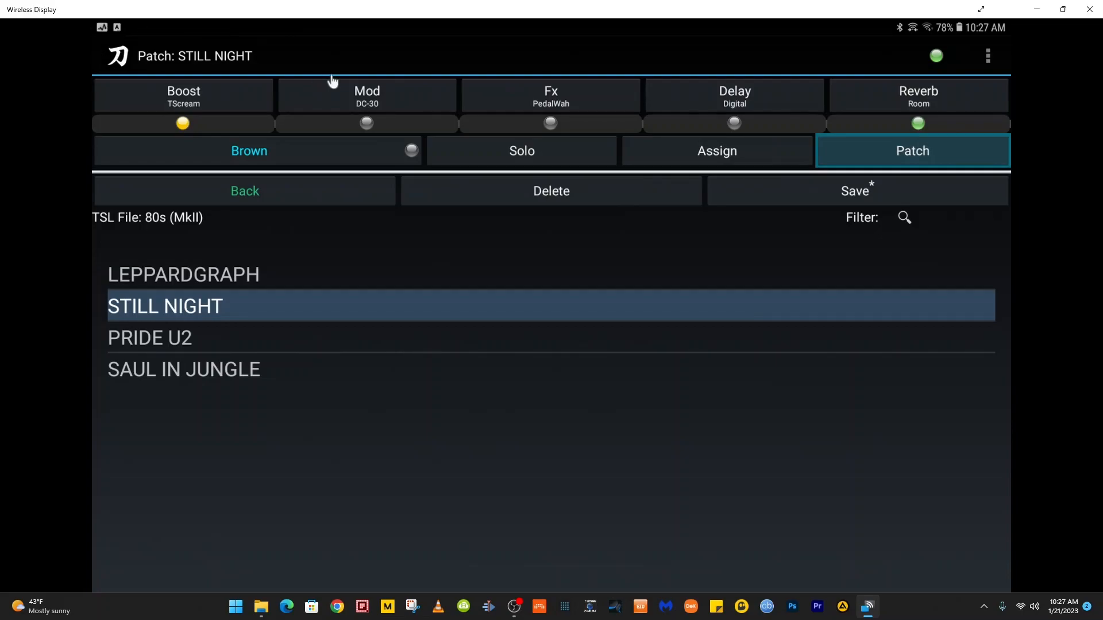
mouse_move(303, 69)
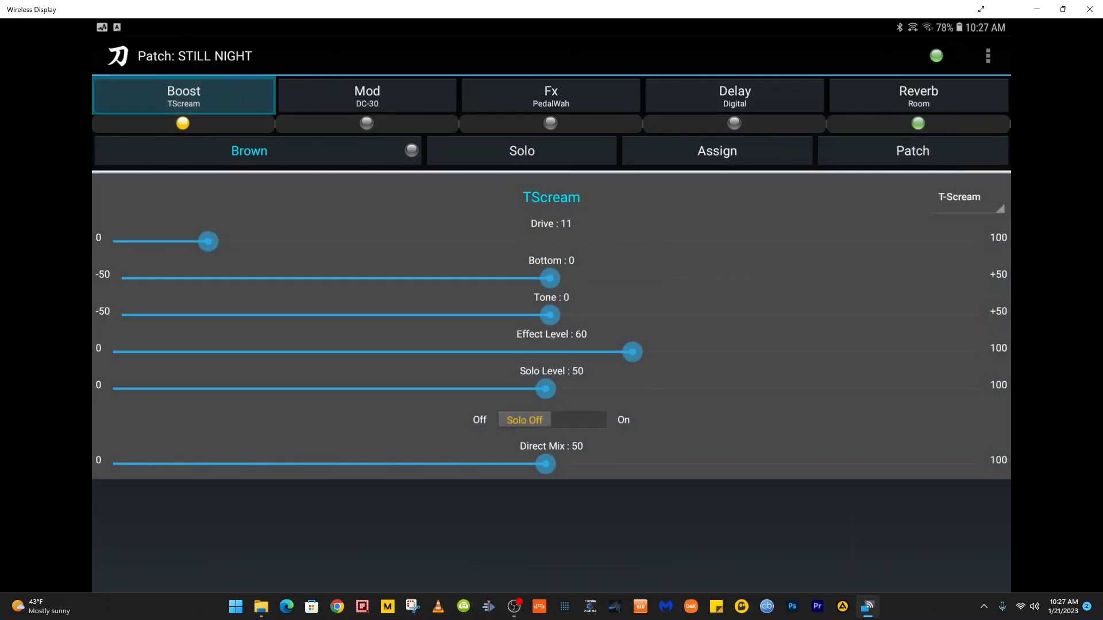
Slide STILL NIGHT's TScream Drive from 11 to 14 and return to the patch list.
drag(207, 241, 234, 241)
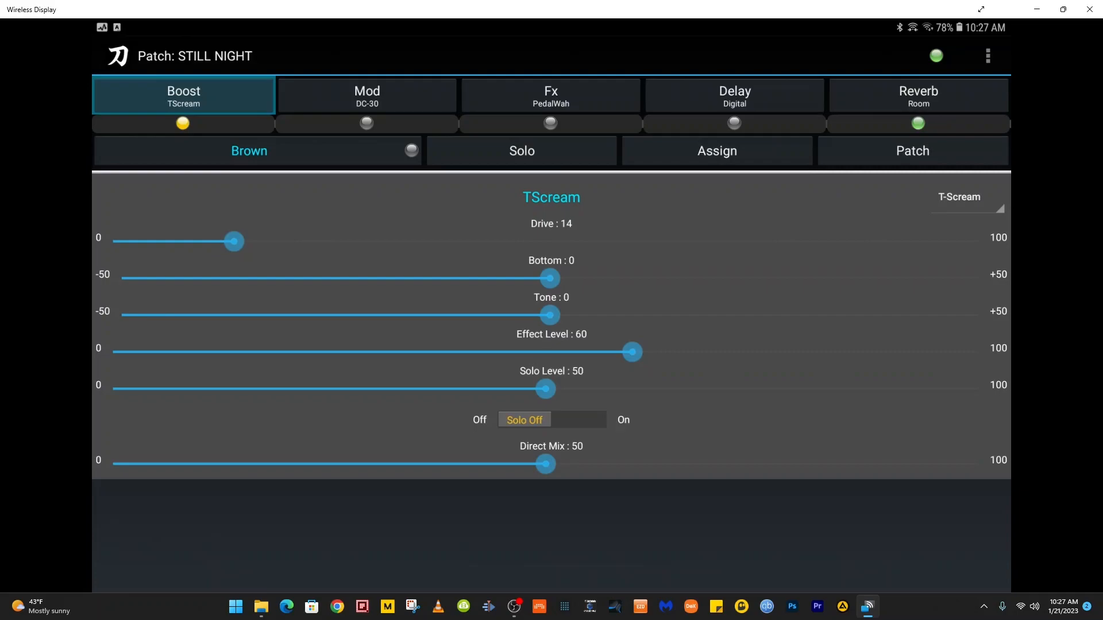
click(911, 150)
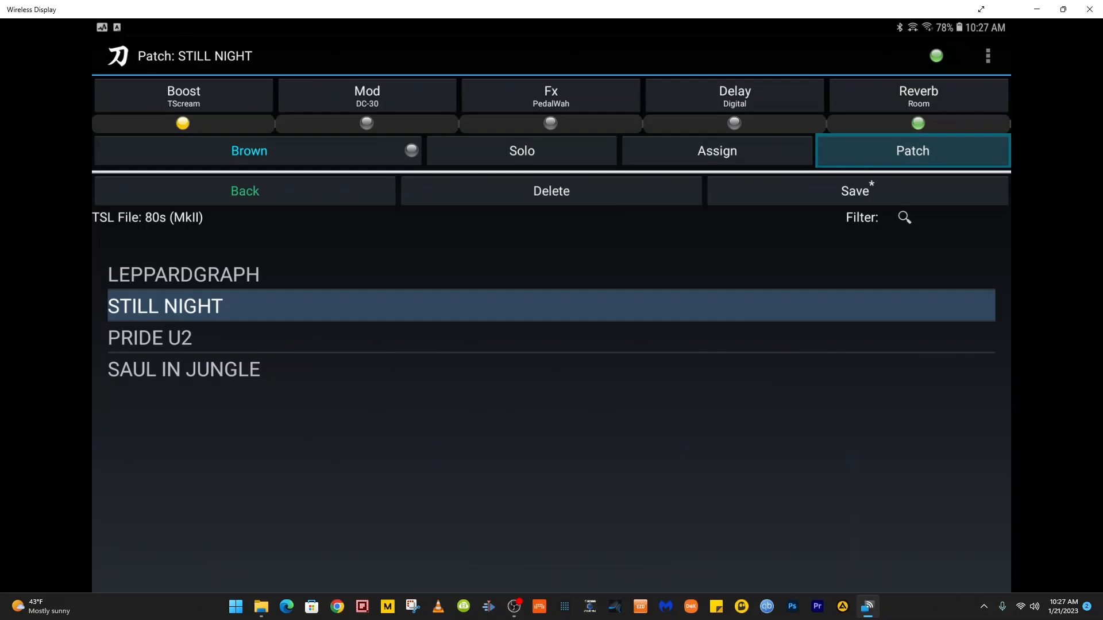
click(856, 191)
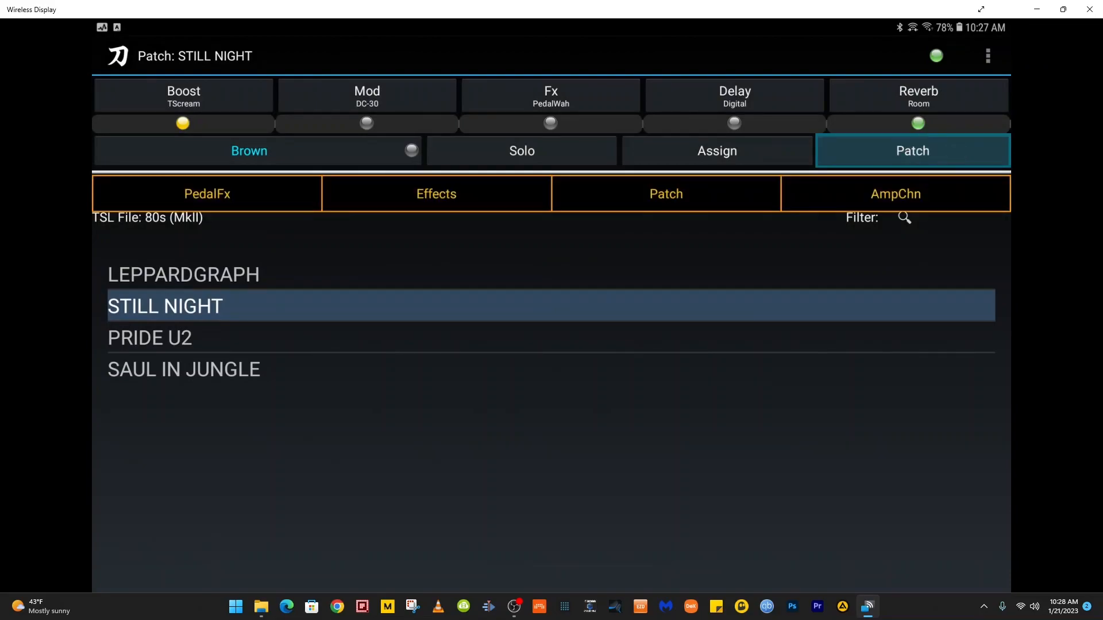
Write STILL NIGHT into amp channel A CH3, replacing 80's Hair.
click(911, 150)
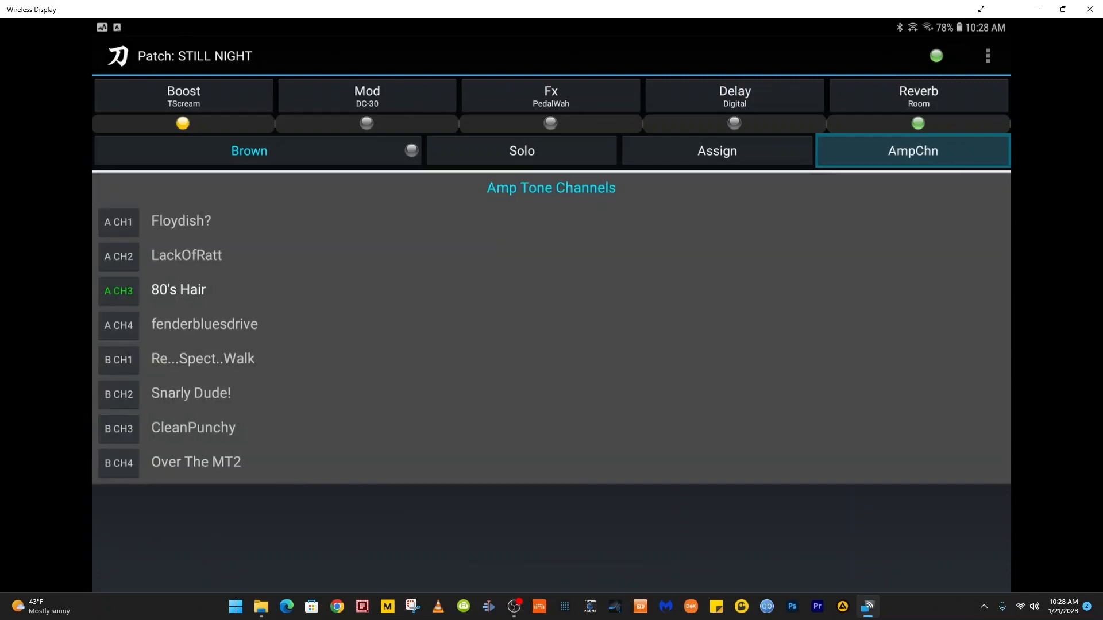
click(118, 290)
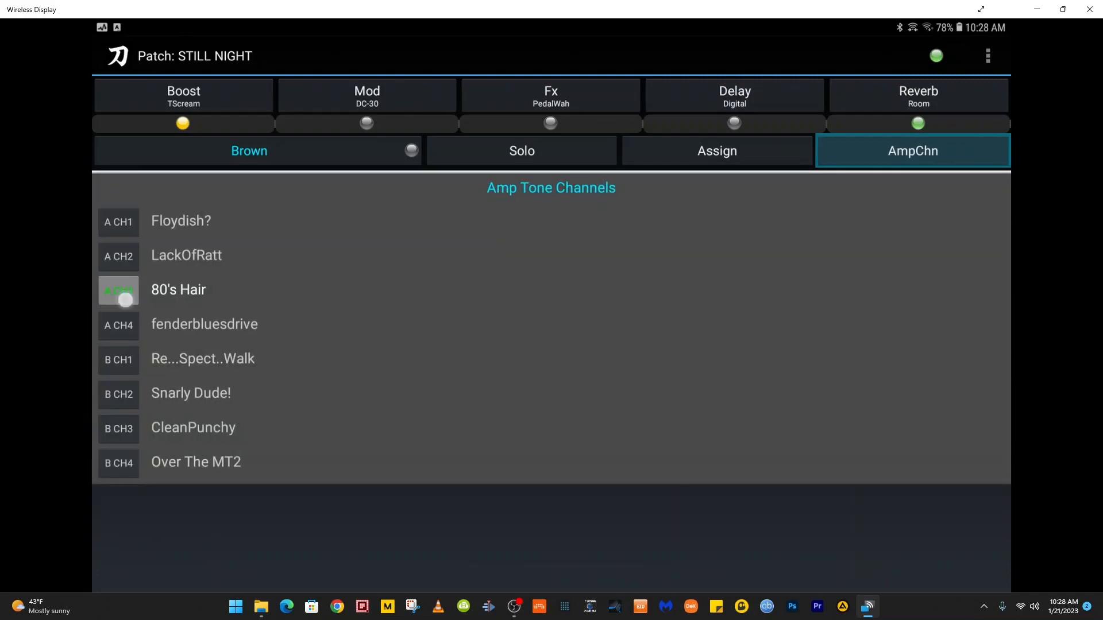
click(118, 291)
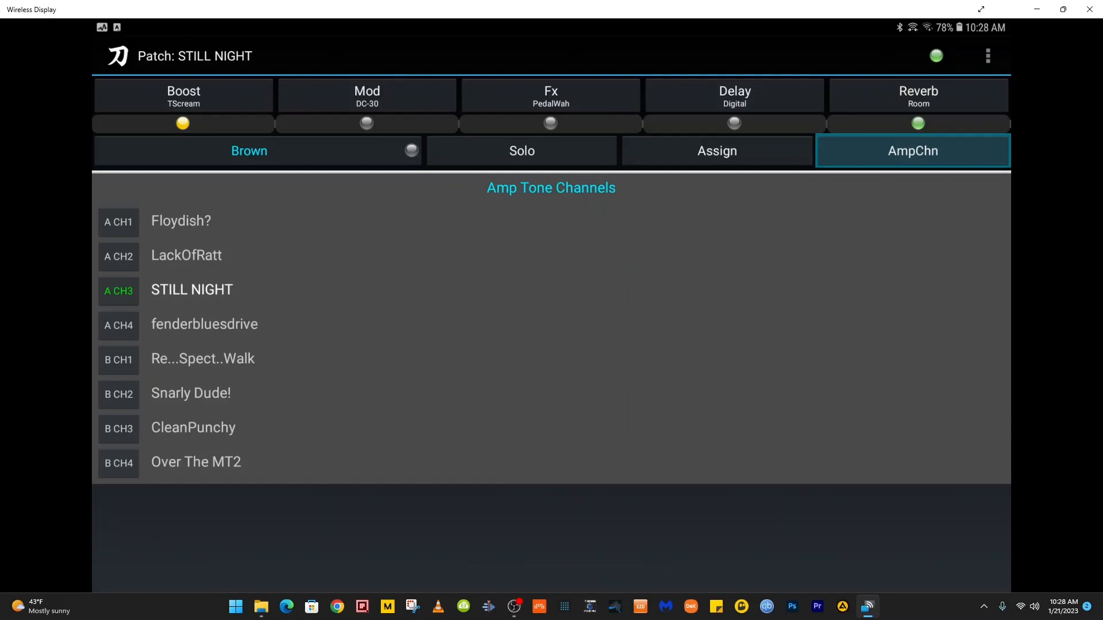
click(912, 150)
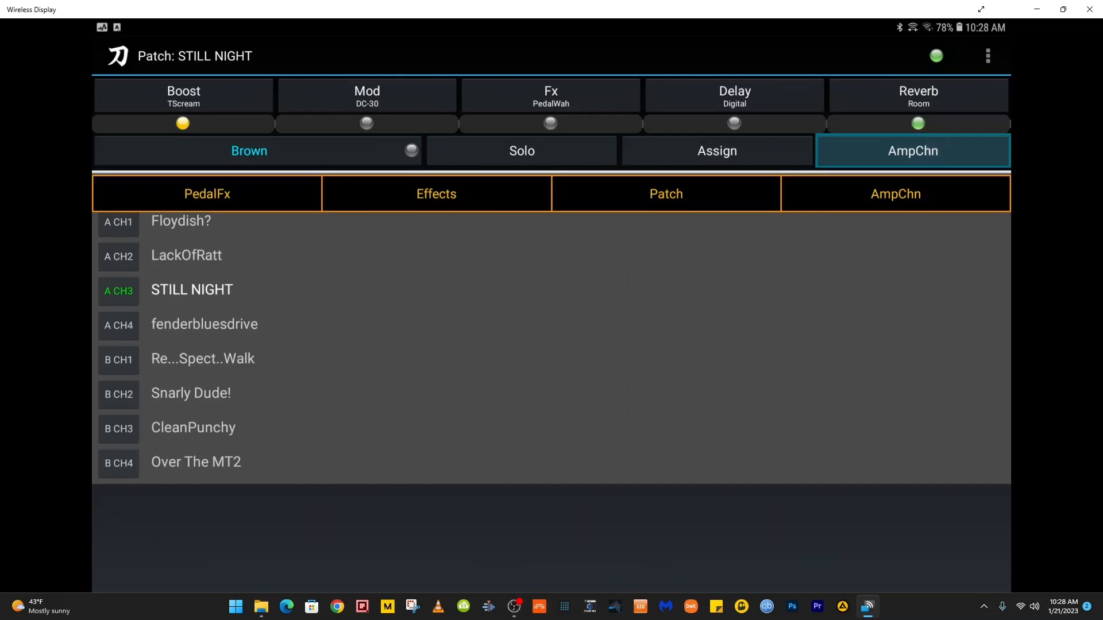
Scroll the patch library to 'Guitarnivore Tones 2 (TSL)' and load the RokUlykaScorpion patch.
click(665, 194)
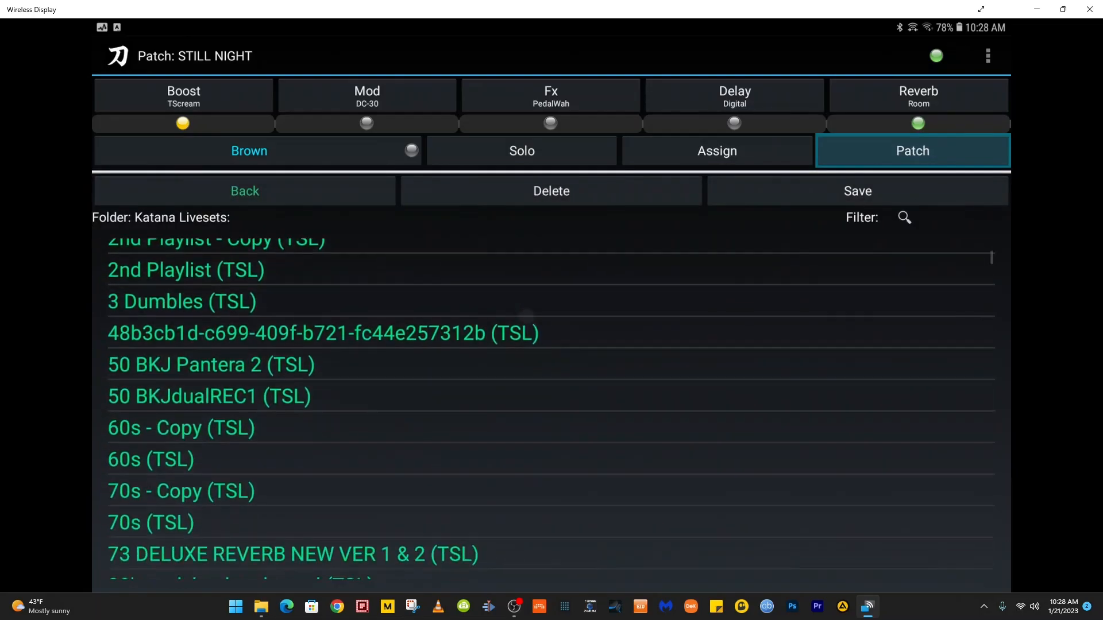
scroll(down, 3)
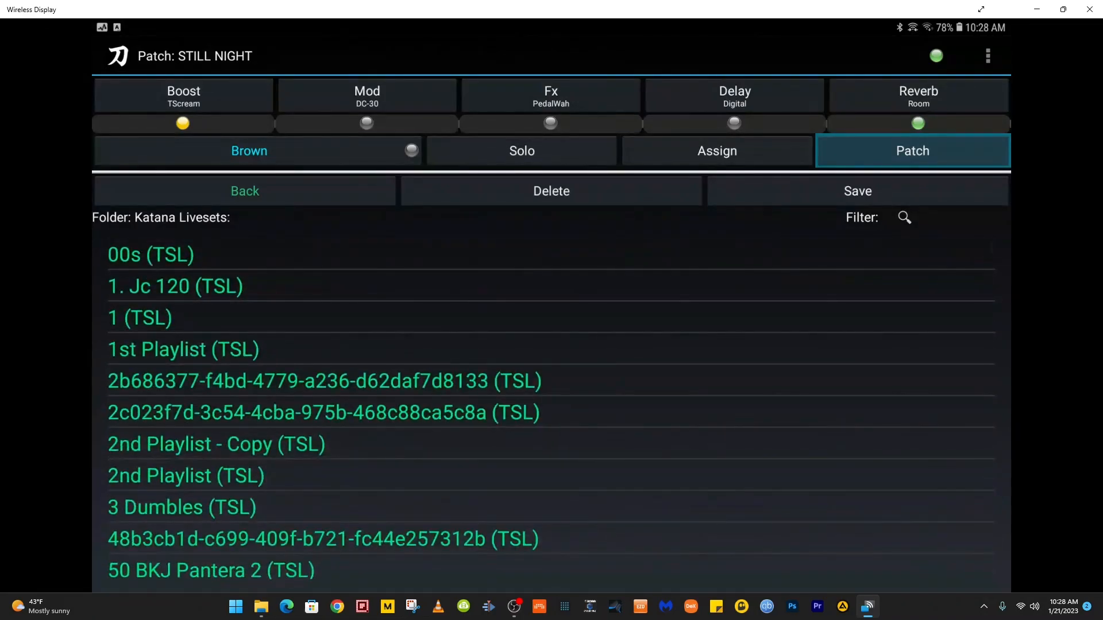
scroll(down, 3)
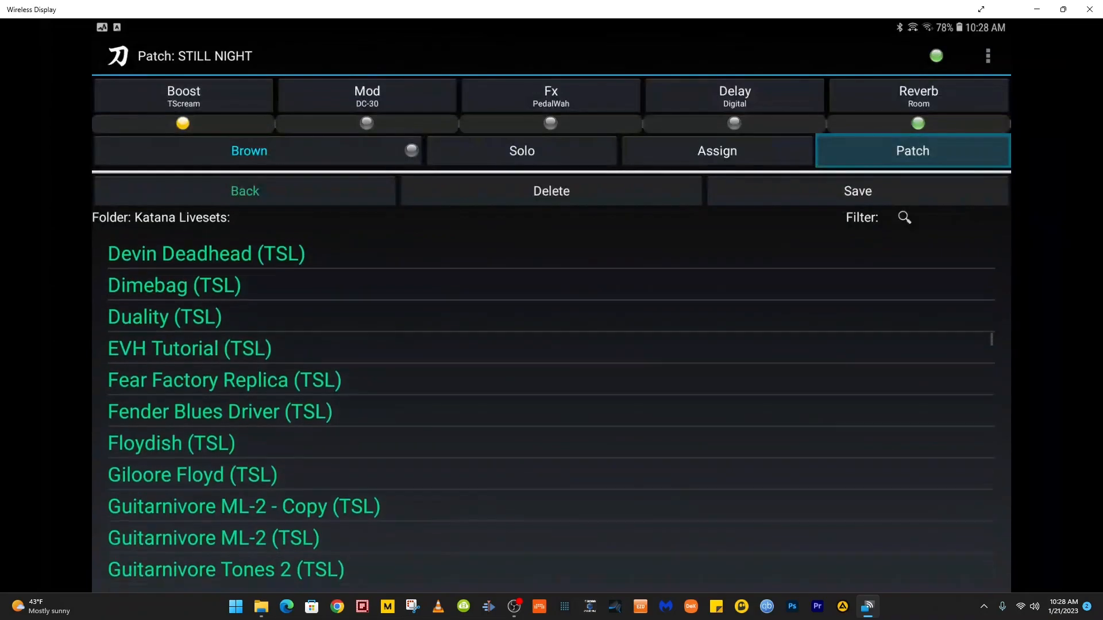
scroll(down, 3)
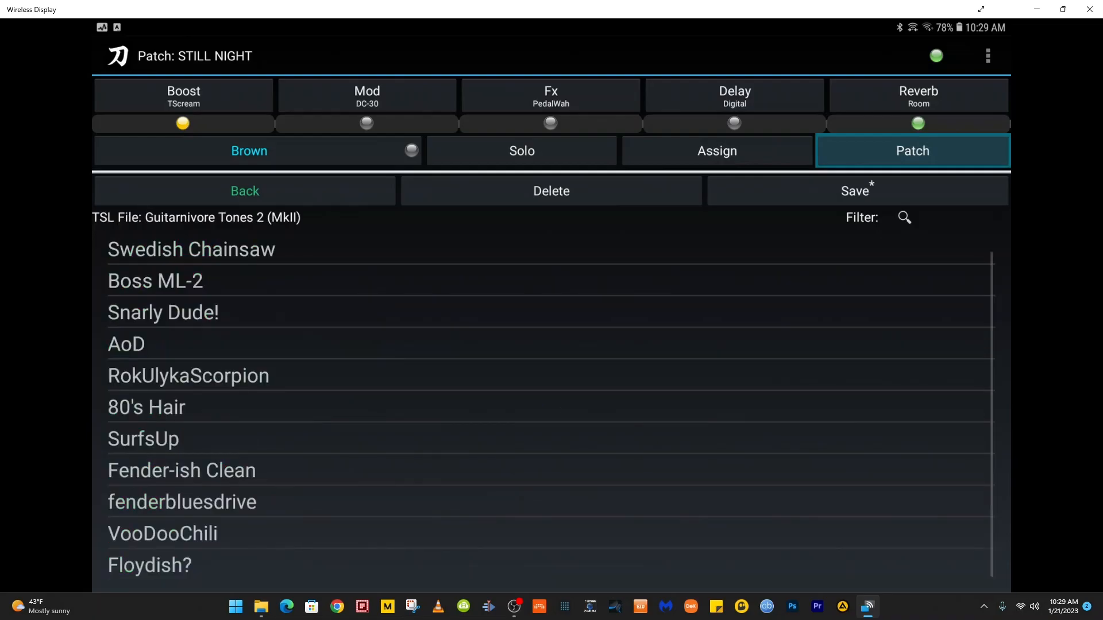
scroll(down, 3)
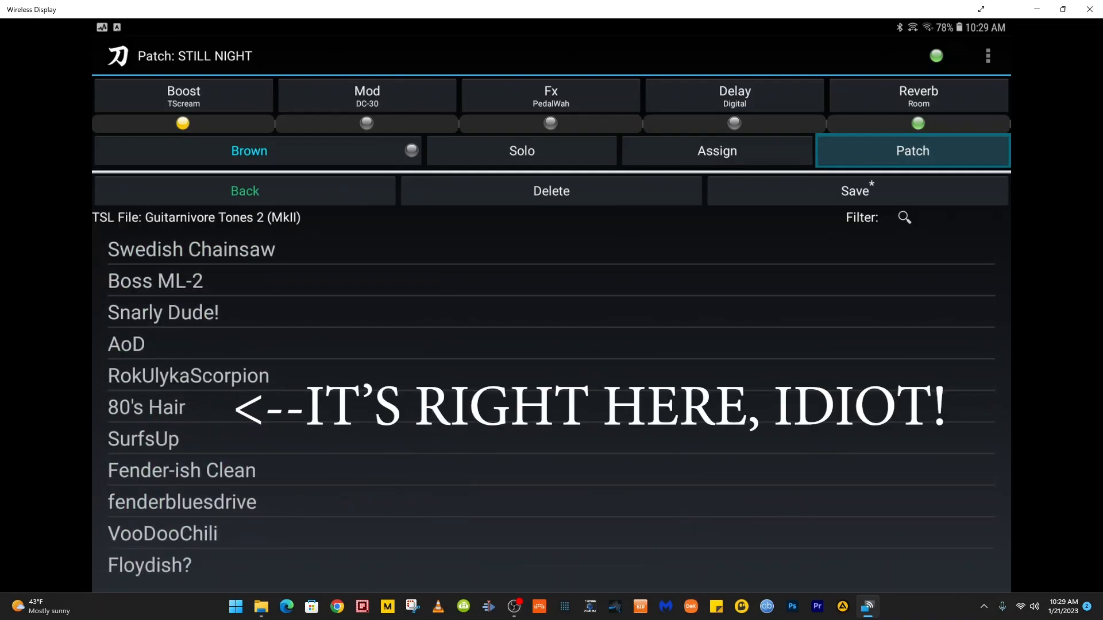
click(188, 375)
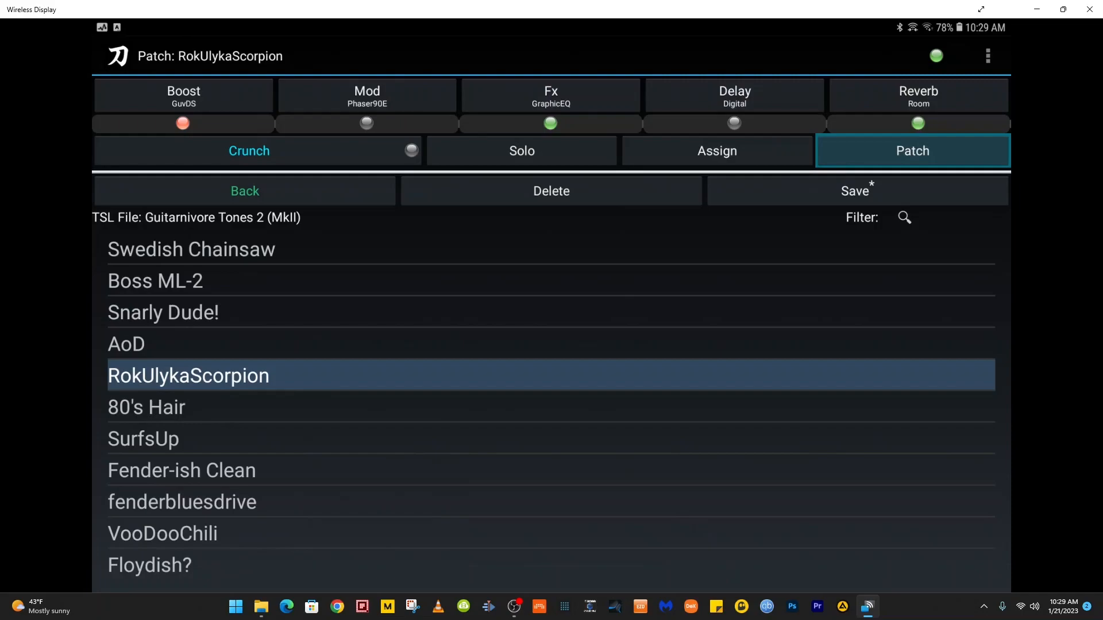
Store RokUlykaScorpion on amp channel A CH3 in place of STILL NIGHT, then show the patches.
click(912, 151)
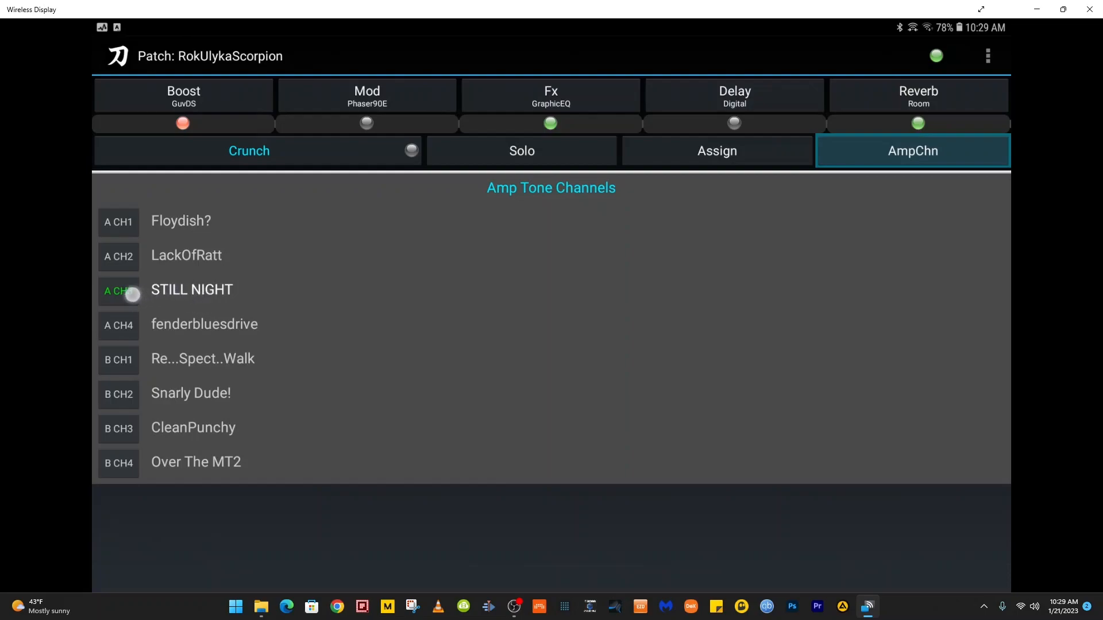
click(118, 292)
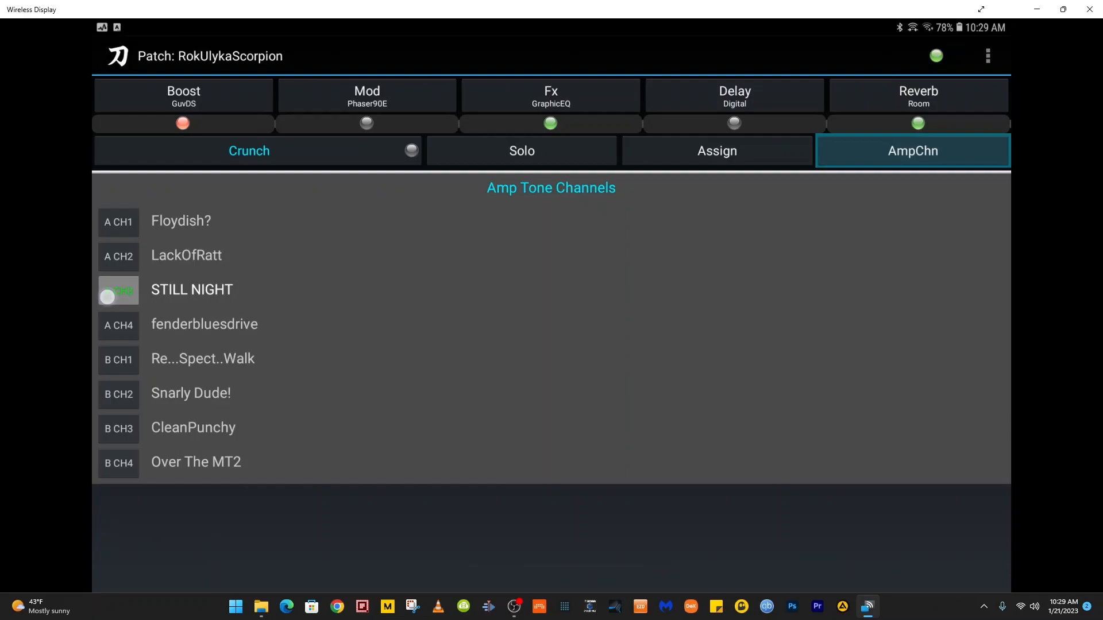
click(117, 291)
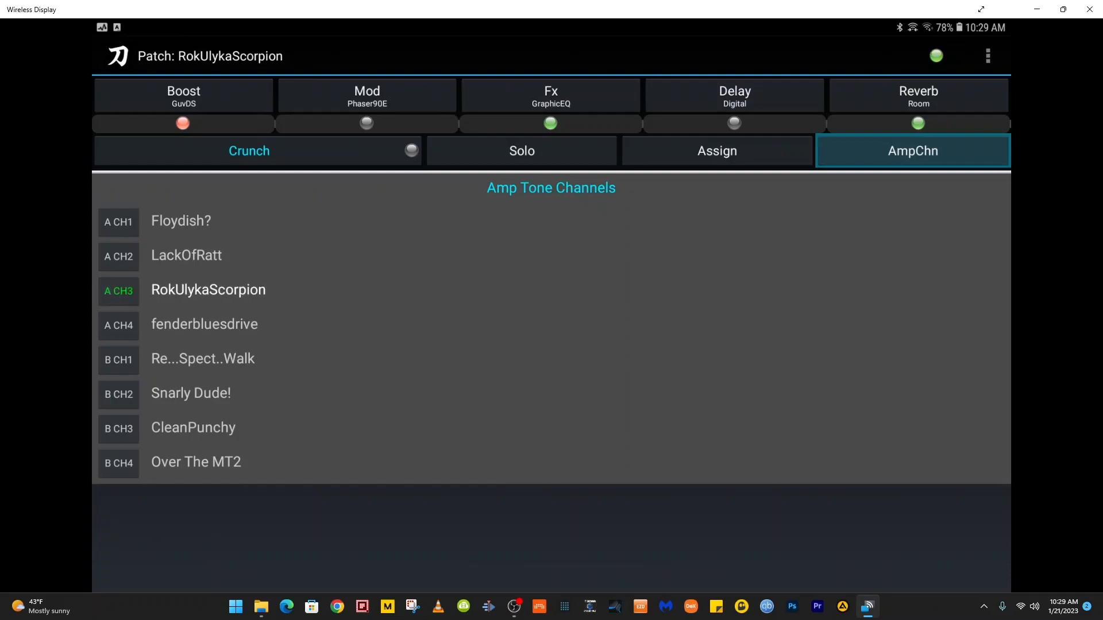
click(912, 151)
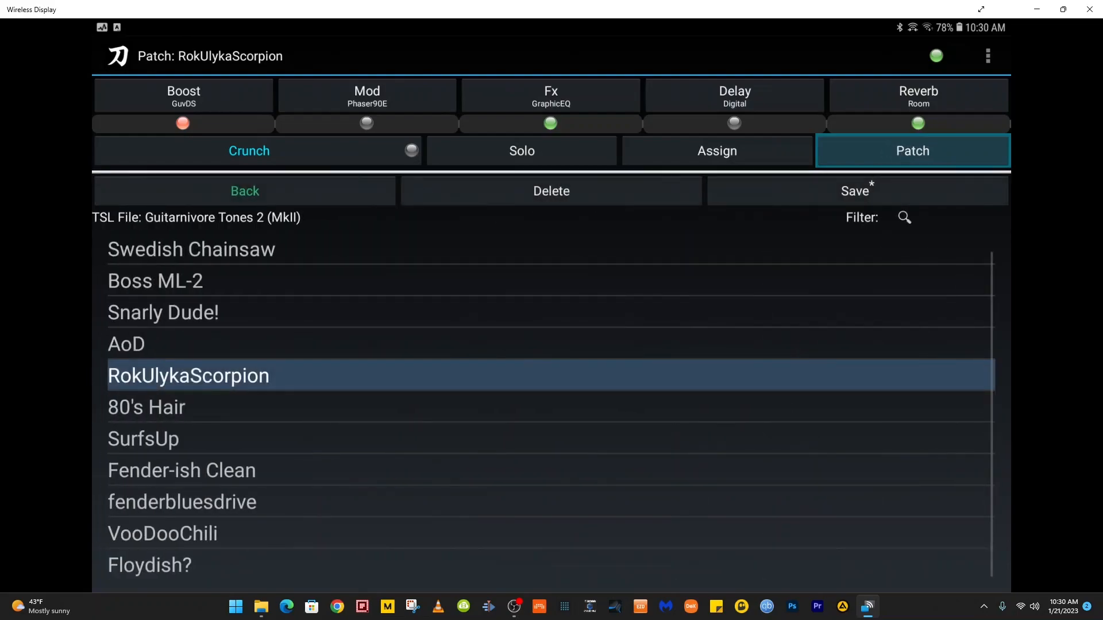
Load SurfsUp and store it on amp channel A CH4, replacing fenderbluesdrive.
click(182, 470)
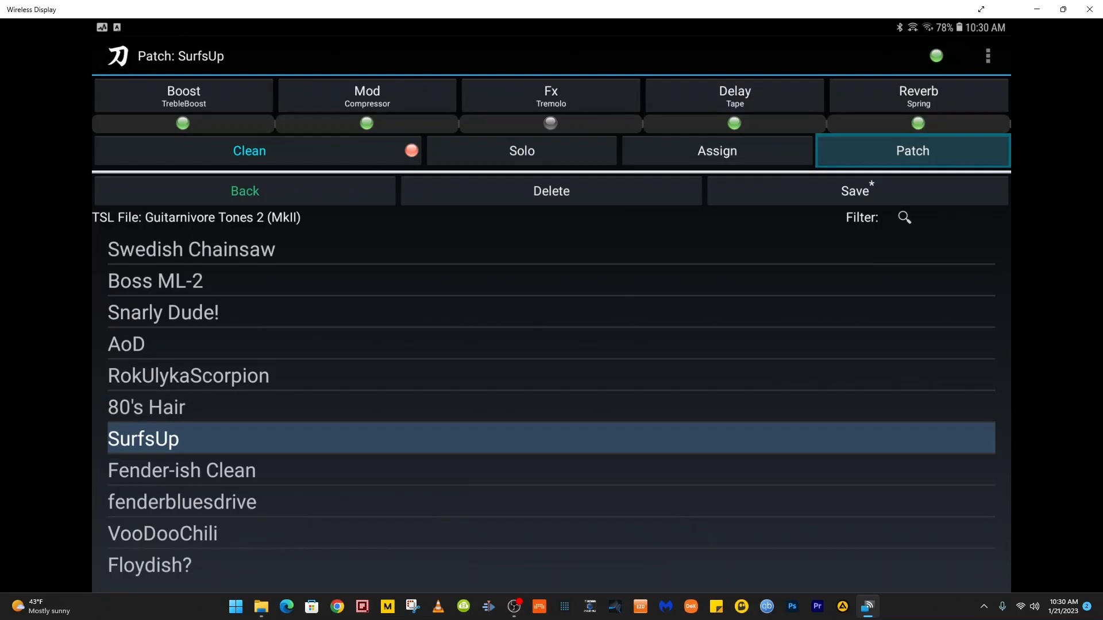
click(912, 150)
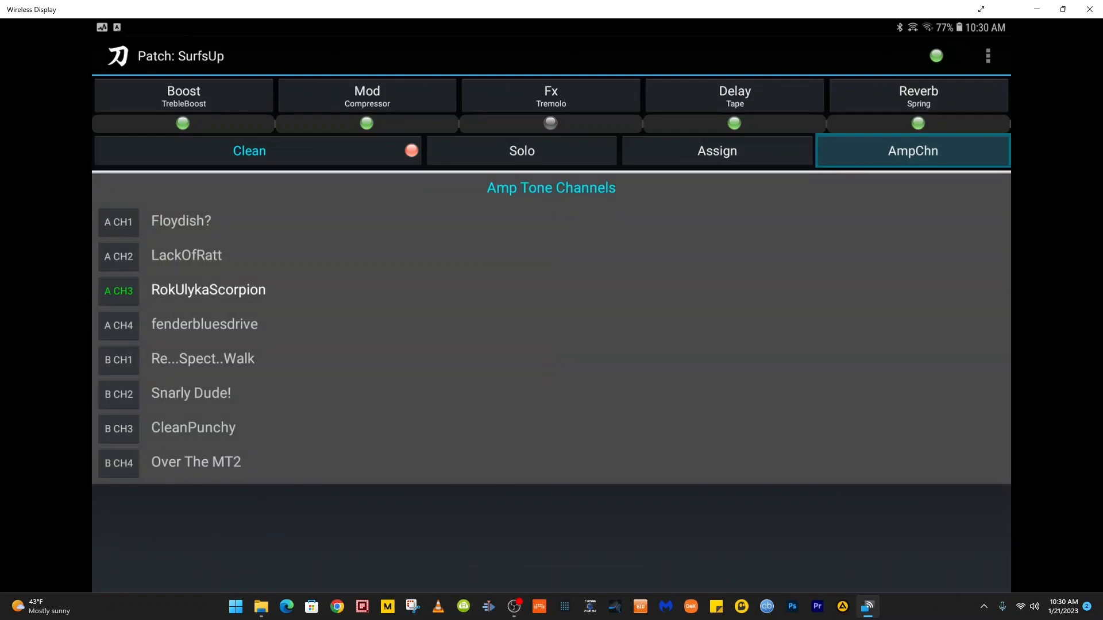
mouse_move(190, 275)
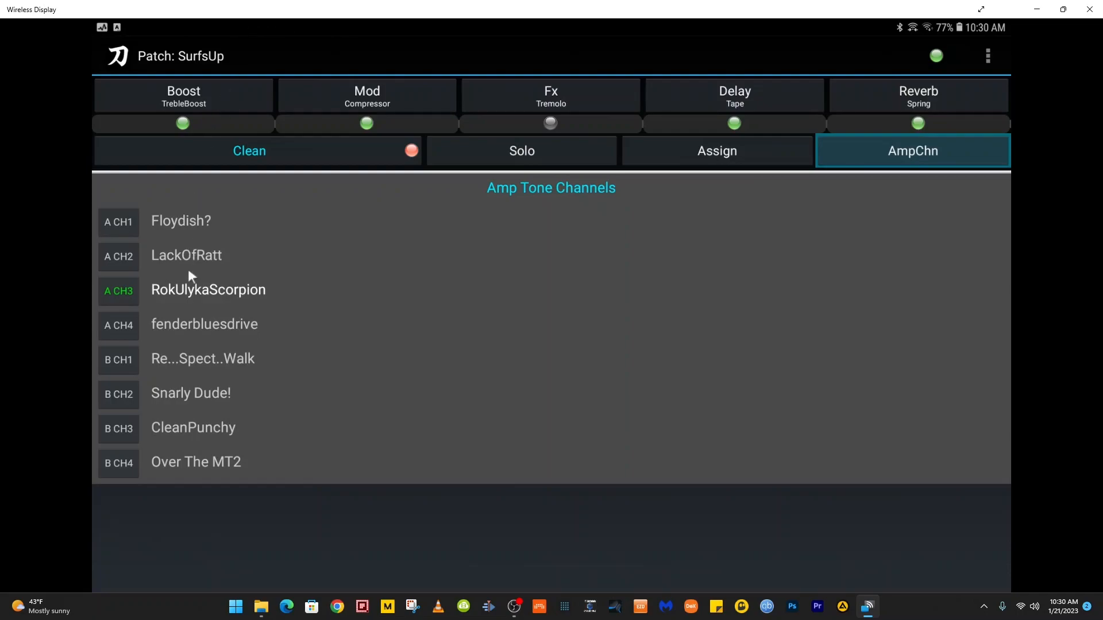
mouse_move(139, 334)
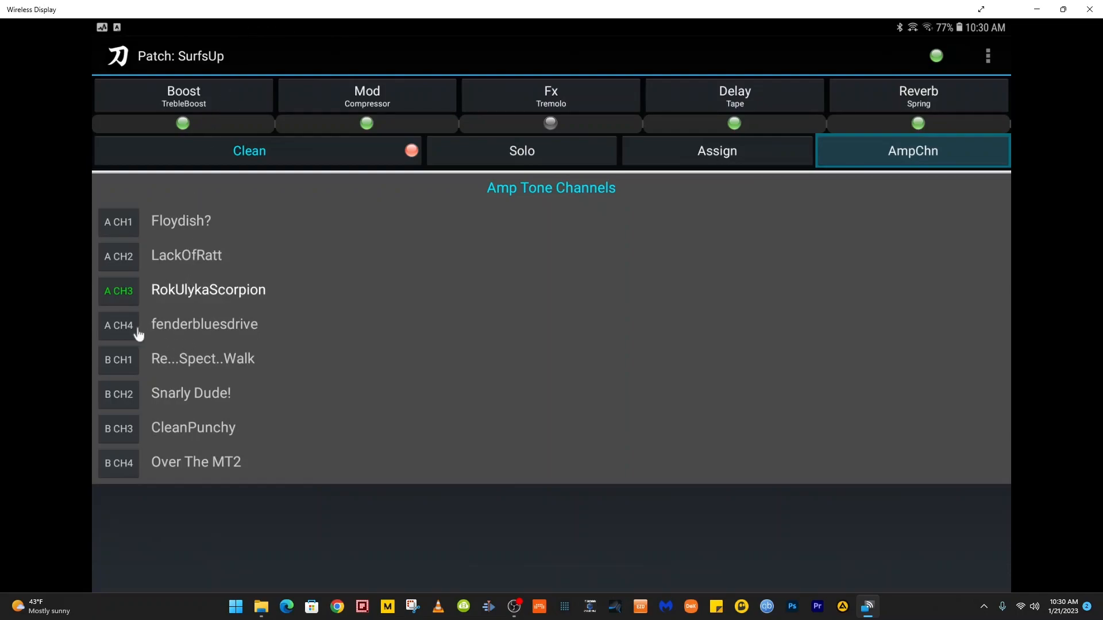
click(118, 325)
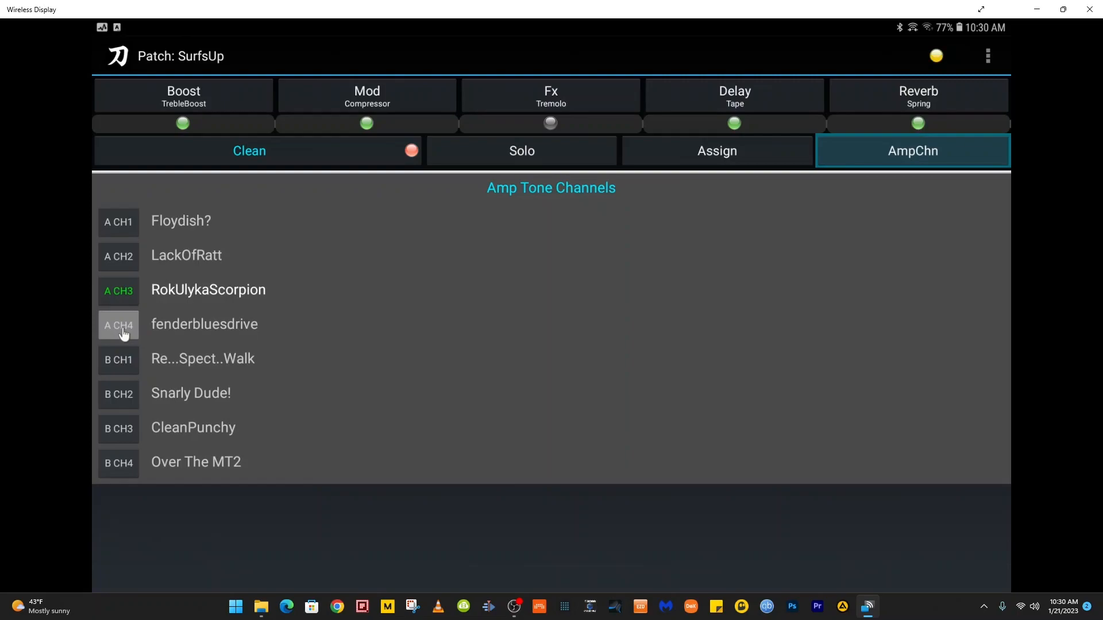
click(119, 325)
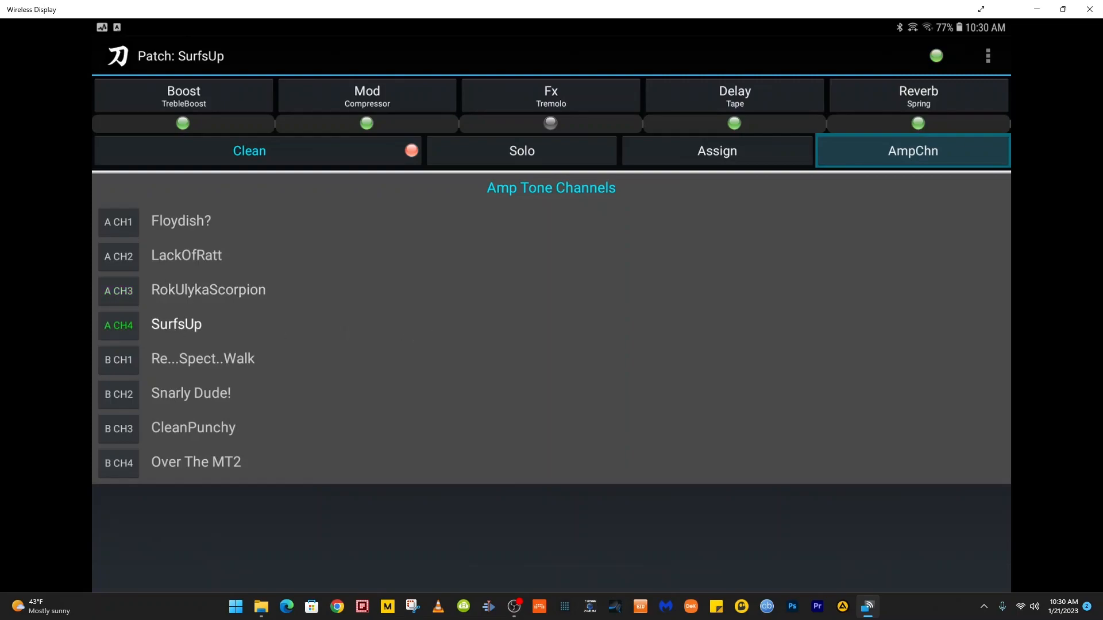
click(912, 151)
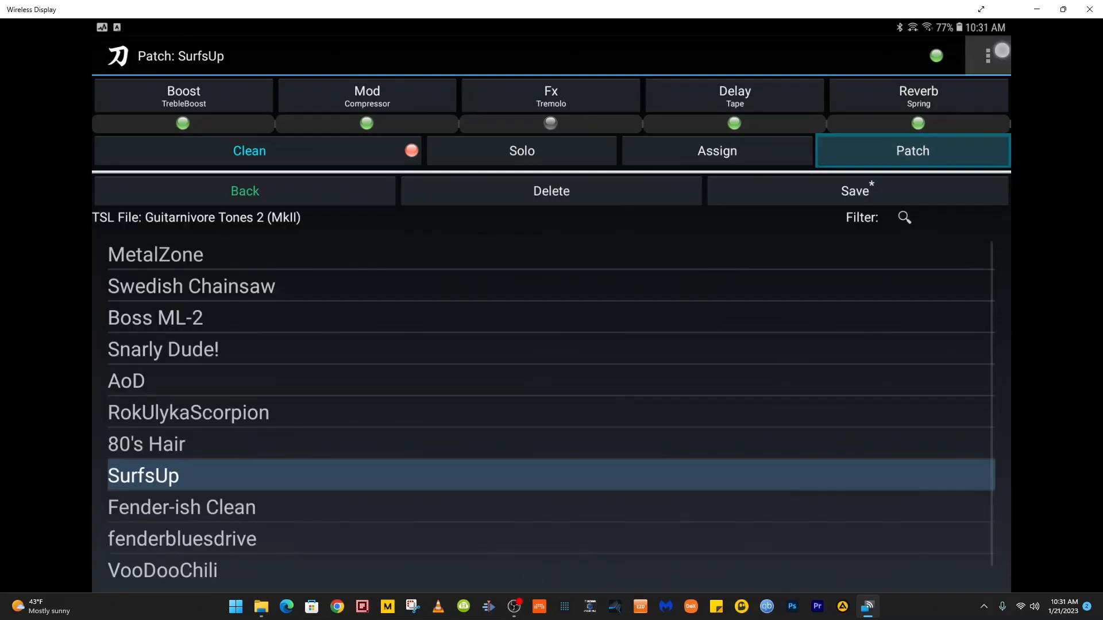
Begin a patch file import, then close all apps to reach the home screen.
click(987, 56)
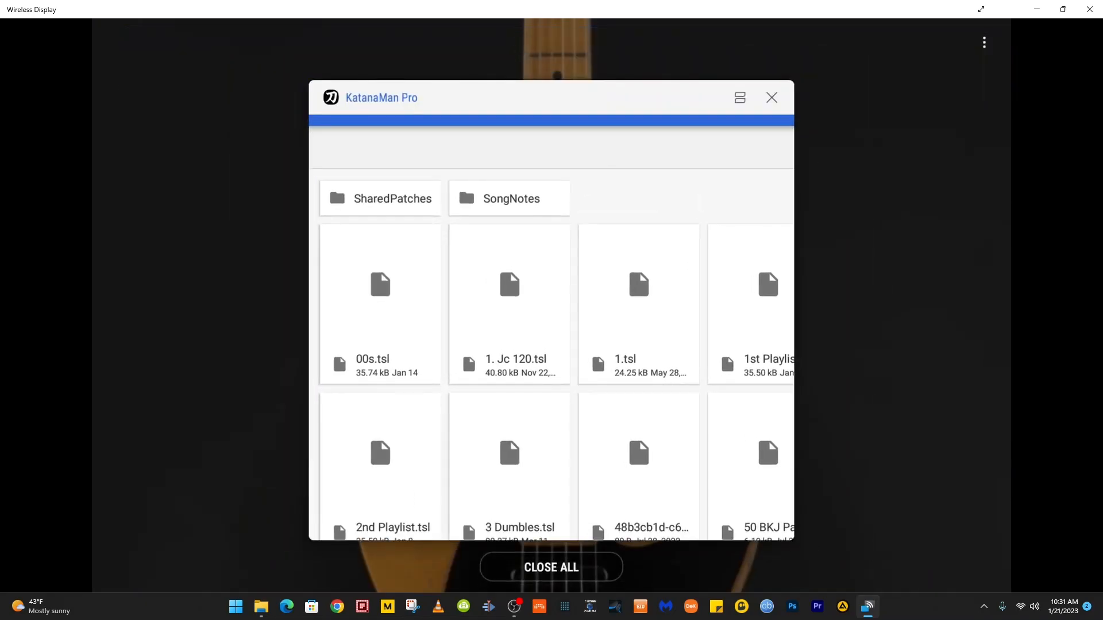
click(771, 97)
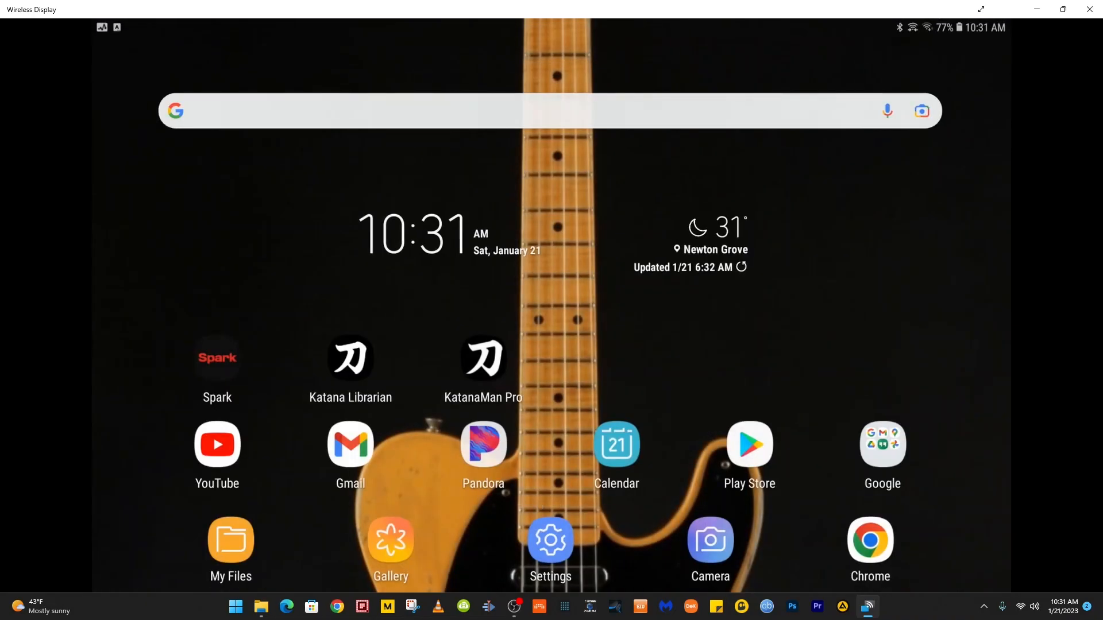
Open Chrome and download the Got the Life - Korn patch, allowing storage access.
click(868, 539)
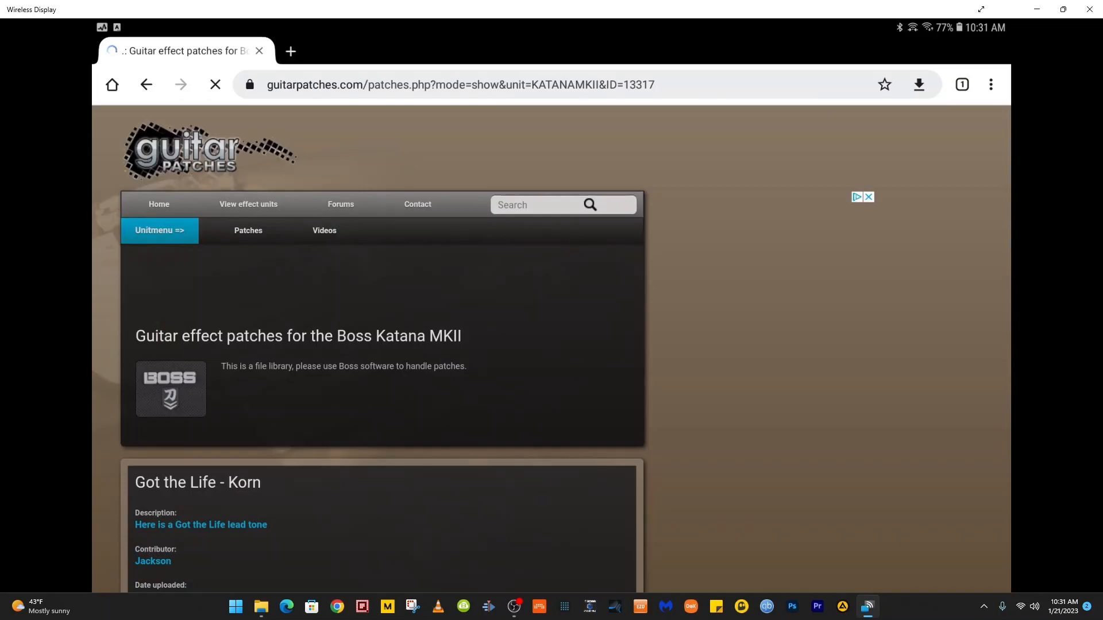
scroll(down, 3)
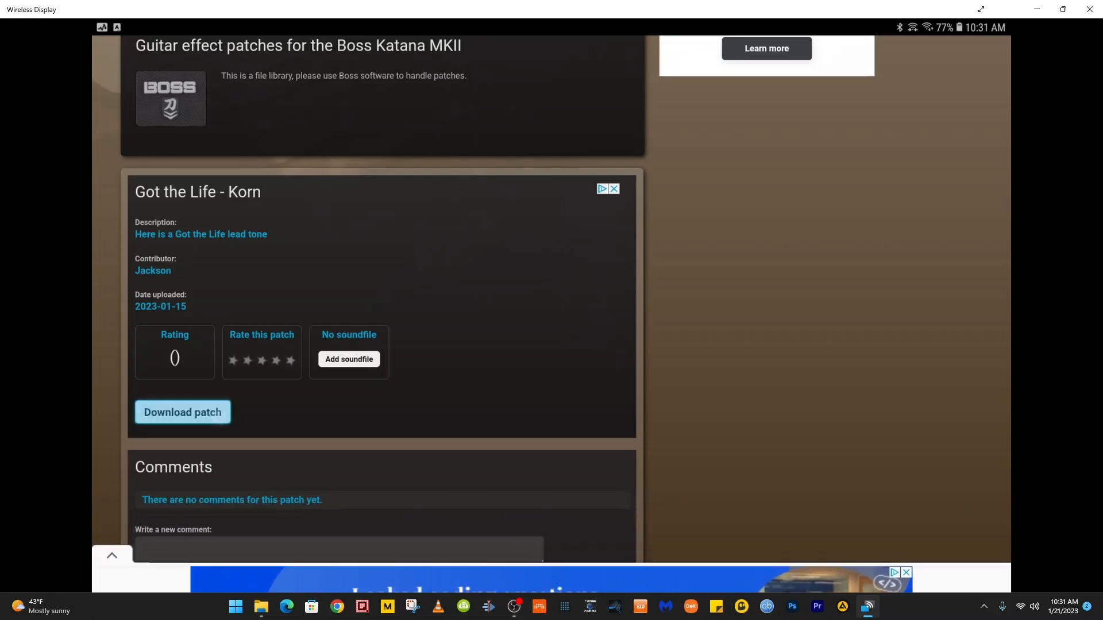
click(182, 413)
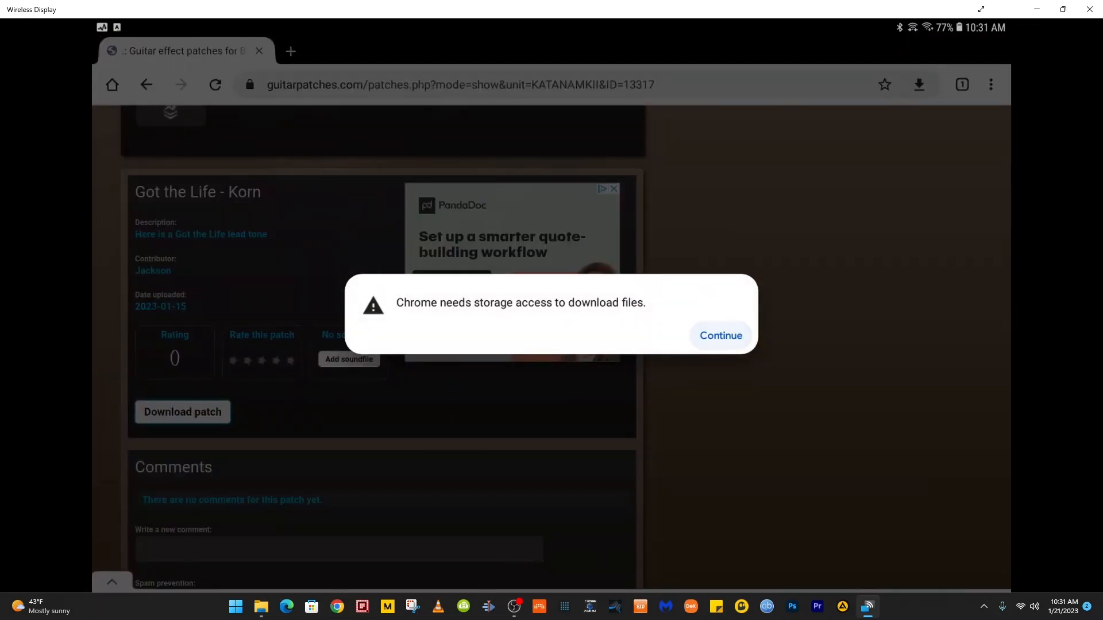
click(718, 335)
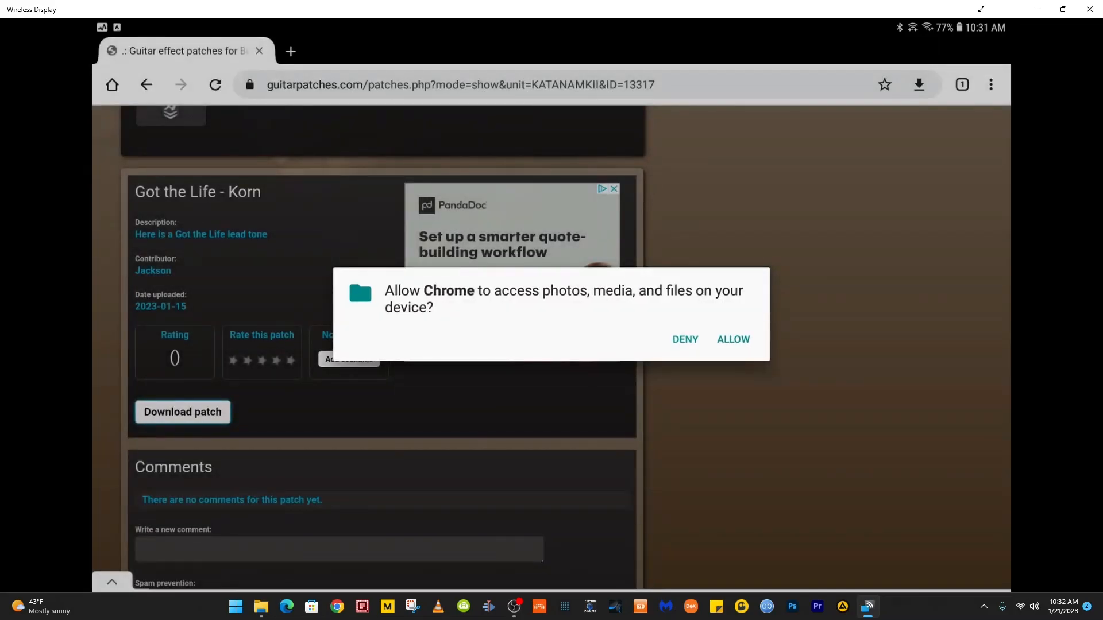
click(731, 340)
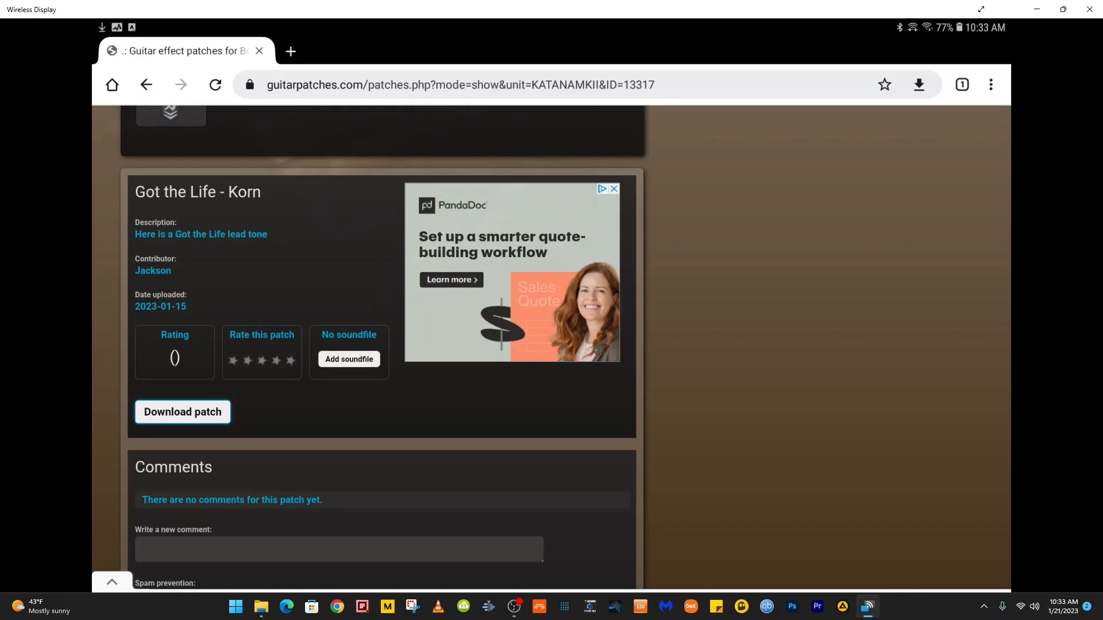
Pick KORn.tsl from Downloads and import it into the Katana Livesets folder.
click(183, 412)
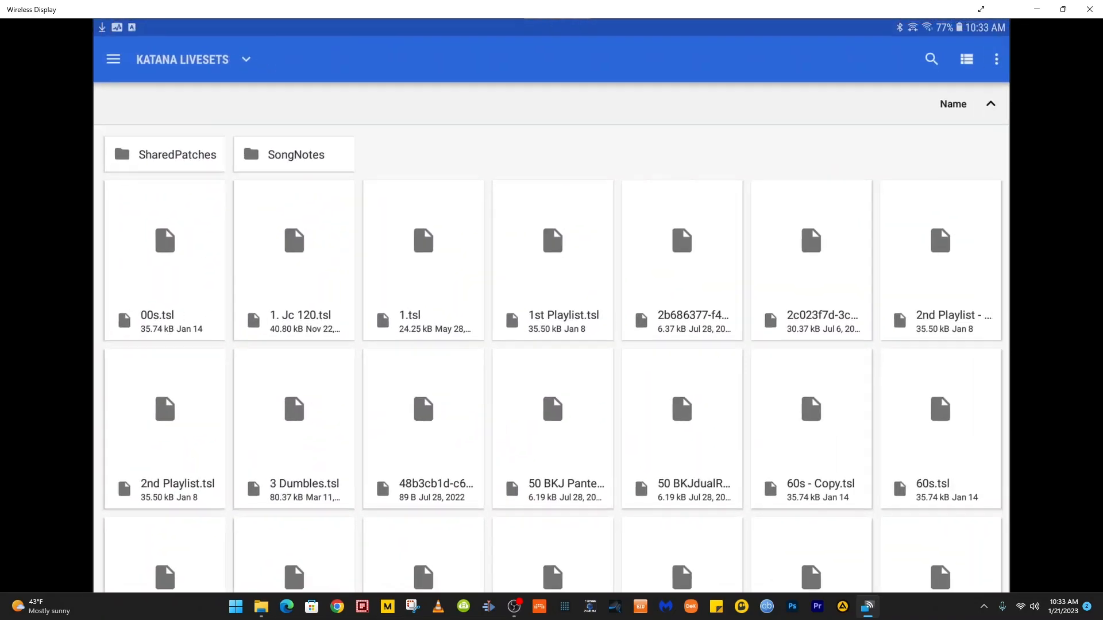
click(112, 58)
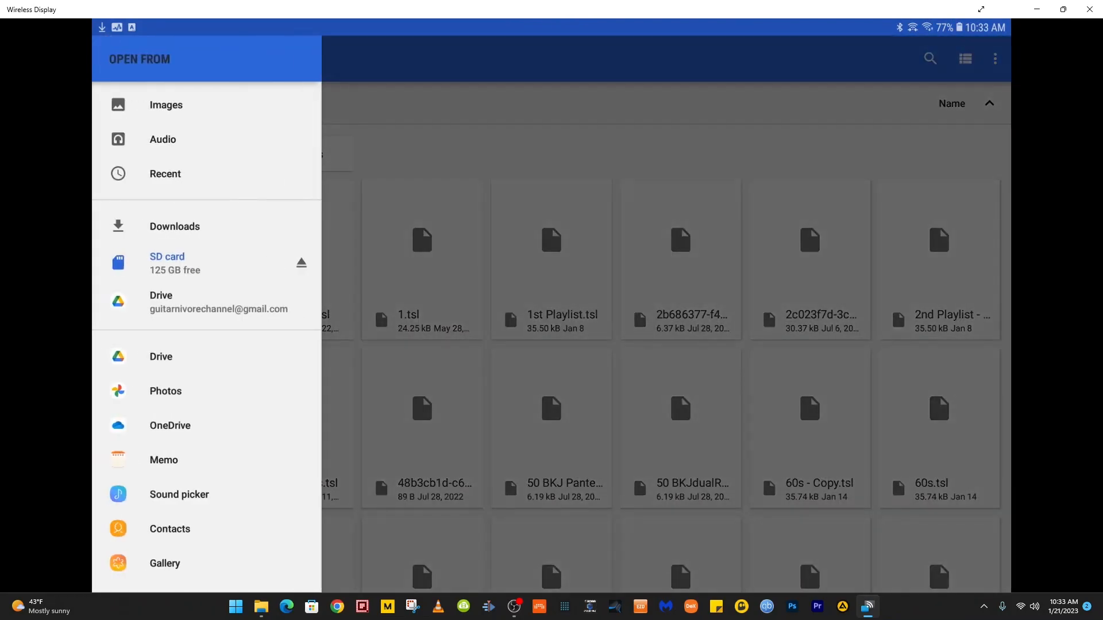
click(174, 226)
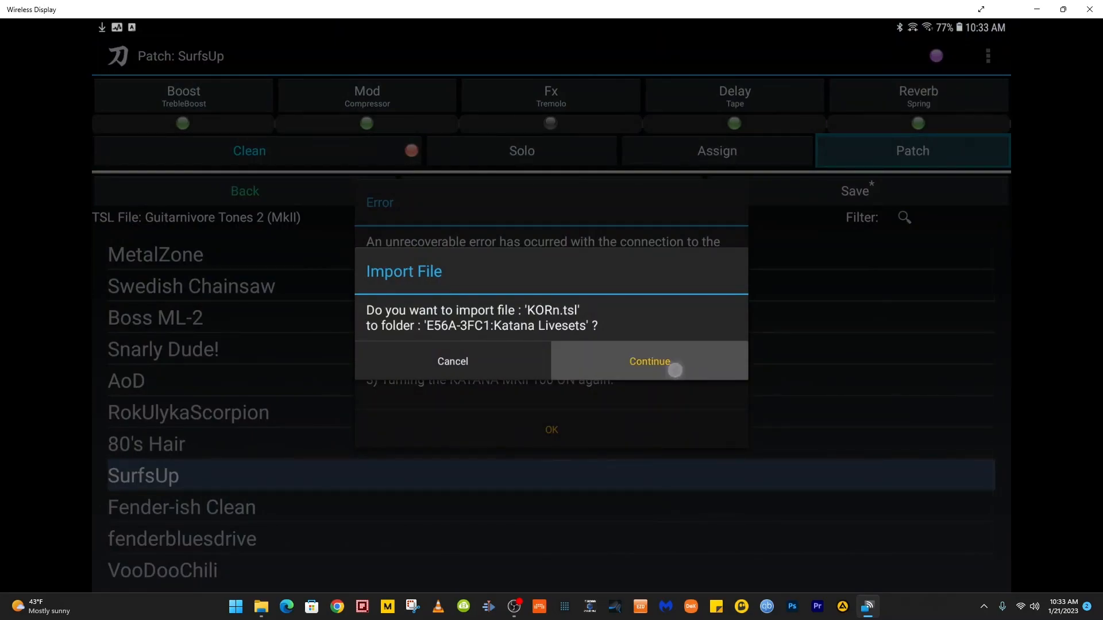
click(648, 361)
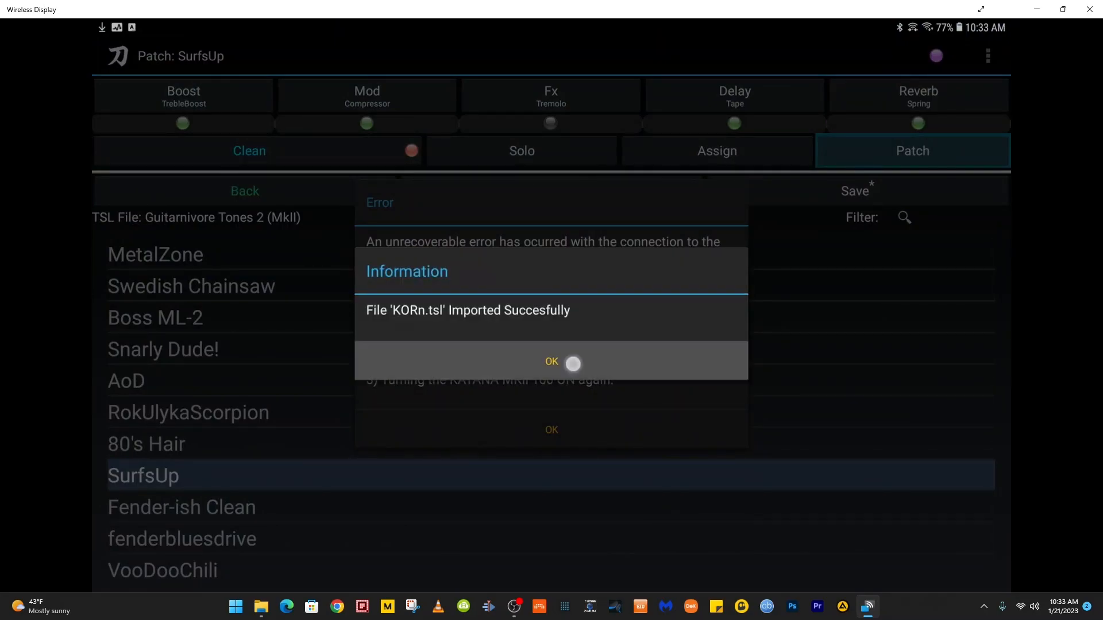
click(551, 362)
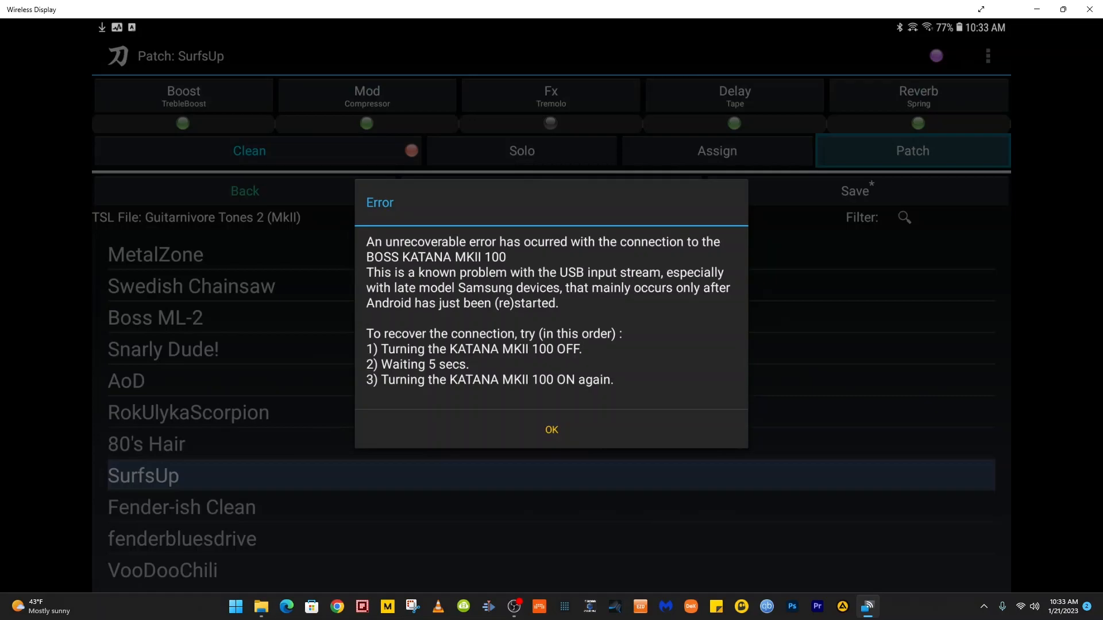
Dismiss the connection error, load LackOfRatt from channel A CH2, then return home.
click(551, 430)
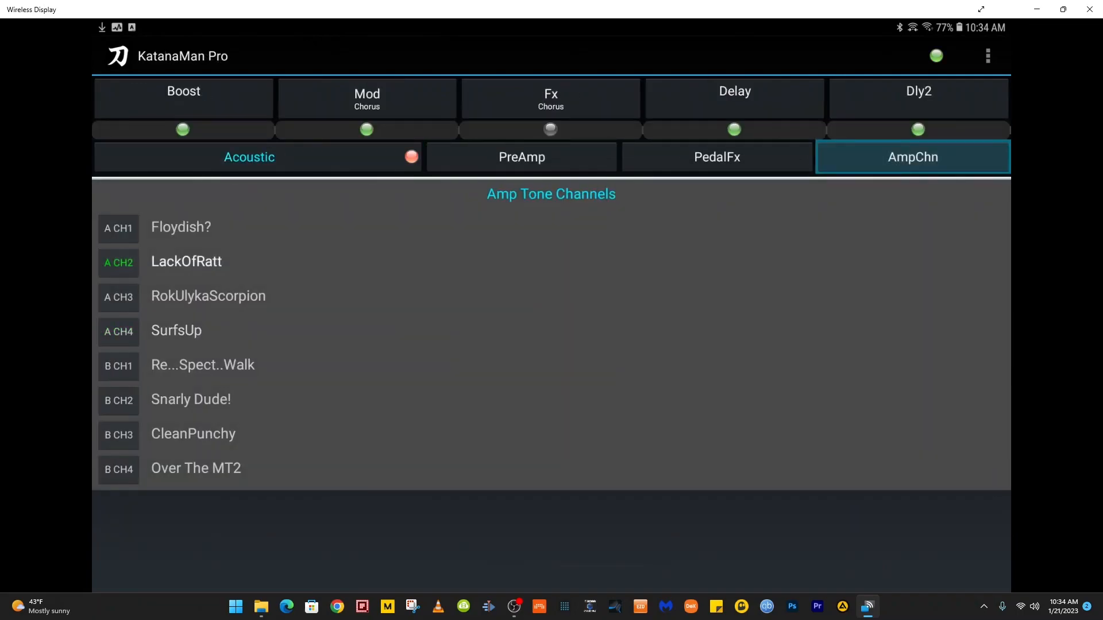
click(185, 262)
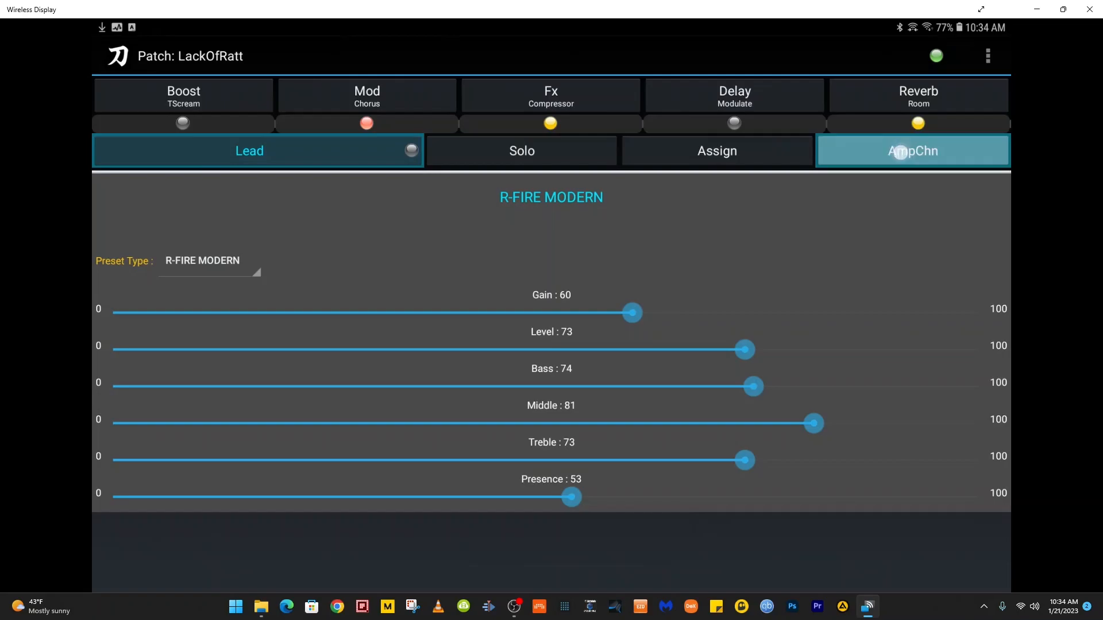
click(913, 150)
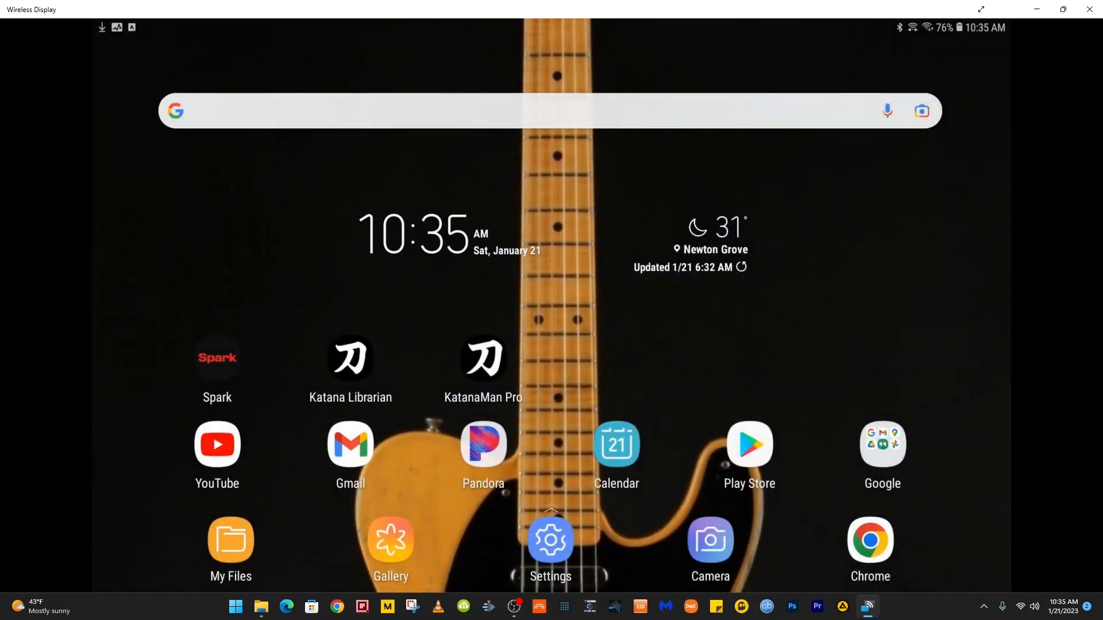
Reopen KatanaMan Pro and view Klon/Hendrix's CleanBoost, Tape delay and Spring reverb settings.
click(483, 360)
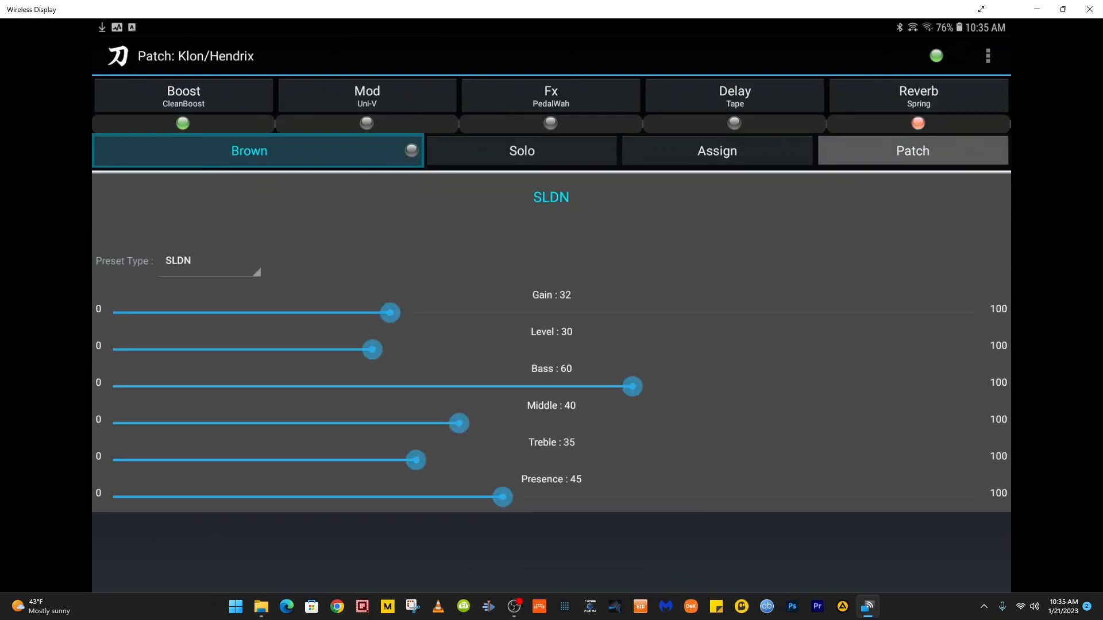
click(912, 151)
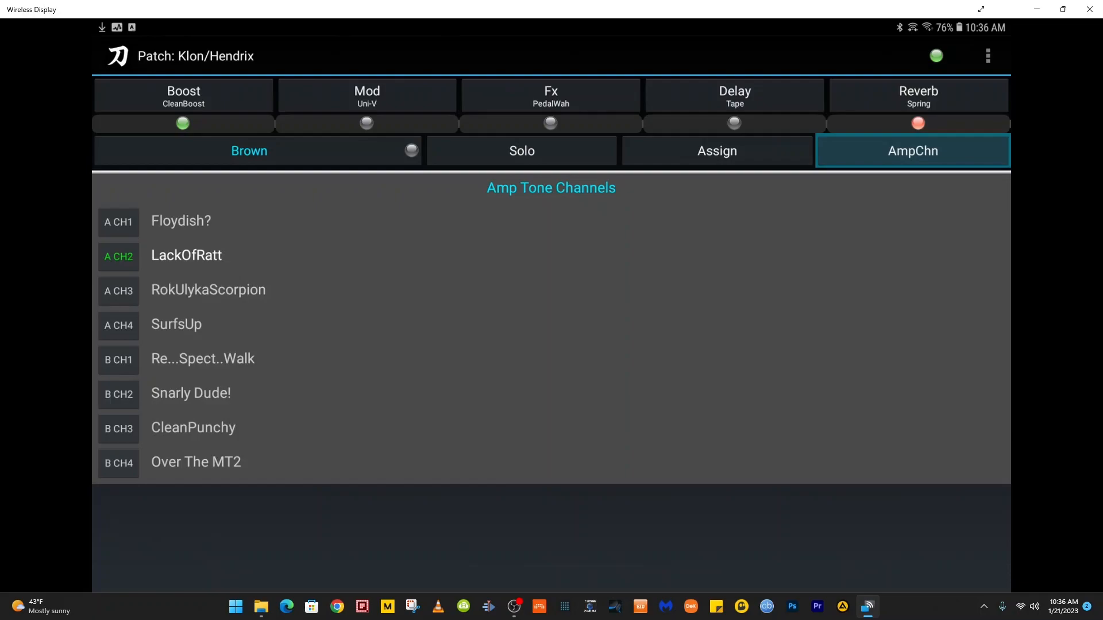
click(182, 95)
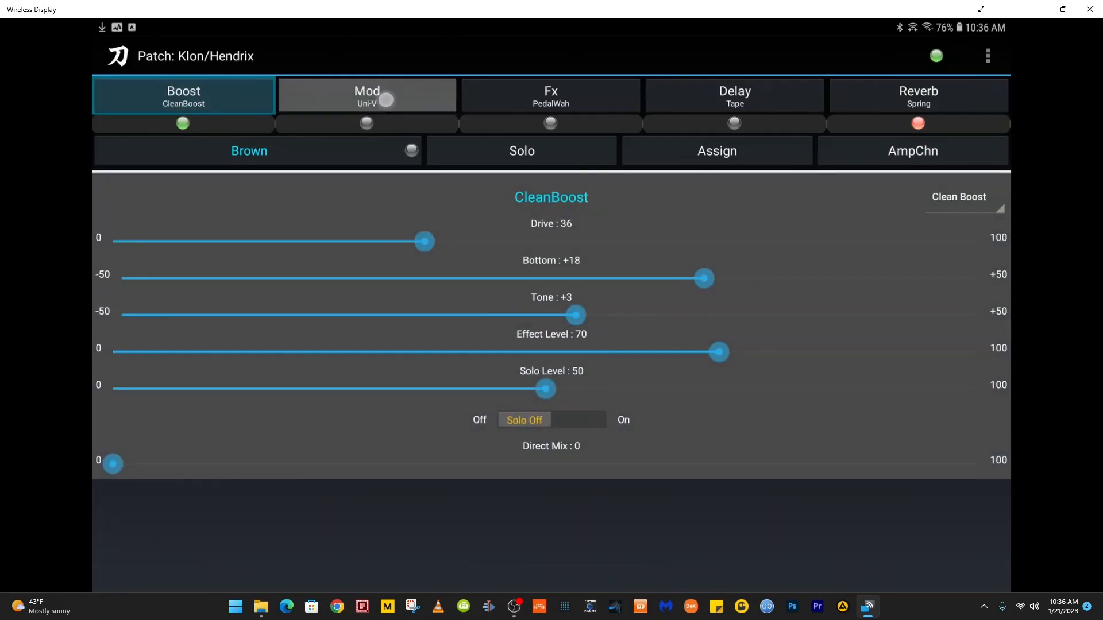
click(733, 95)
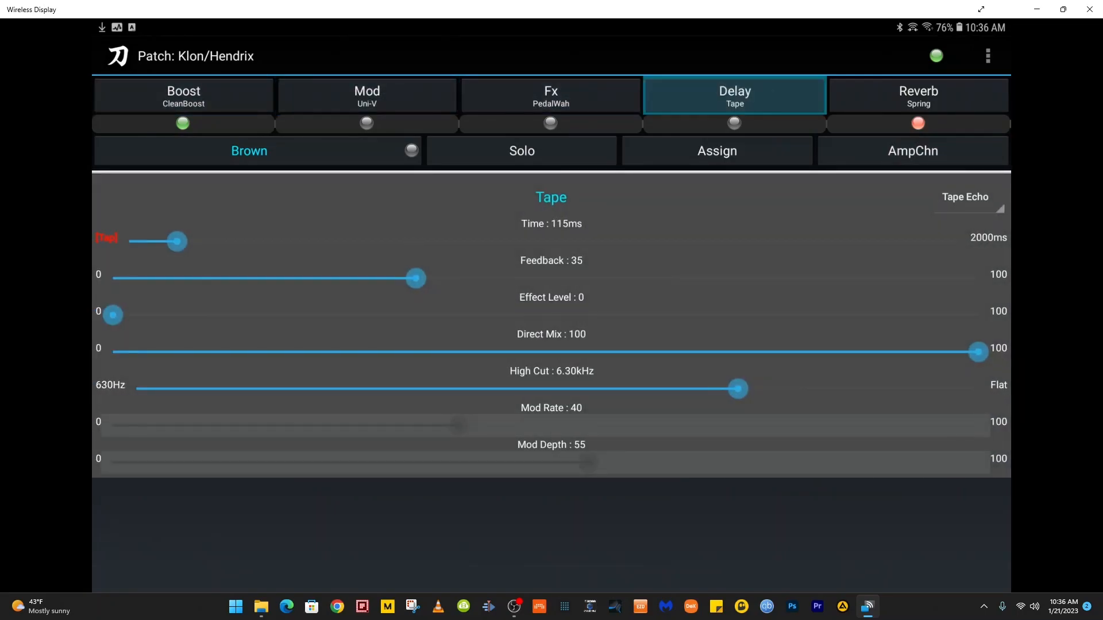
click(918, 95)
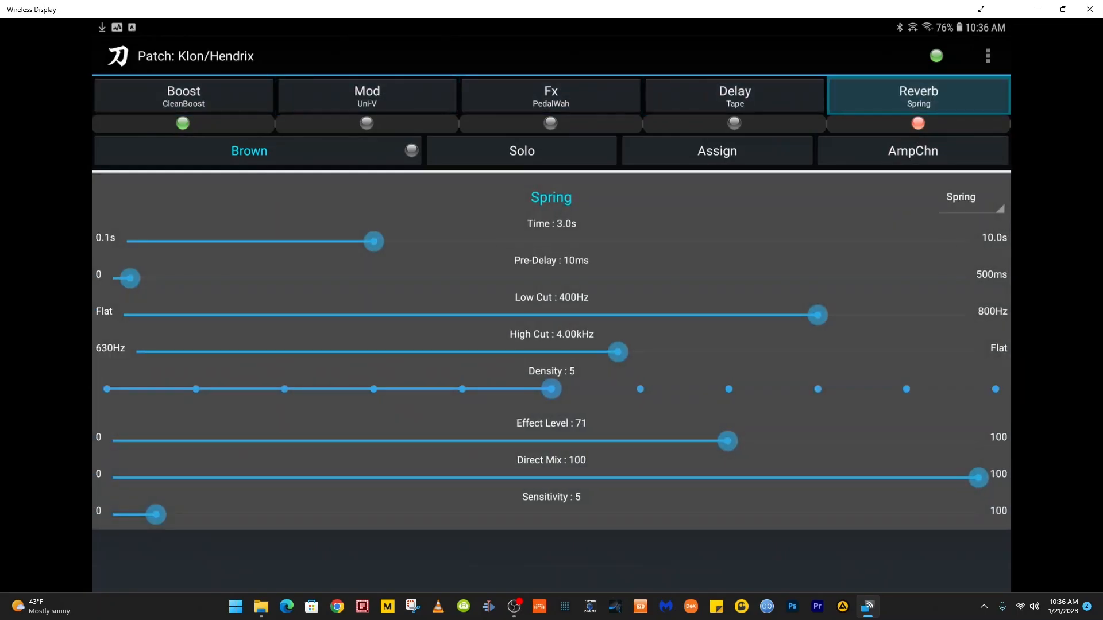